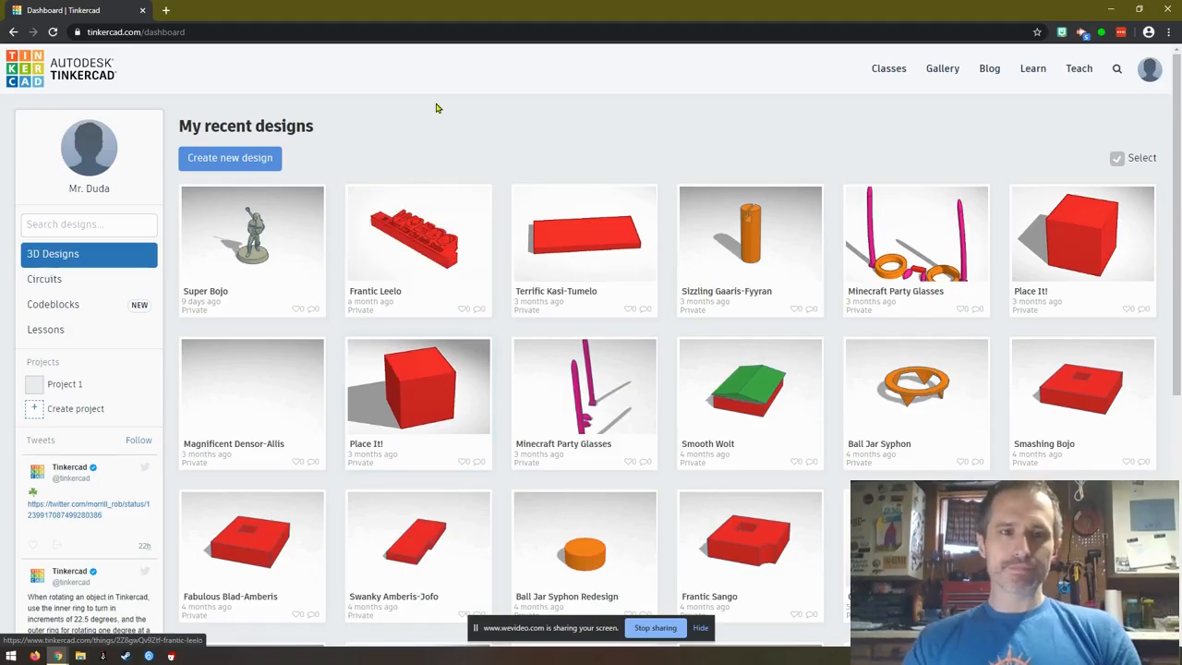
pyautogui.moveTo(573, 113)
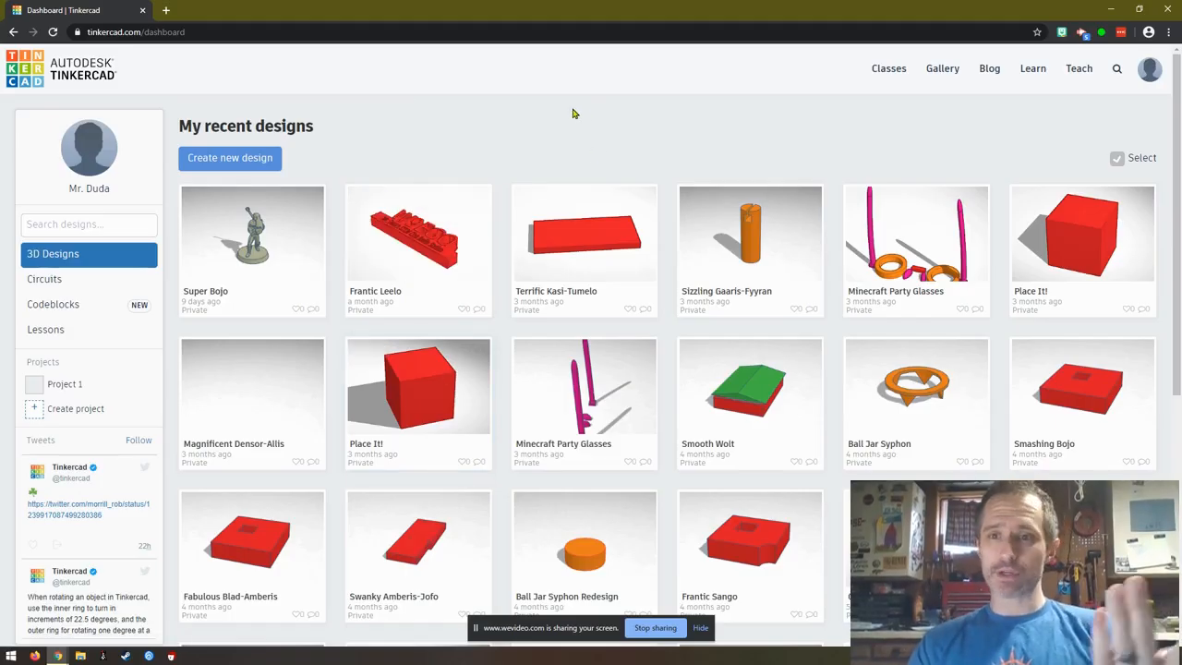
pyautogui.moveTo(1019, 137)
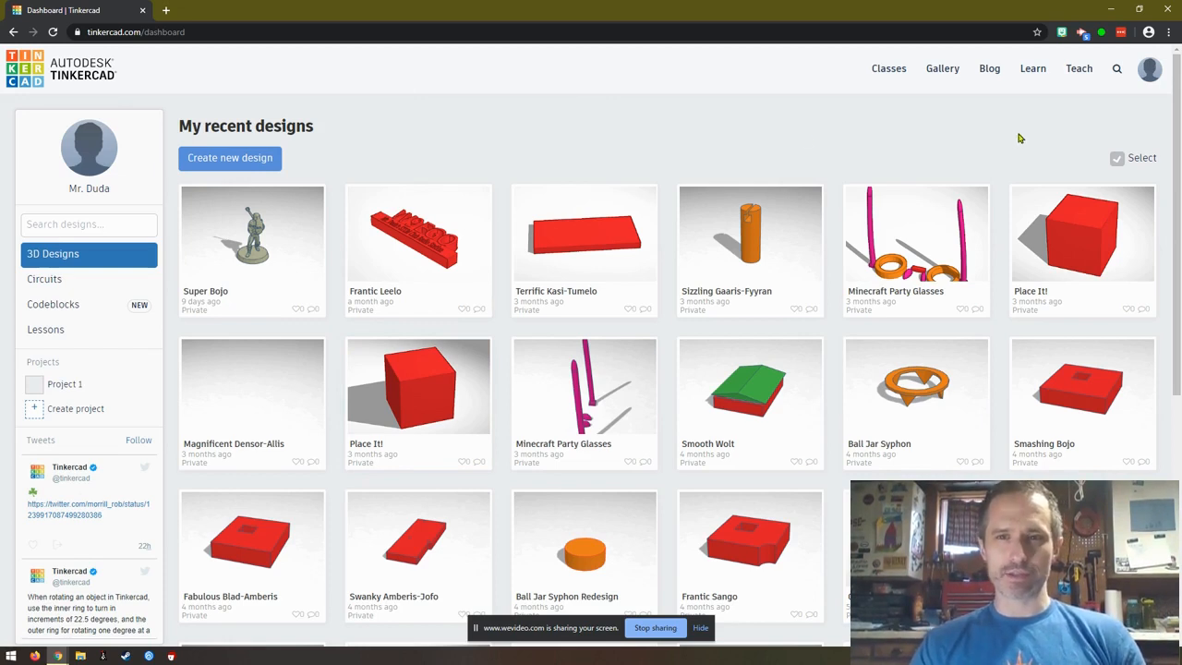
pyautogui.moveTo(1006, 139)
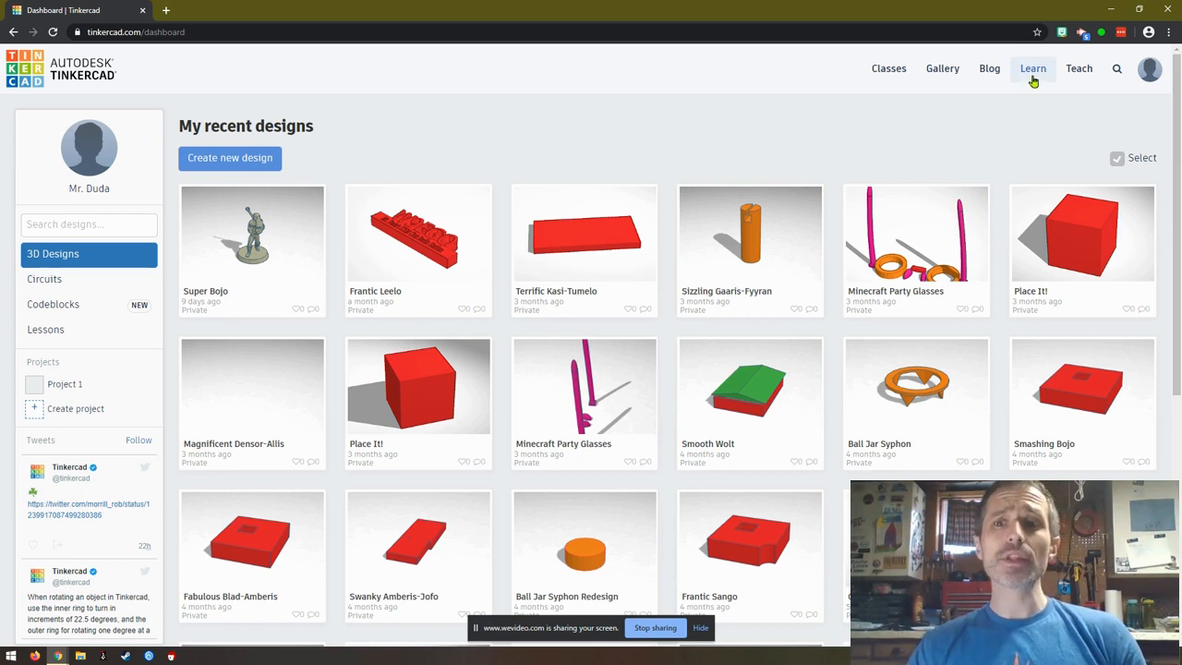
# - Go to Tinkercad's Learn resources page
pyautogui.click(1032, 68)
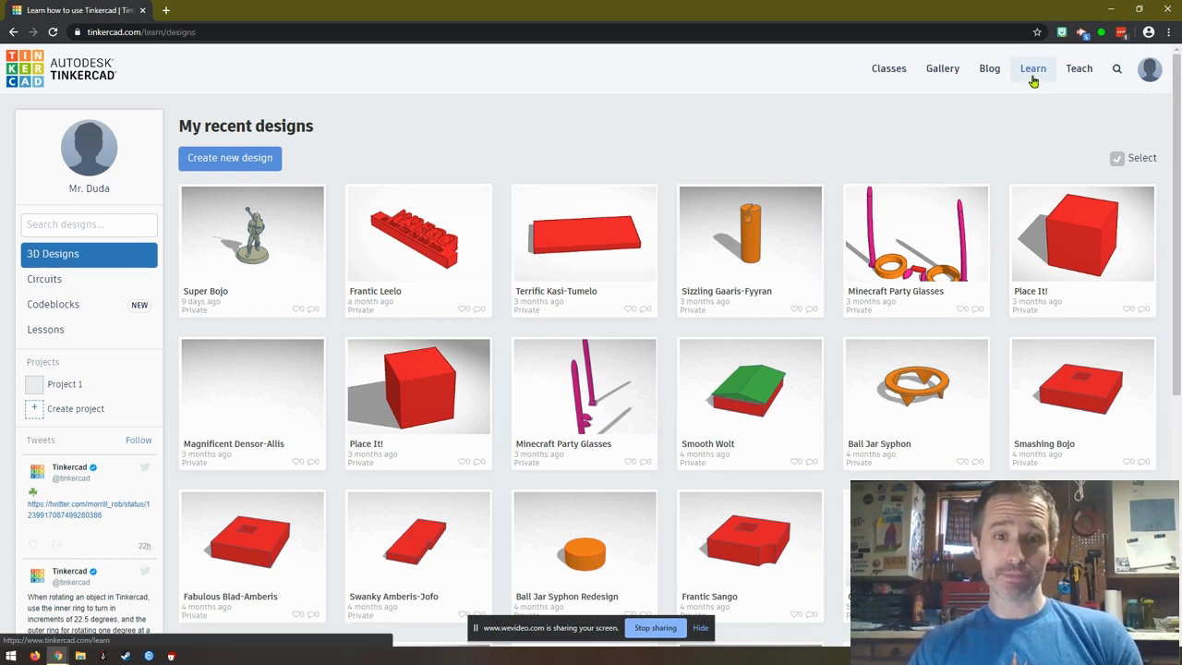
pyautogui.click(1033, 69)
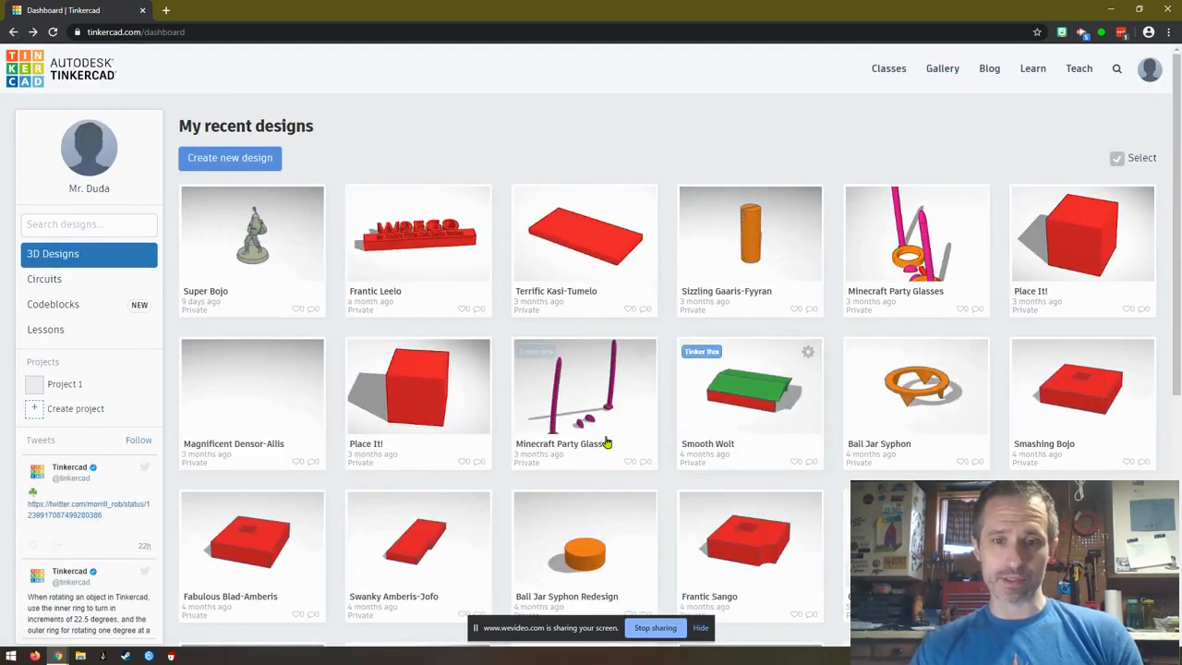
pyautogui.scroll(-3)
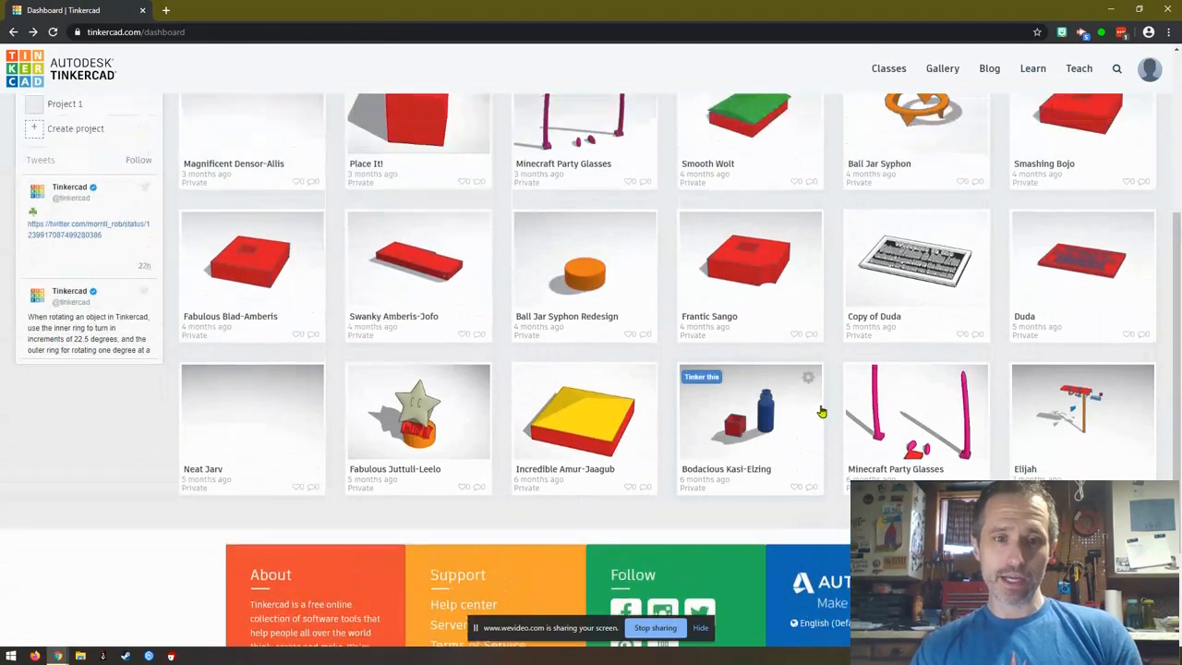
pyautogui.scroll(3)
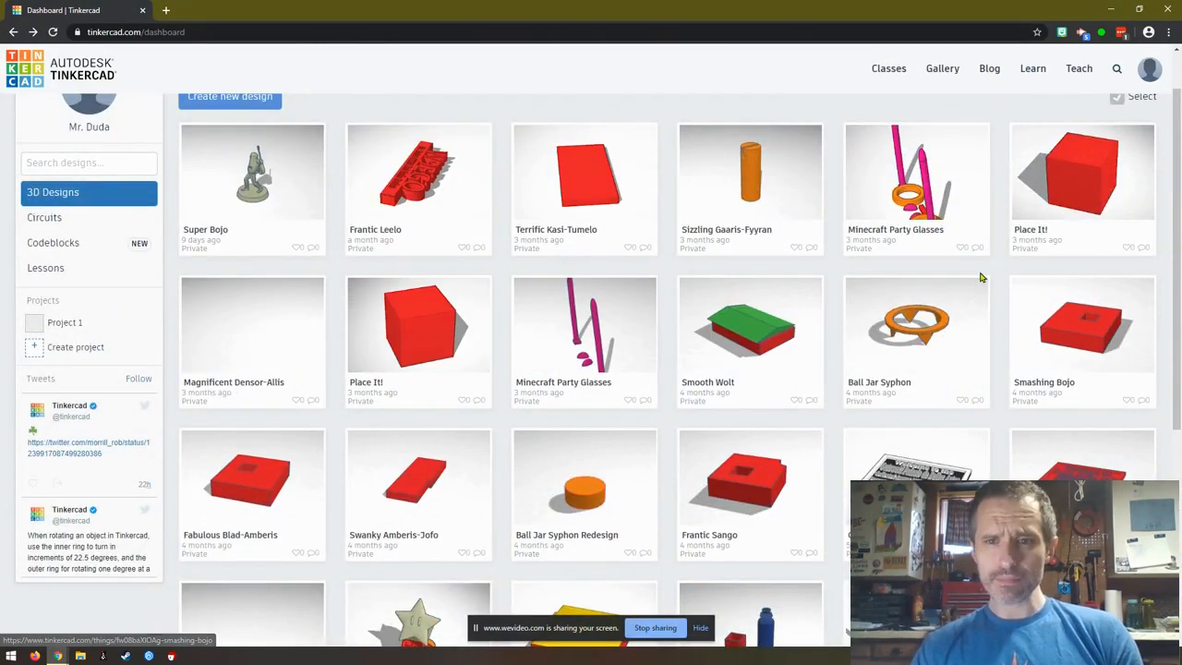
pyautogui.moveTo(558, 356)
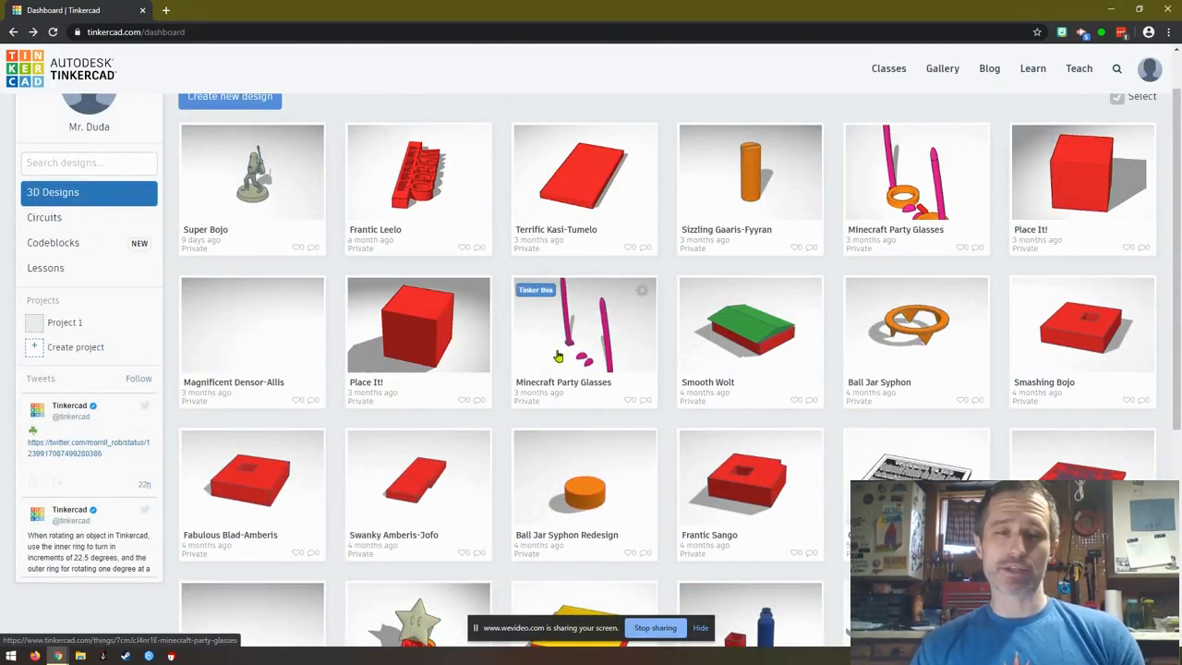
pyautogui.scroll(3)
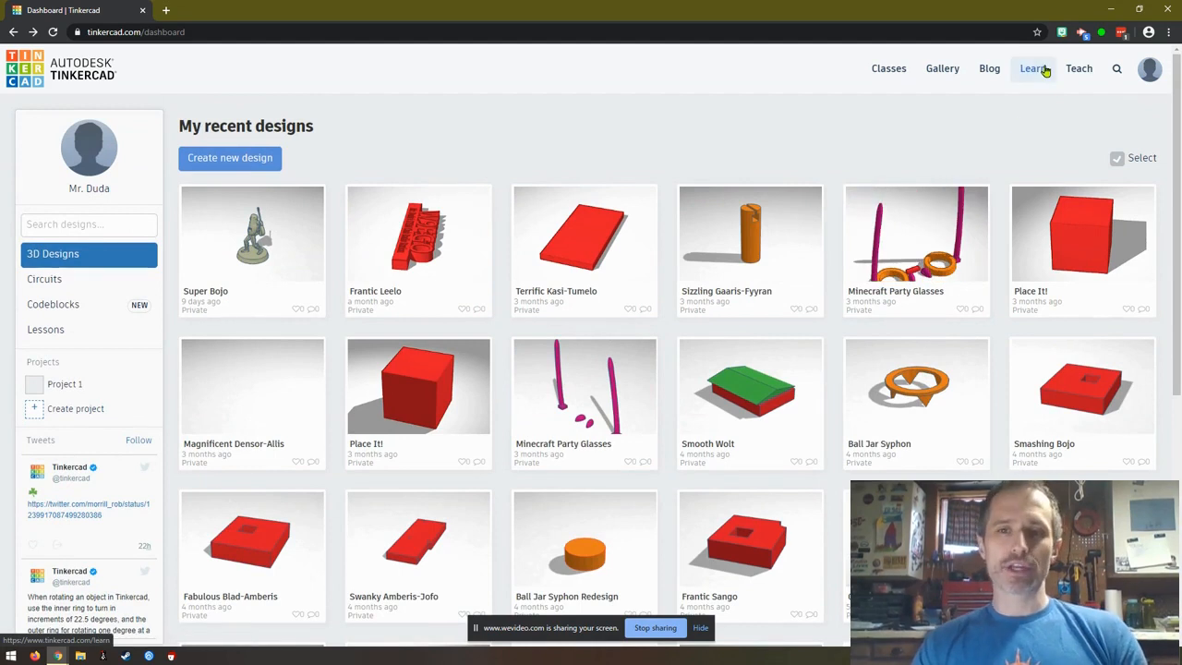
pyautogui.click(1032, 69)
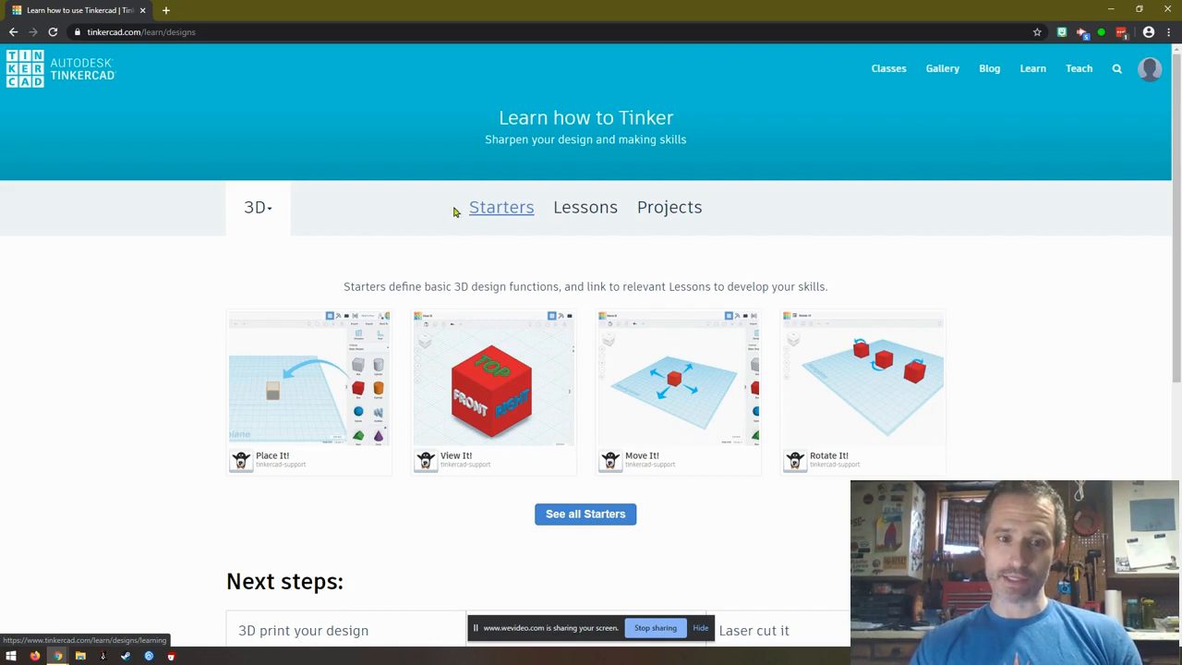
pyautogui.moveTo(1032, 69)
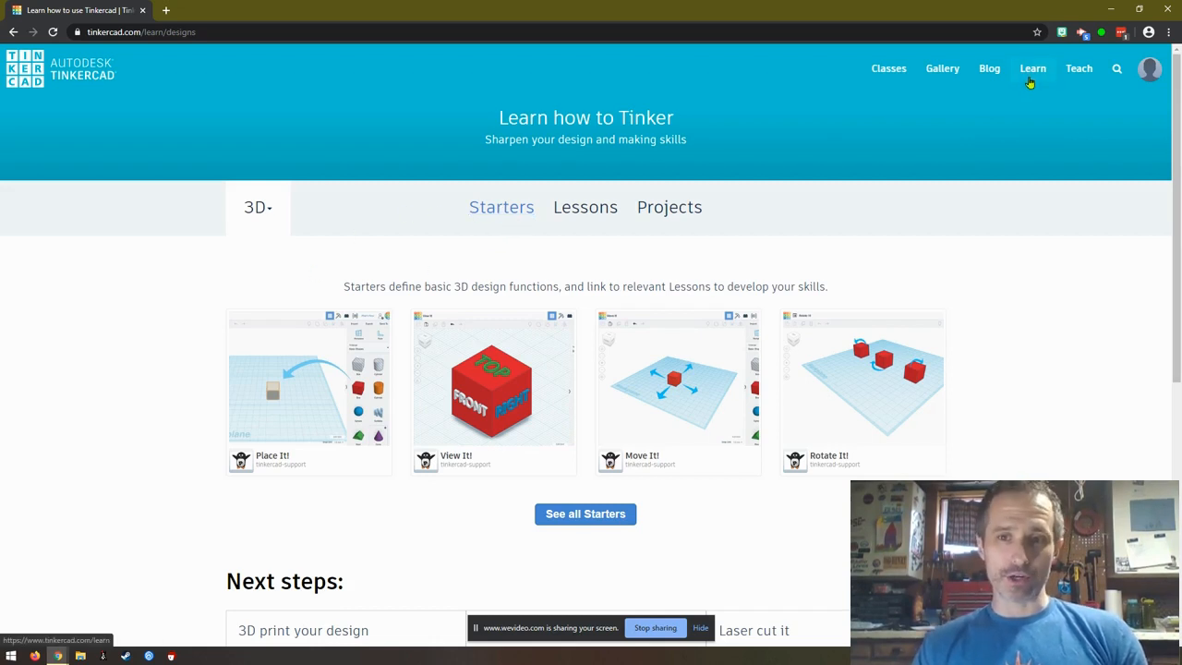
pyautogui.moveTo(261, 211)
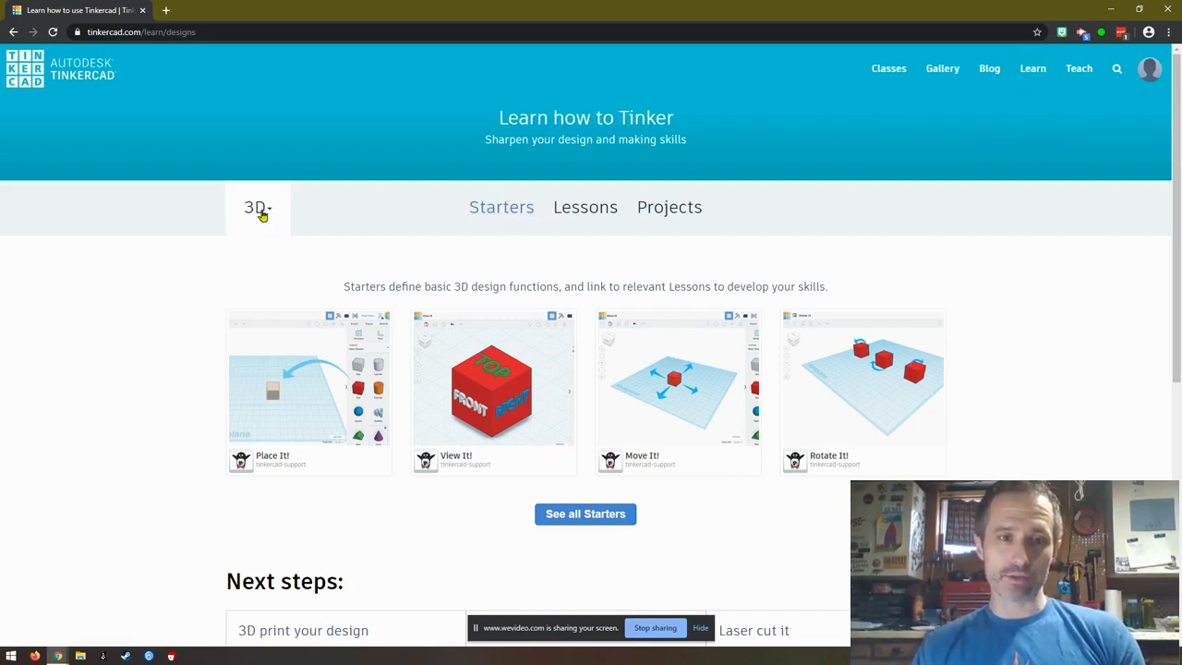
# - Filter the learning categories to 3D and start the Place It! starter lesson
pyautogui.click(256, 206)
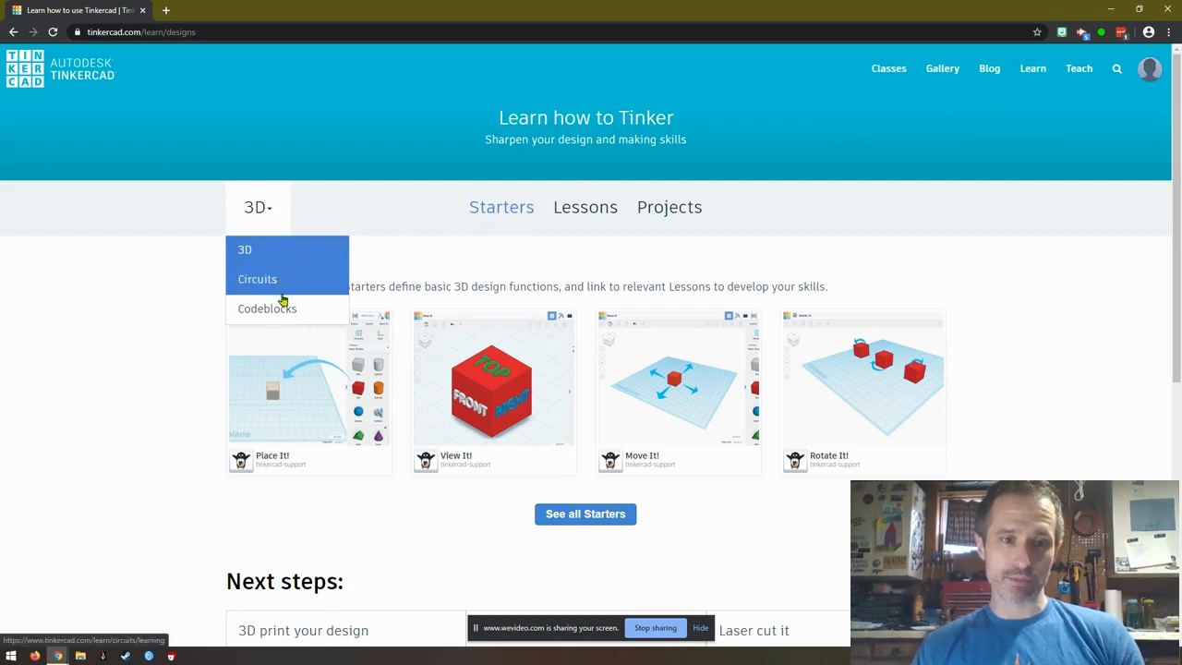
pyautogui.moveTo(296, 268)
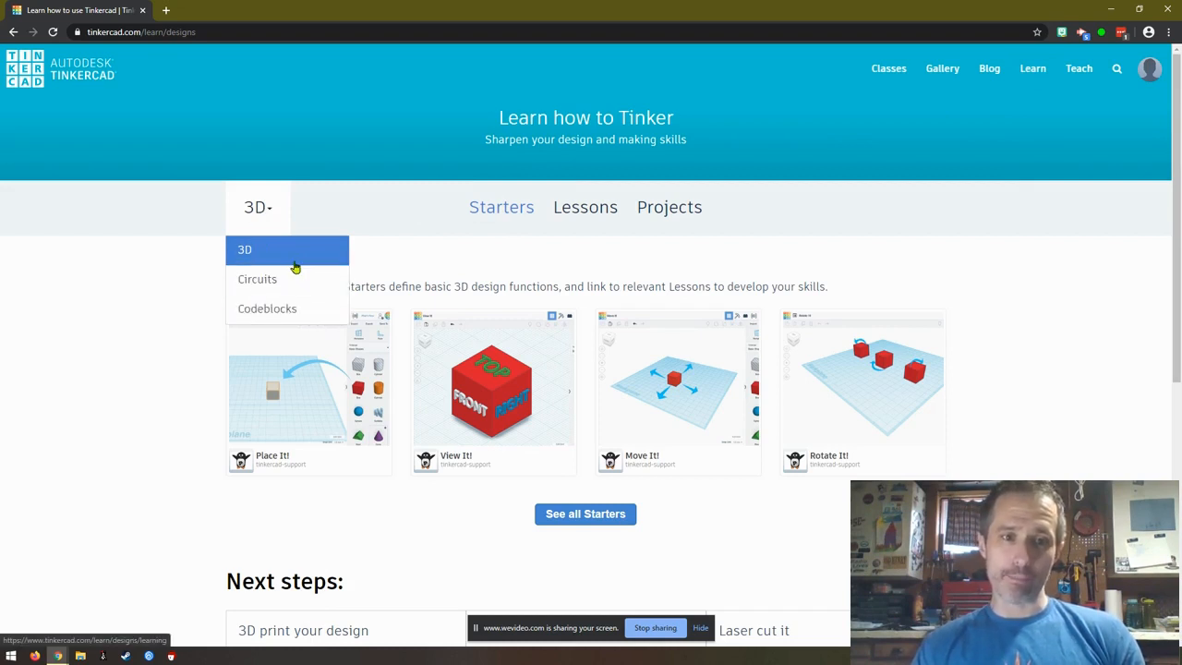
pyautogui.click(245, 250)
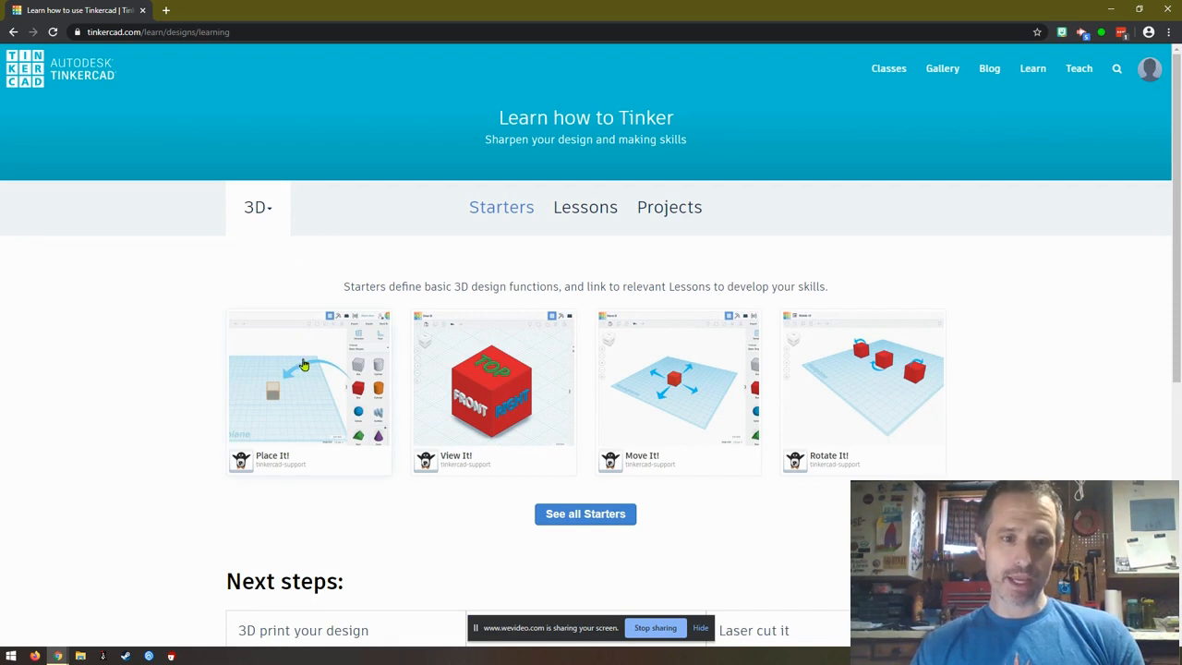
pyautogui.click(309, 383)
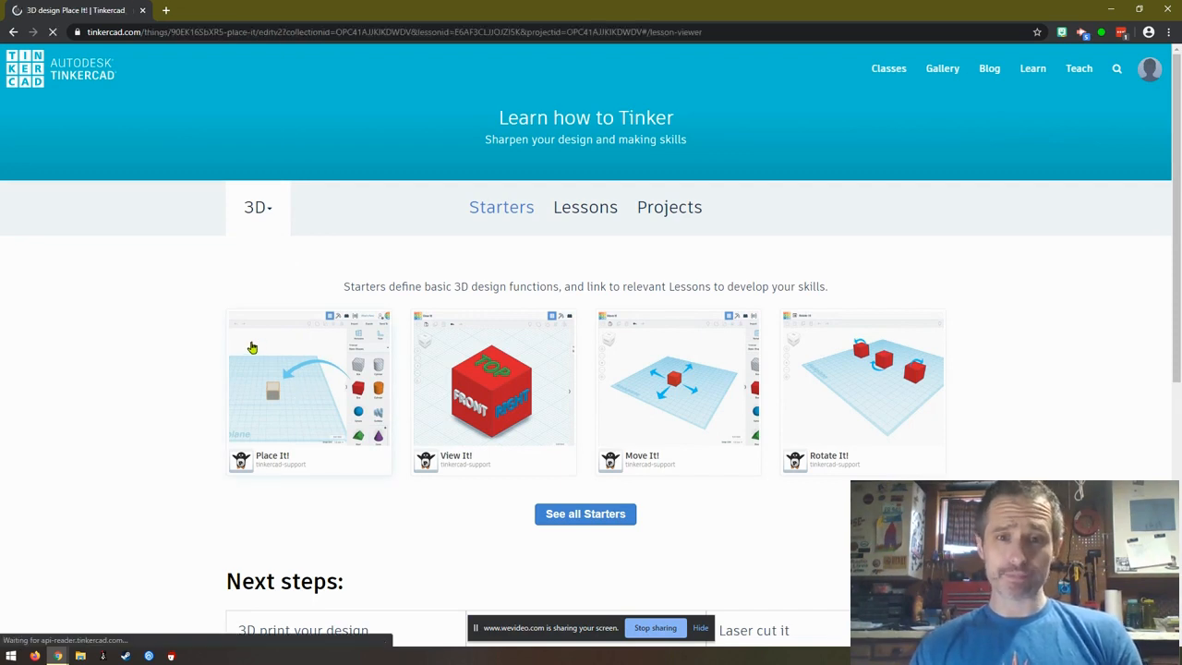
# - Reset the Place It! lesson progress, confirming Yes, to return to step 1
pyautogui.click(309, 388)
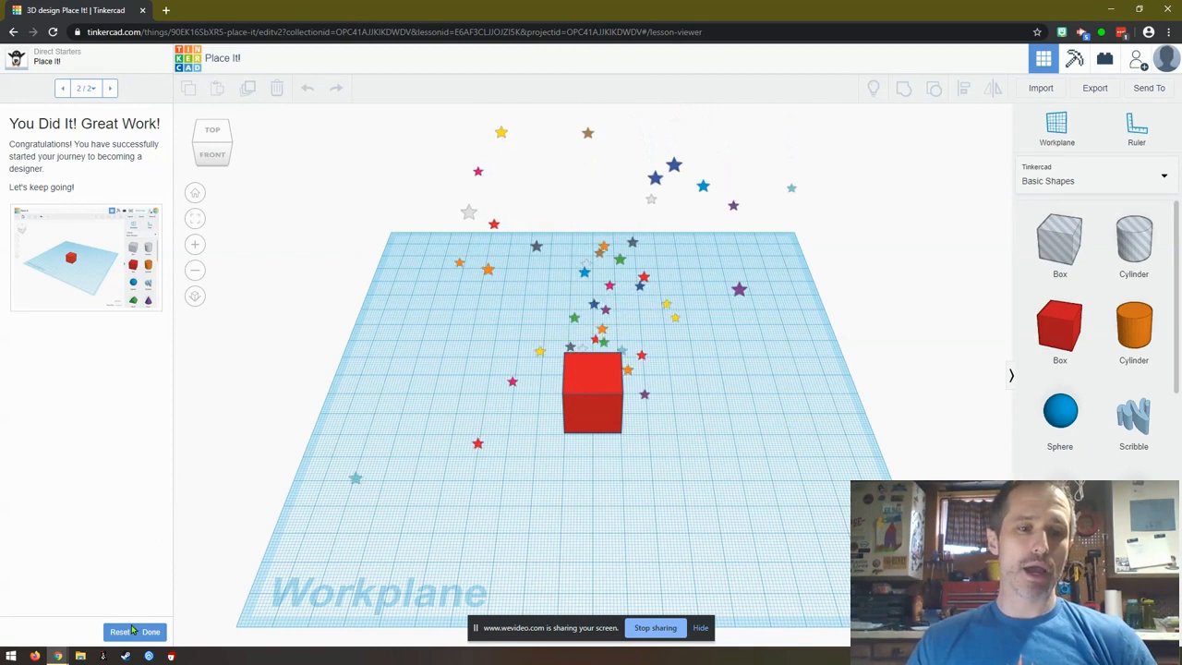
pyautogui.click(120, 632)
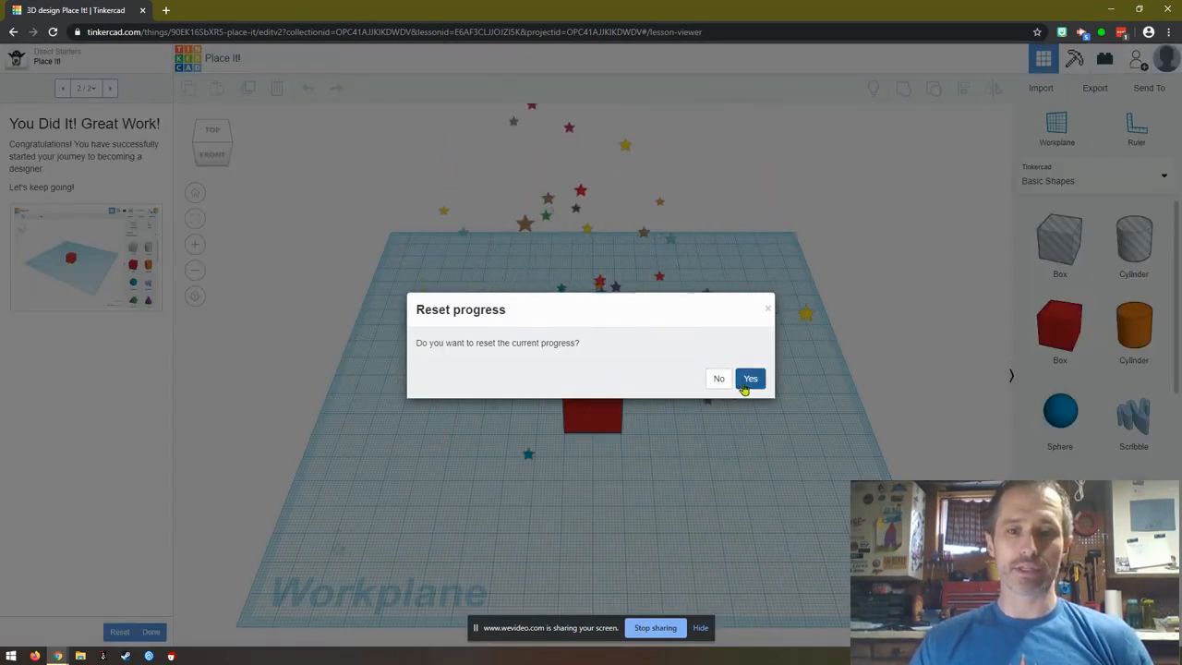
pyautogui.click(750, 378)
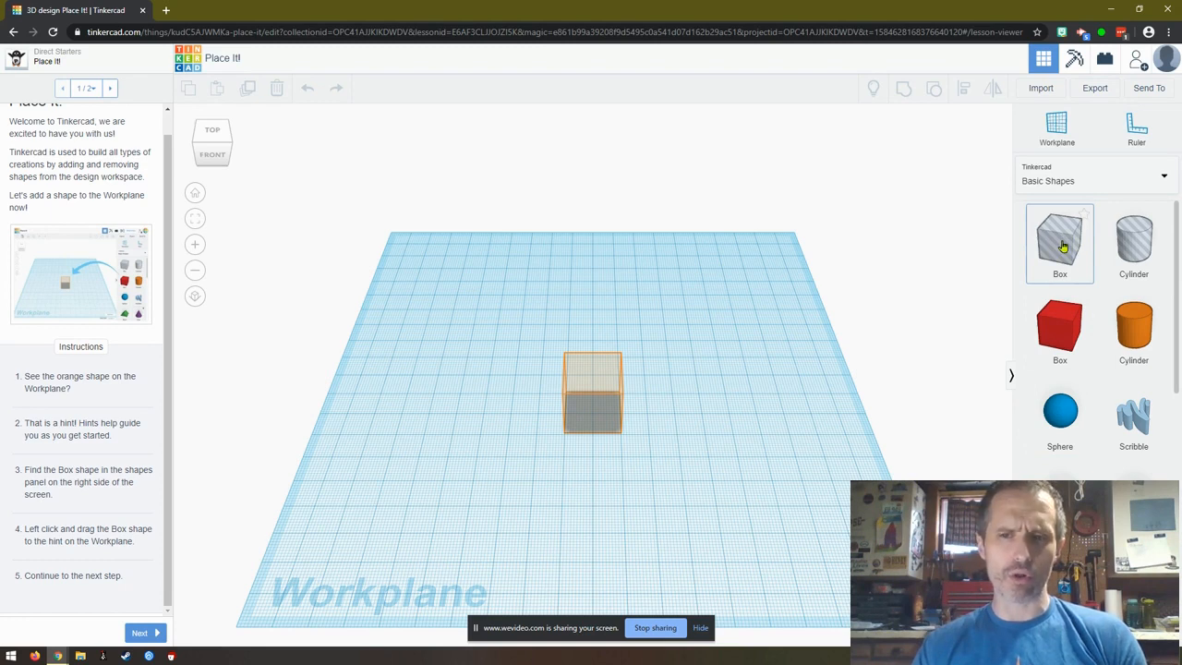
pyautogui.moveTo(1059, 330)
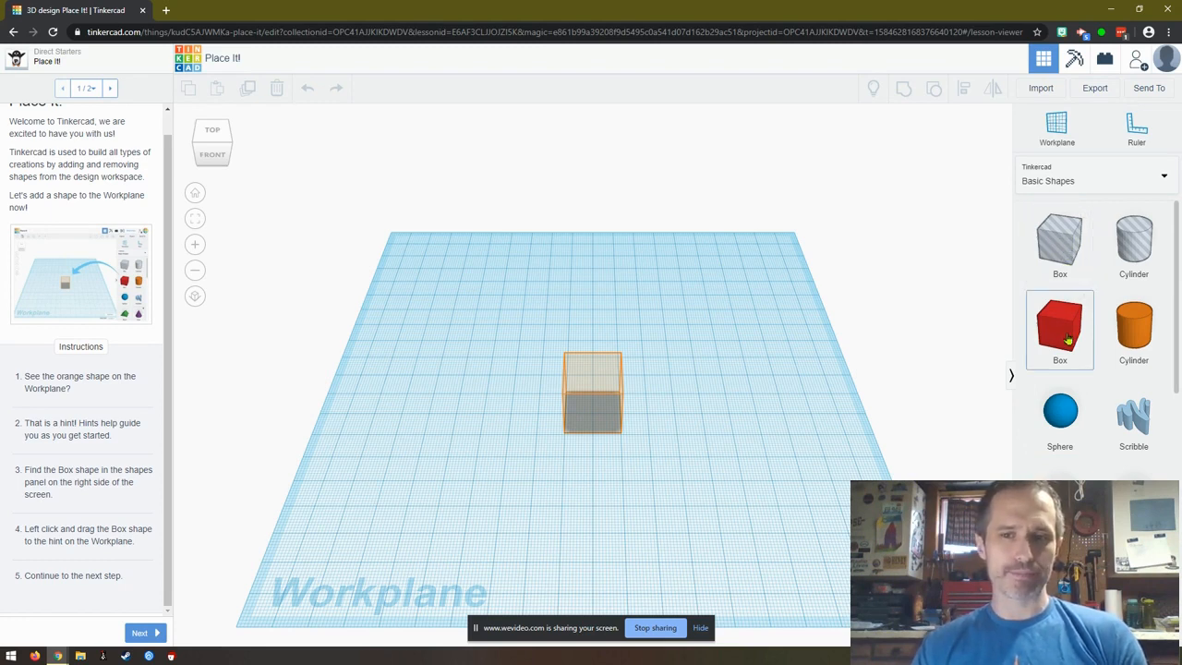
pyautogui.moveTo(1062, 329)
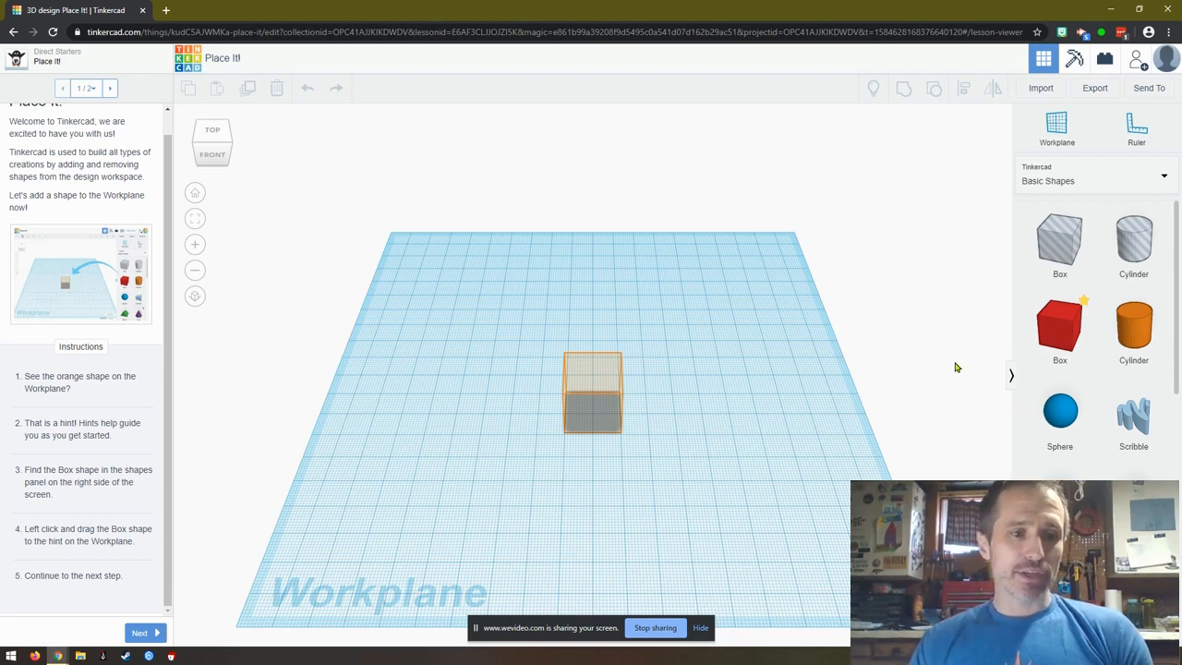
pyautogui.moveTo(884, 388)
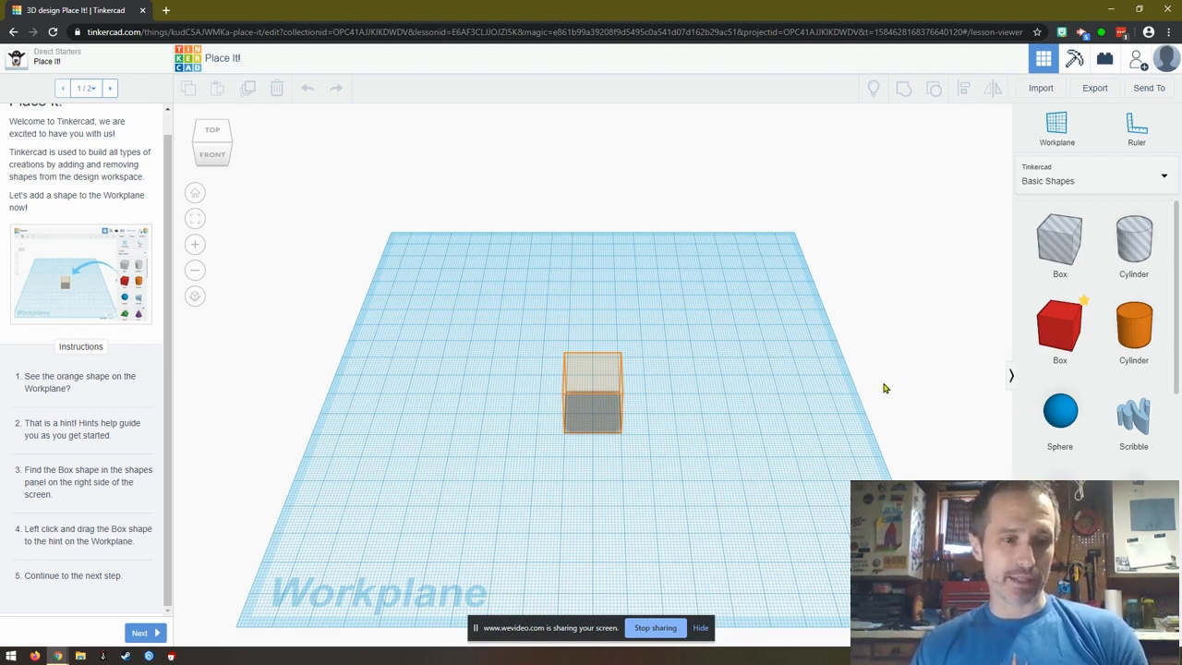
pyautogui.moveTo(930, 407)
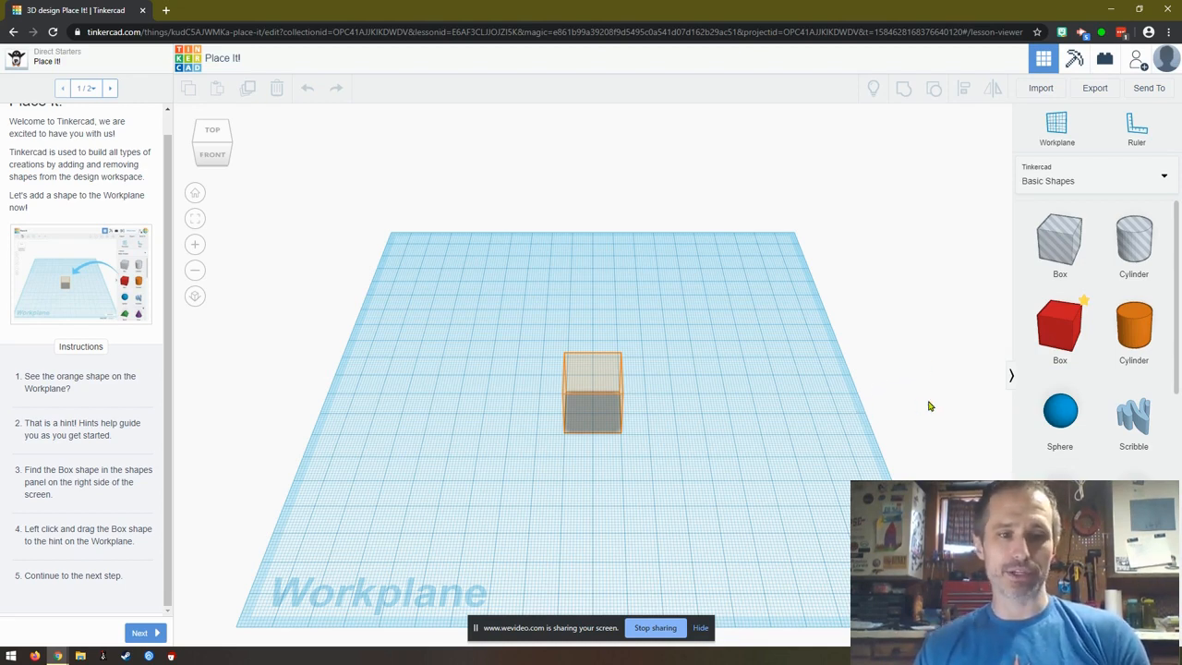
pyautogui.moveTo(1010, 344)
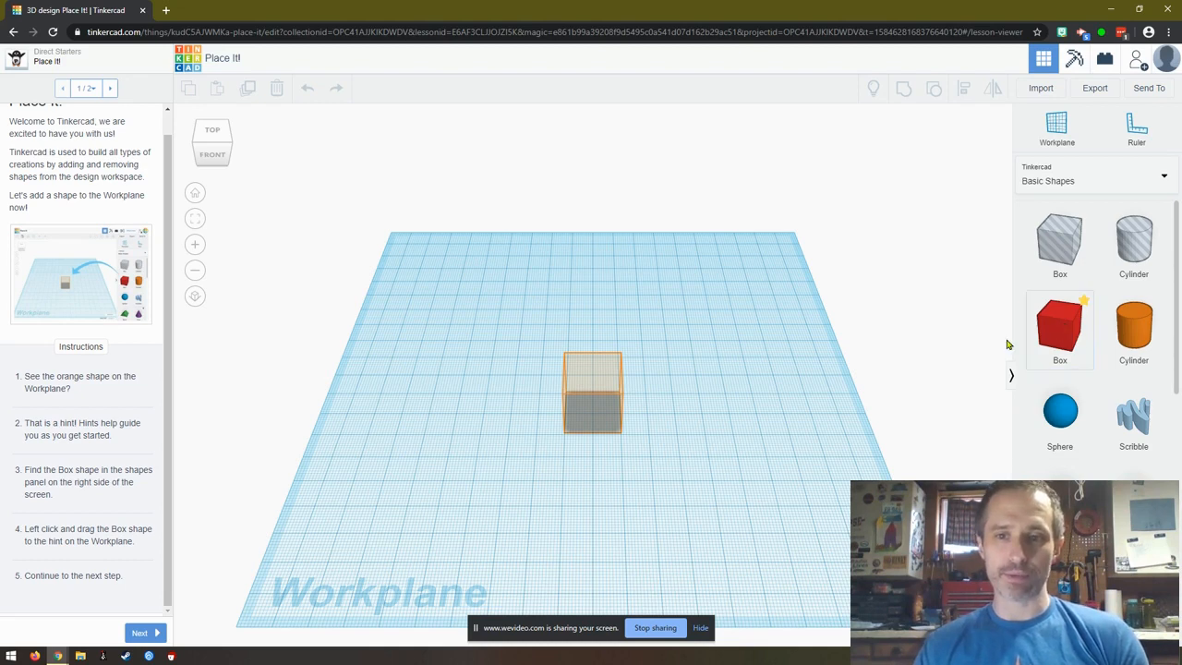
# - Drag the red Box from Basic Shapes onto the orange hint outline
pyautogui.moveTo(1059, 329); pyautogui.dragTo(669, 406)
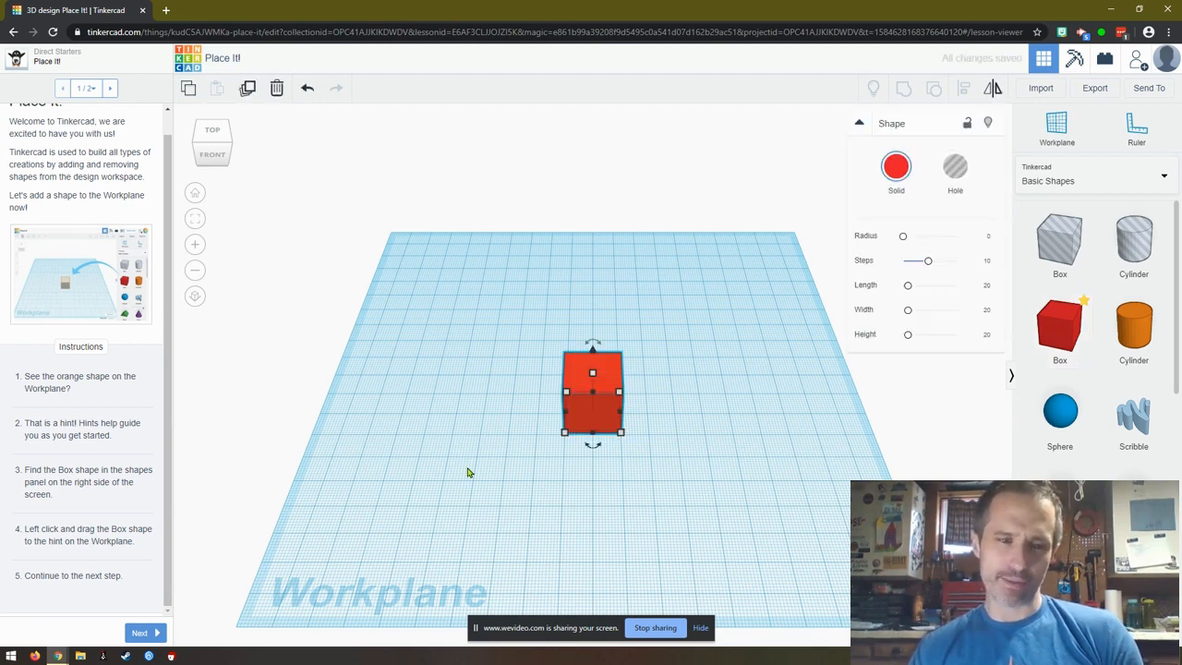
pyautogui.moveTo(167, 543)
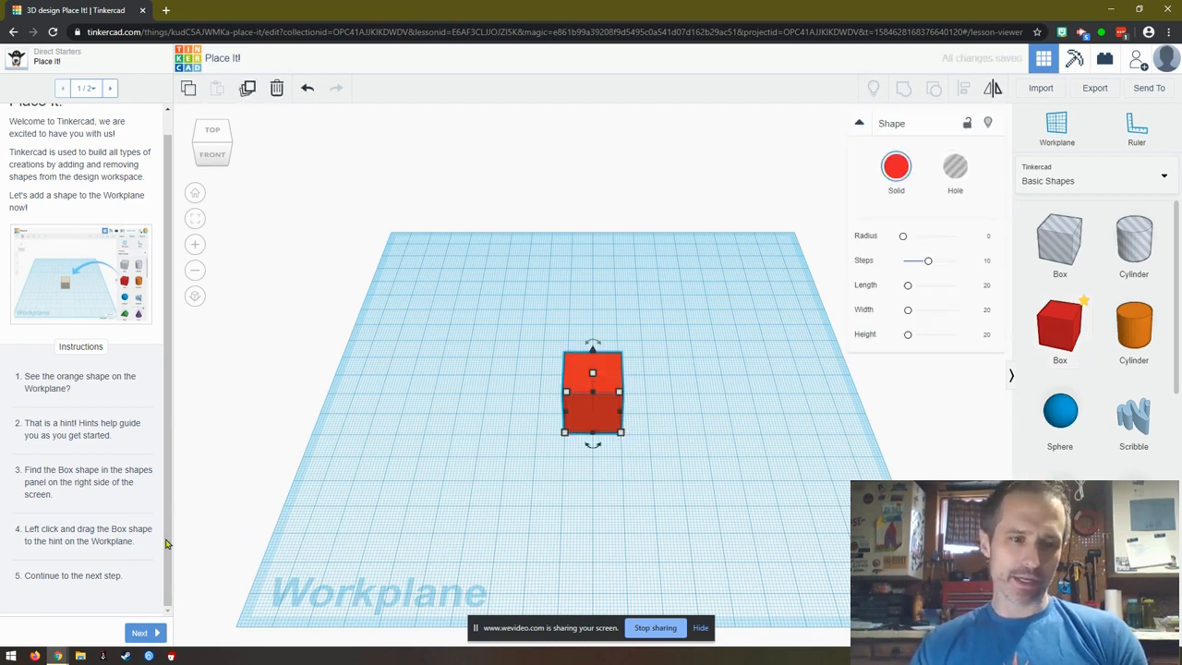
pyautogui.moveTo(39, 591)
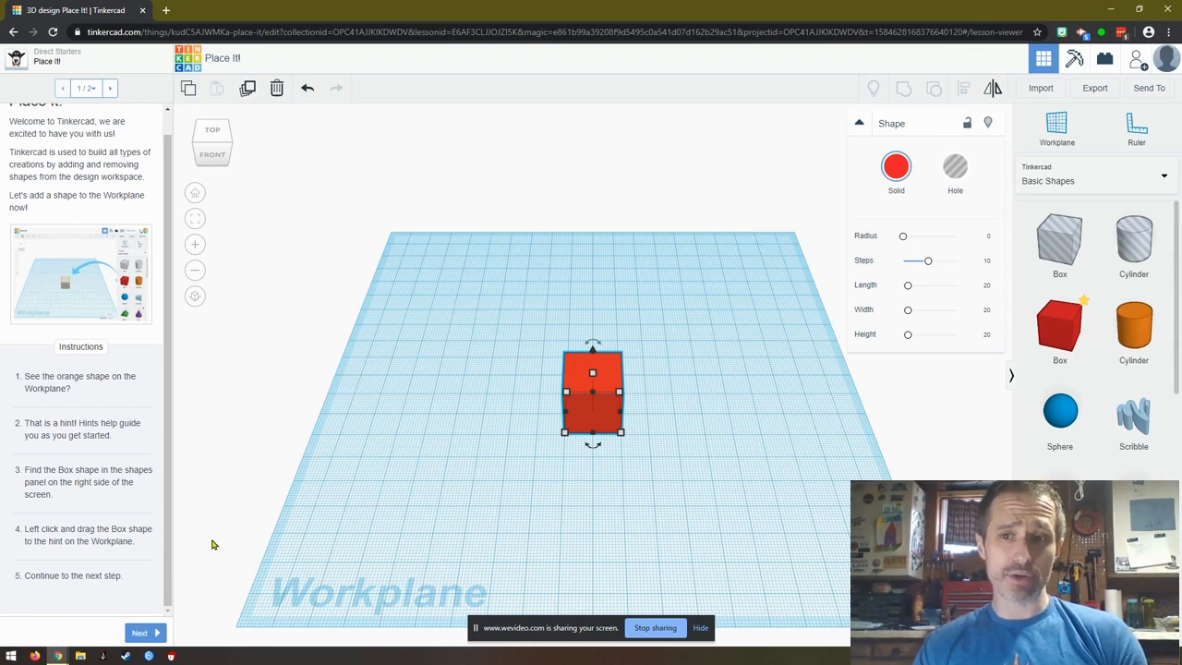
pyautogui.moveTo(1157, 50)
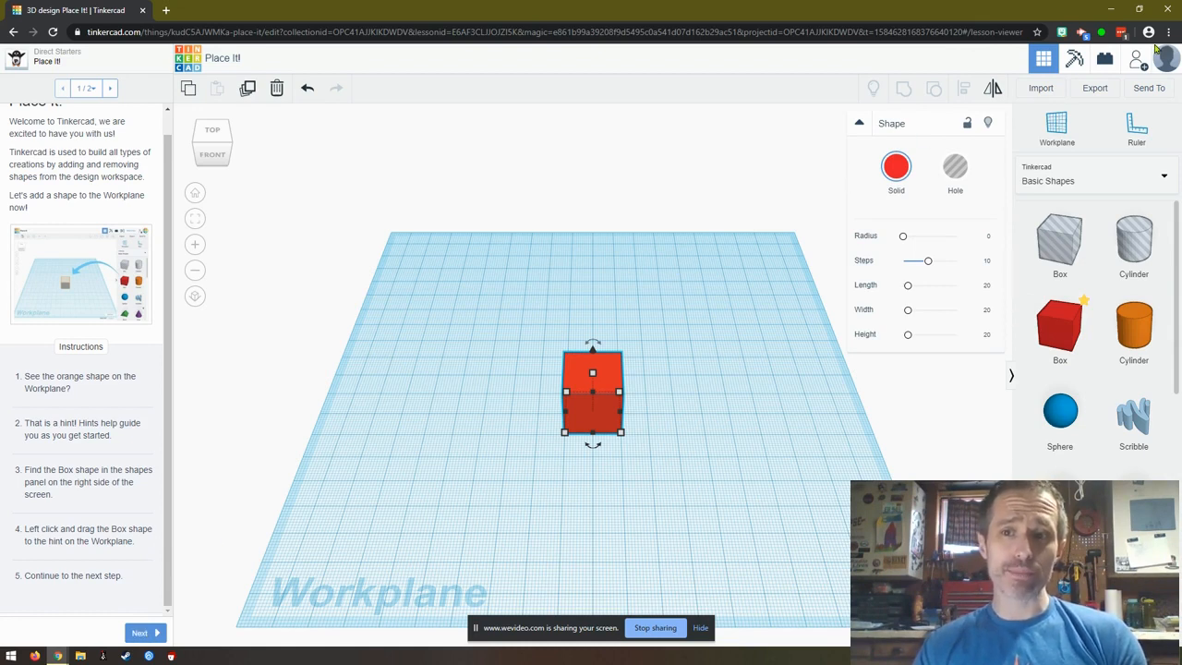
# - Open and dismiss the Chrome menu so the lesson shows 'You Did It! Great Work!'
pyautogui.click(1165, 32)
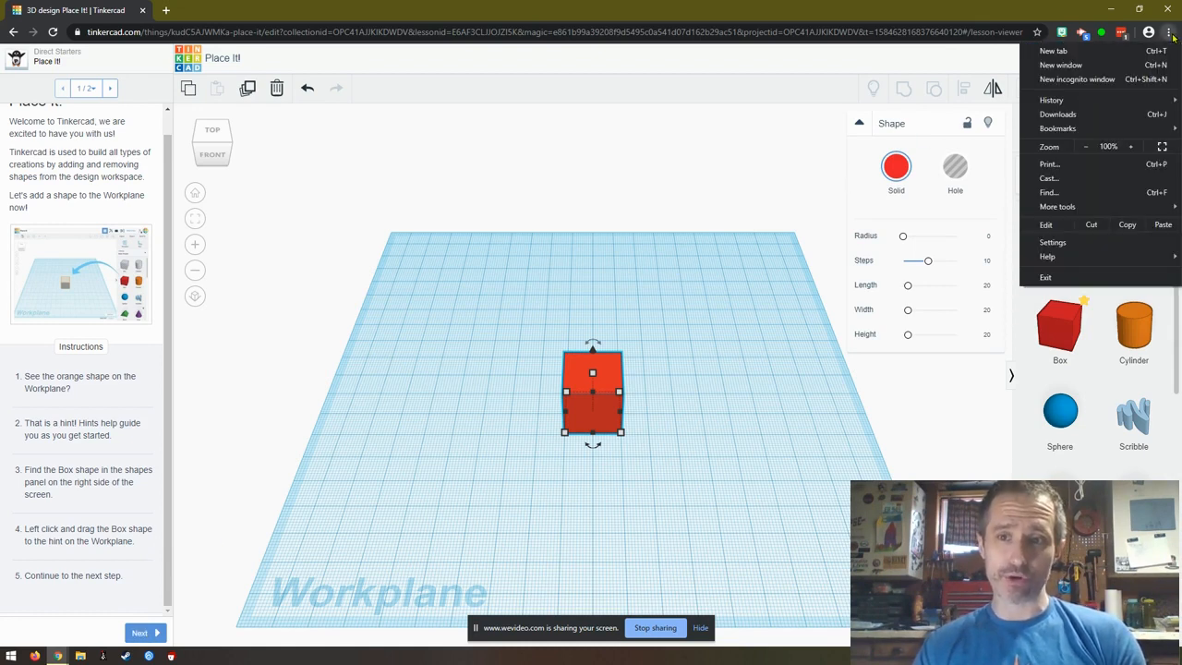
pyautogui.moveTo(1088, 148)
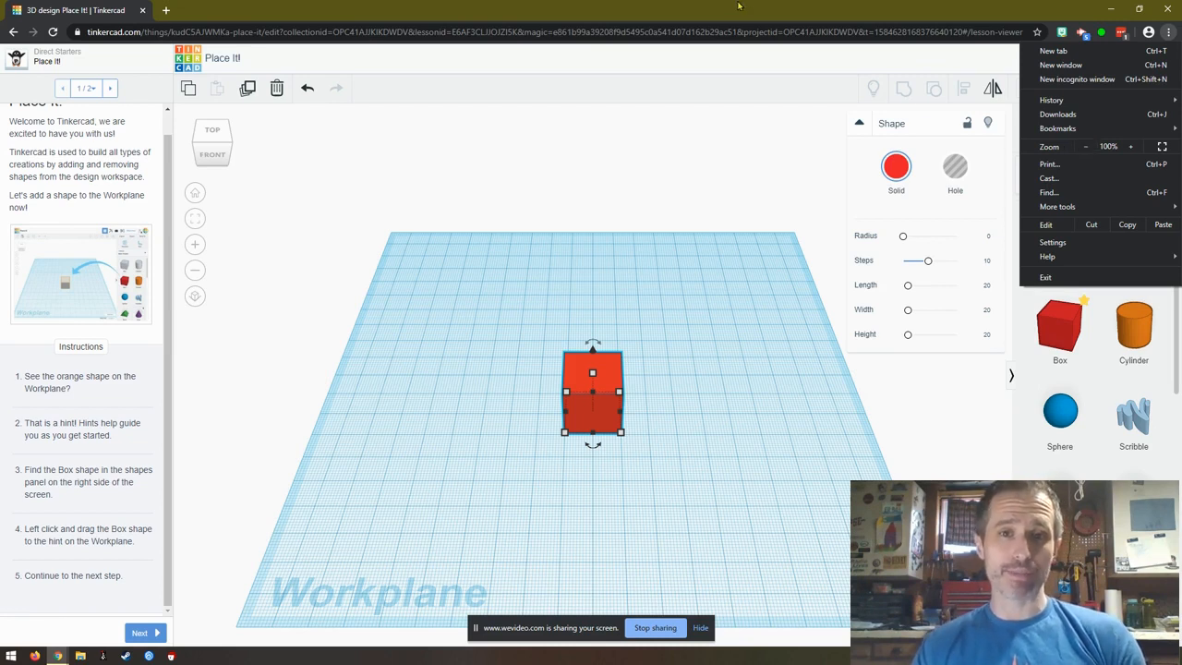
pyautogui.click(144, 633)
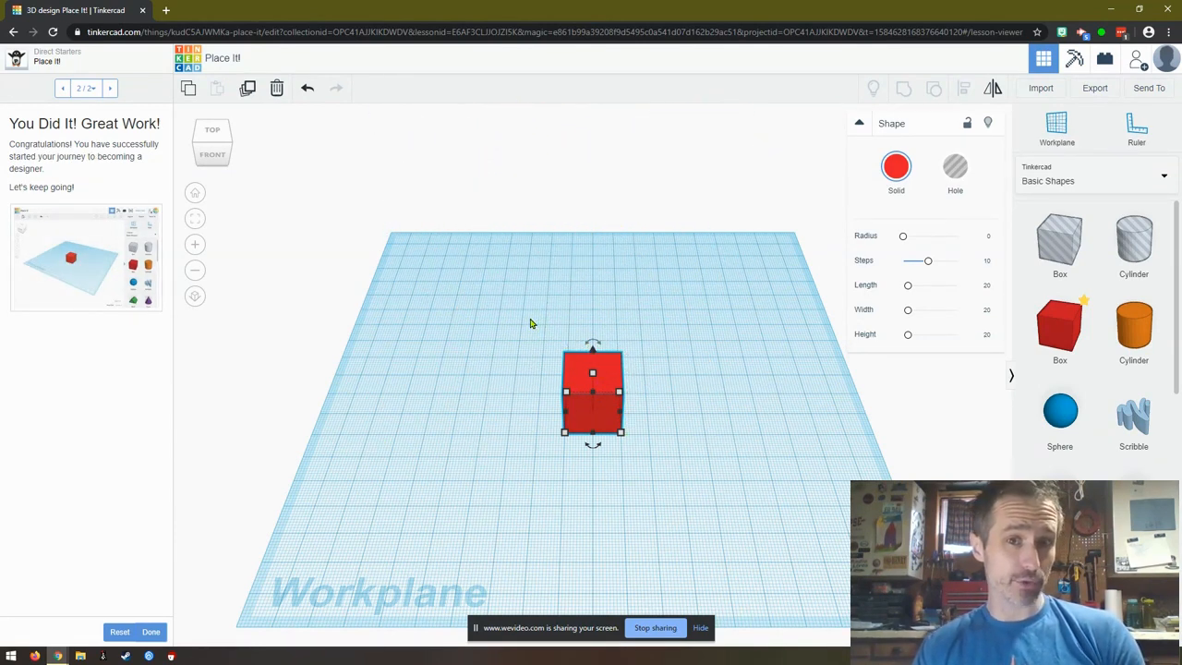
pyautogui.moveTo(96, 577)
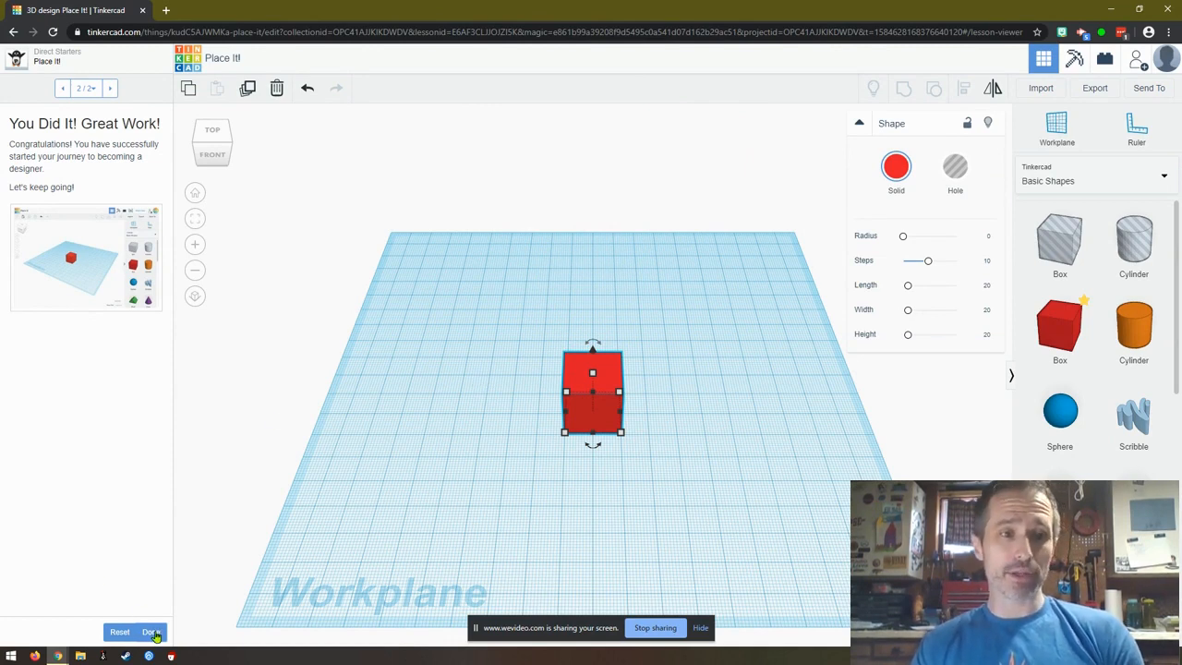
# - Mark Place It! done, continue to View It!, and reset its progress
pyautogui.click(150, 632)
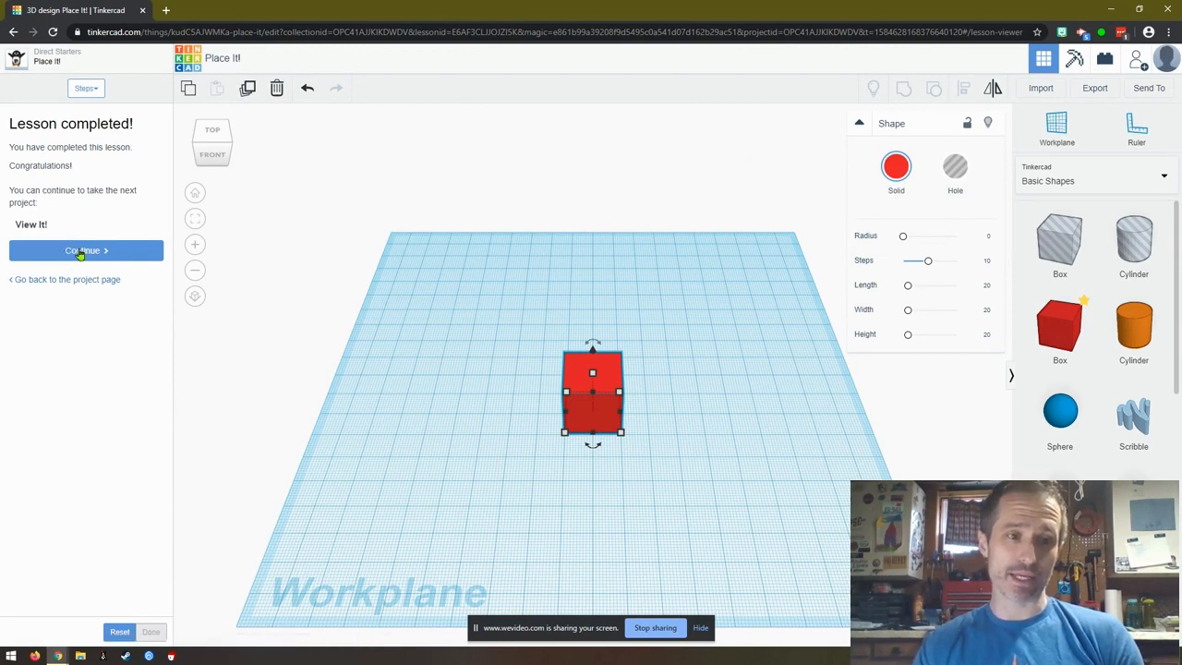
pyautogui.click(82, 250)
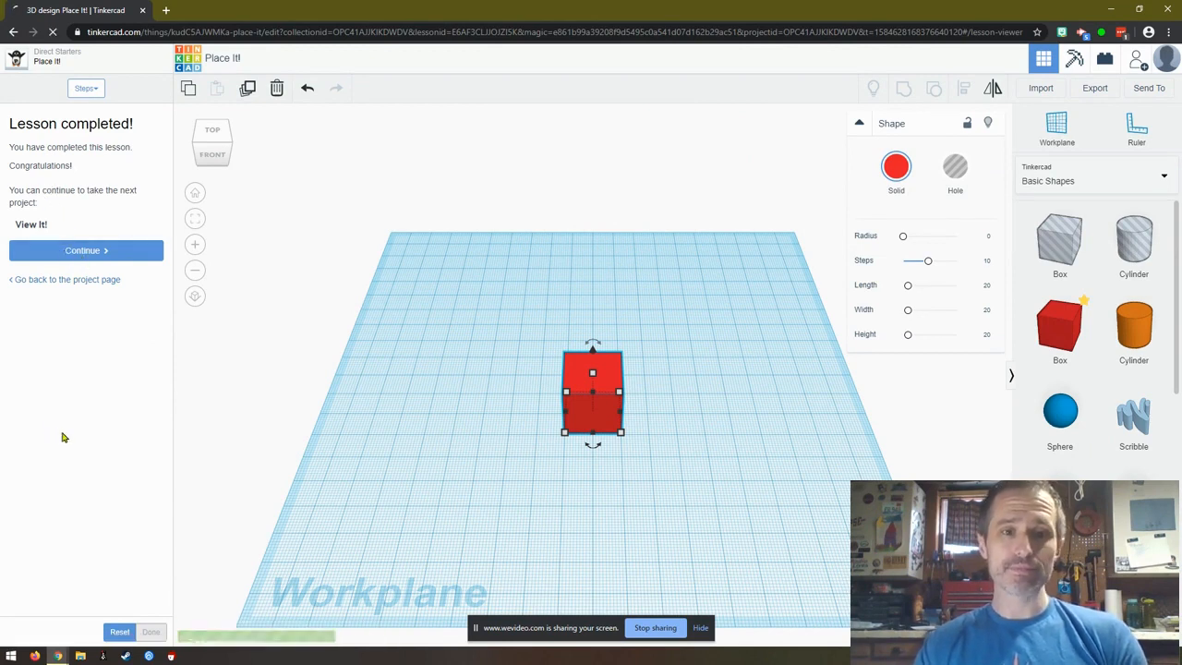
pyautogui.click(82, 250)
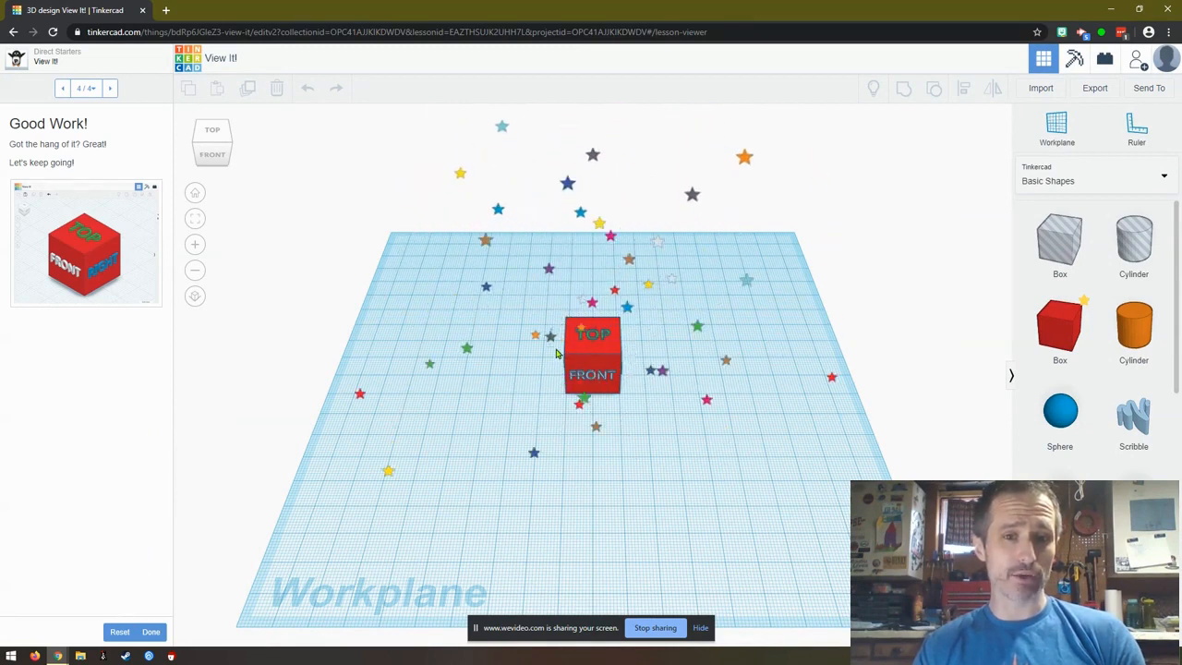
pyautogui.click(119, 632)
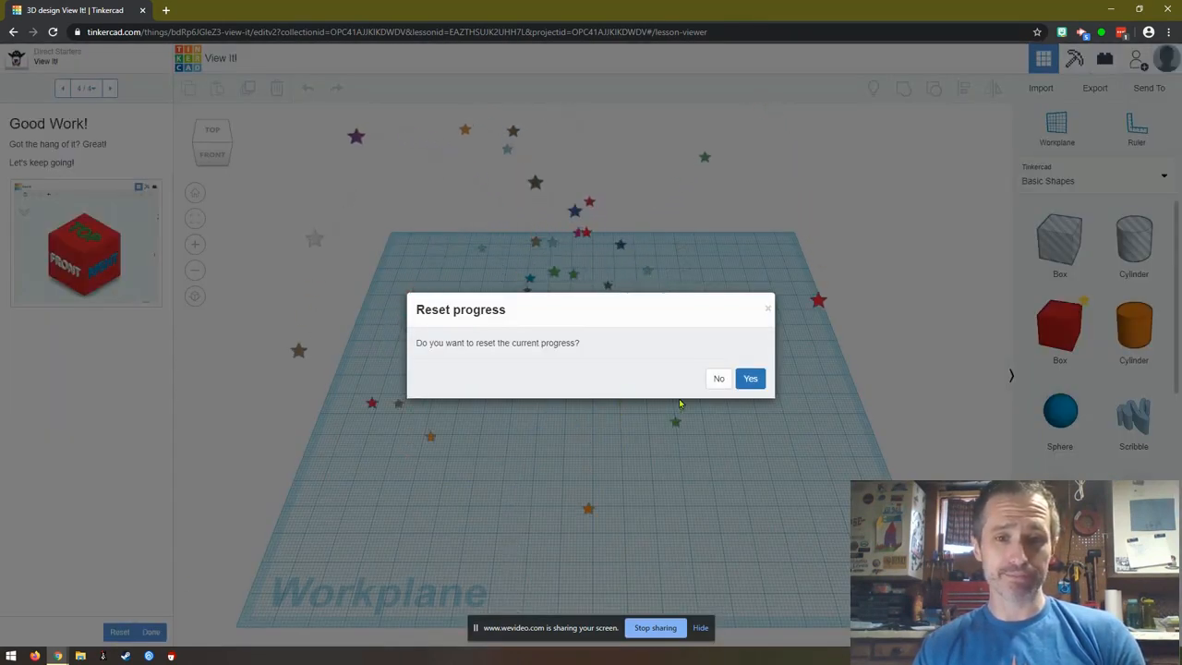
pyautogui.click(750, 377)
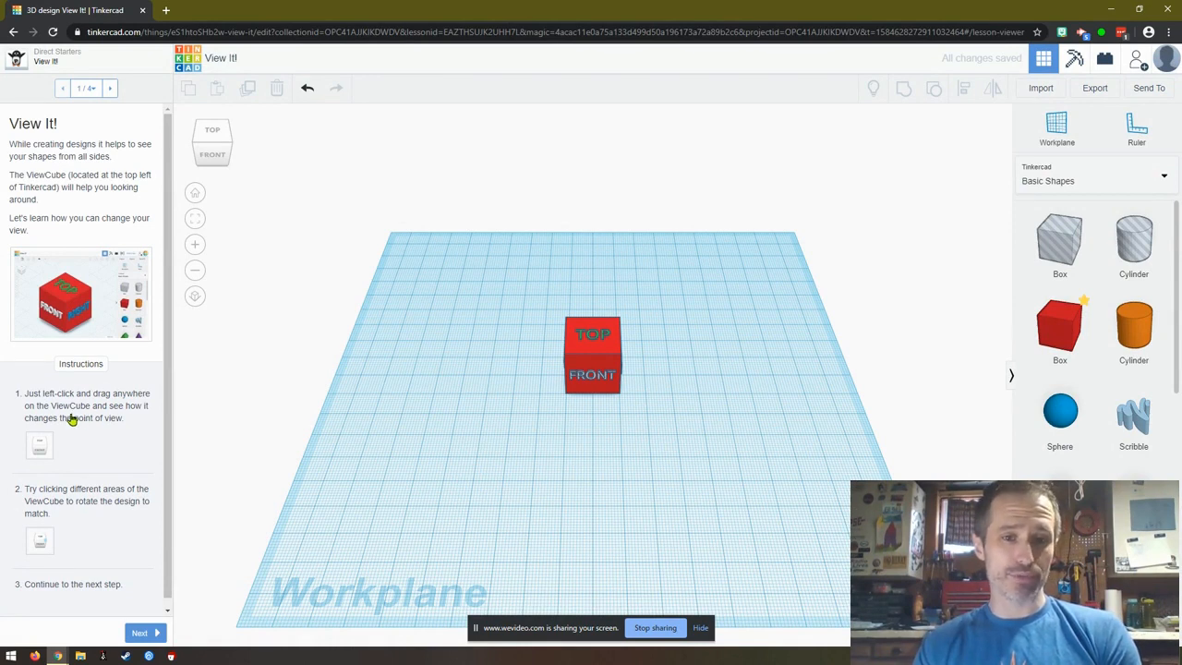
pyautogui.moveTo(597, 348)
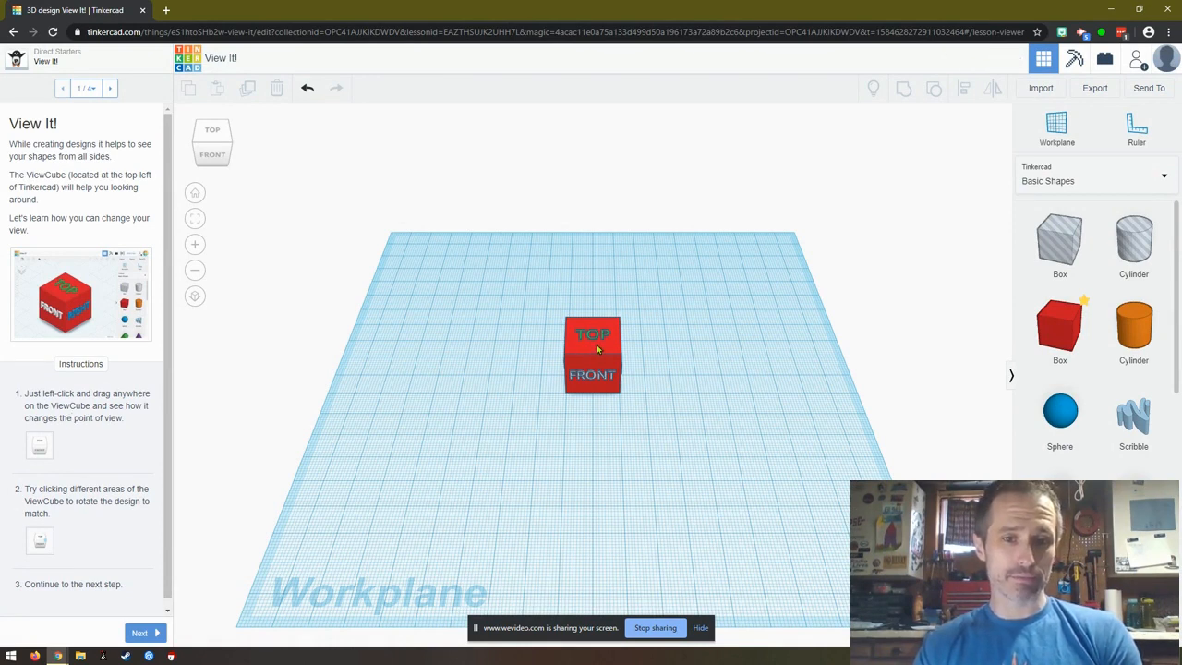
# - Rotate the ViewCube to view the labelled box from front, top and underneath
pyautogui.click(591, 355)
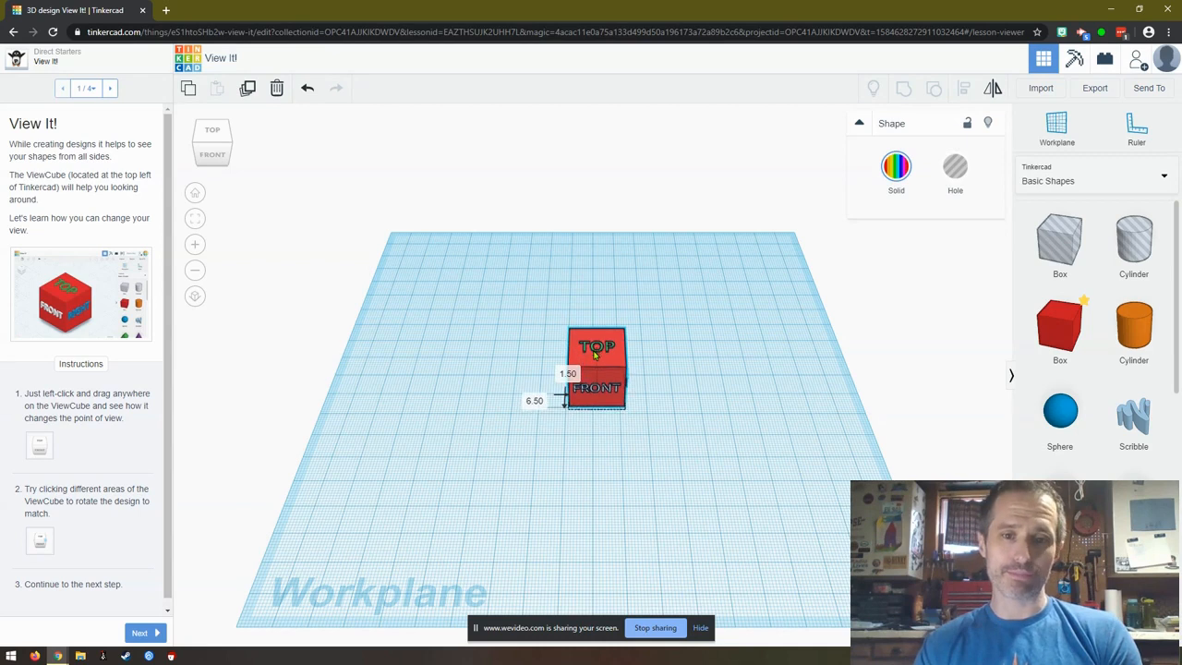
pyautogui.click(291, 426)
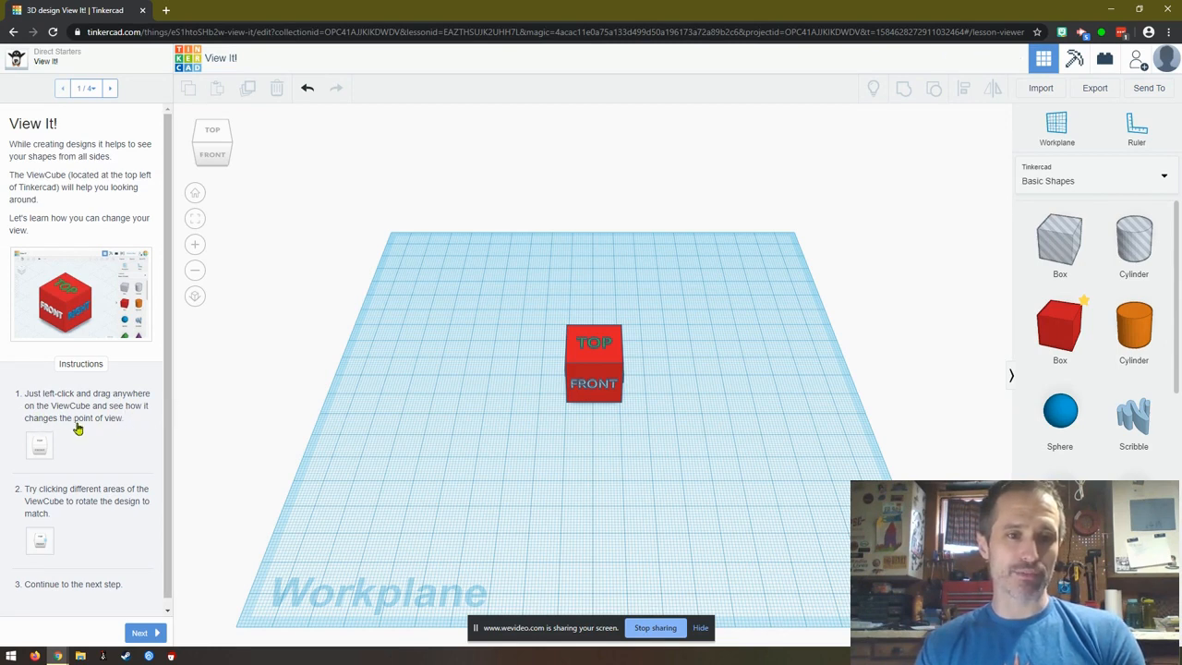
pyautogui.moveTo(213, 143)
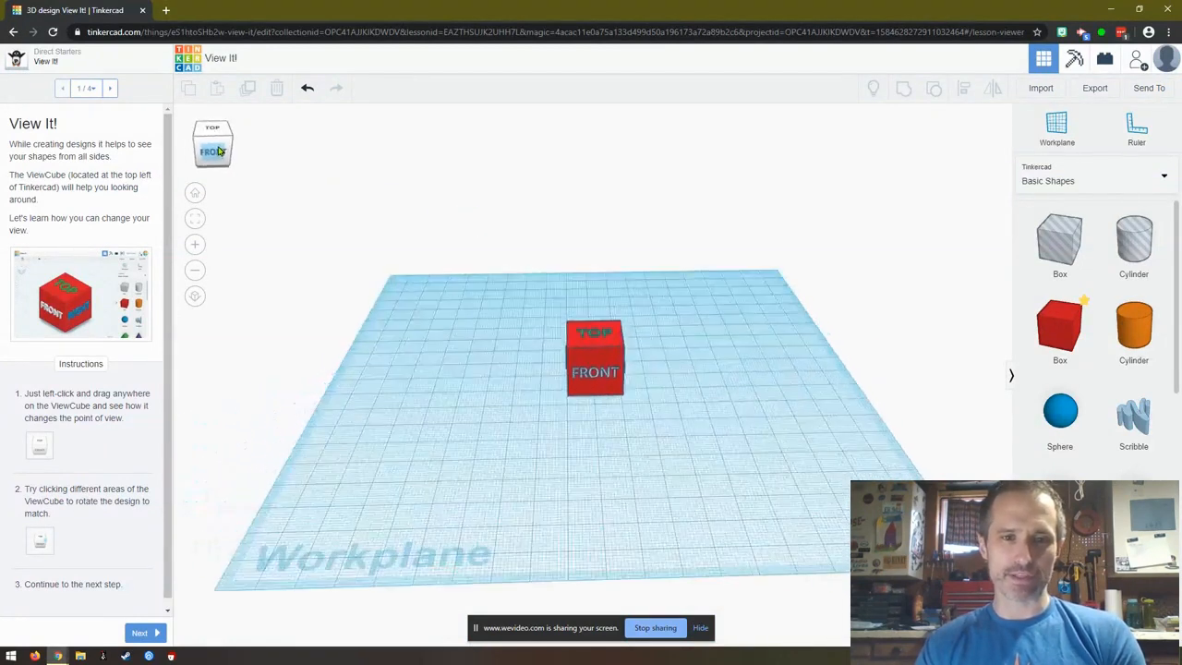
pyautogui.moveTo(213, 139); pyautogui.dragTo(217, 152)
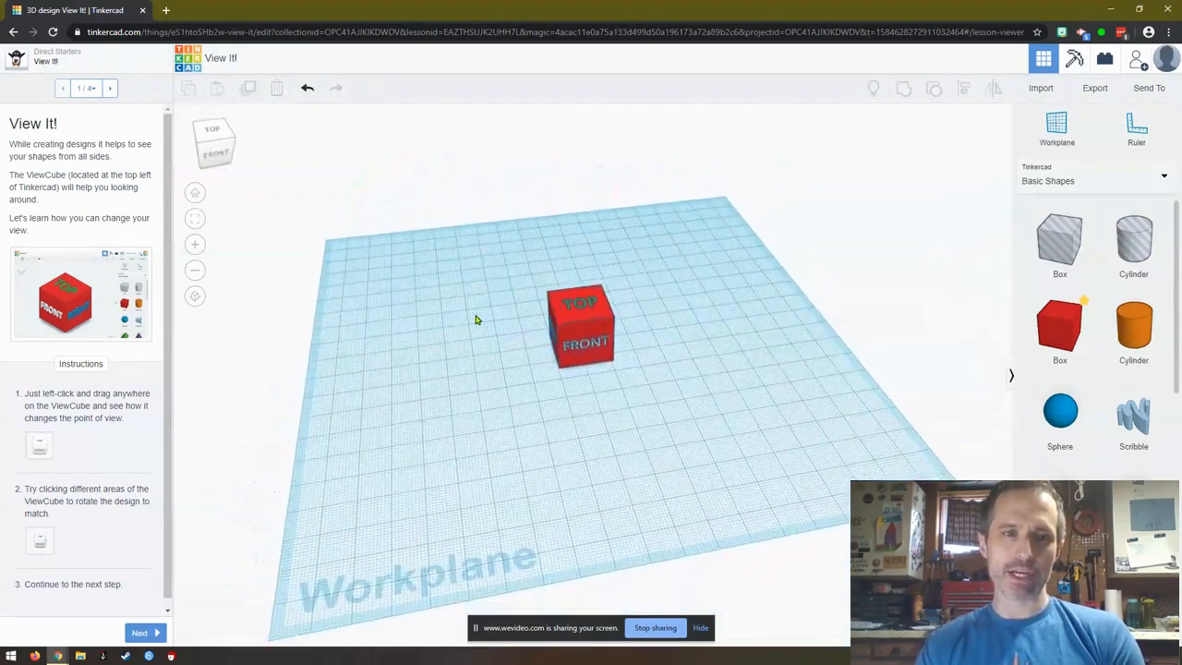
pyautogui.click(211, 138)
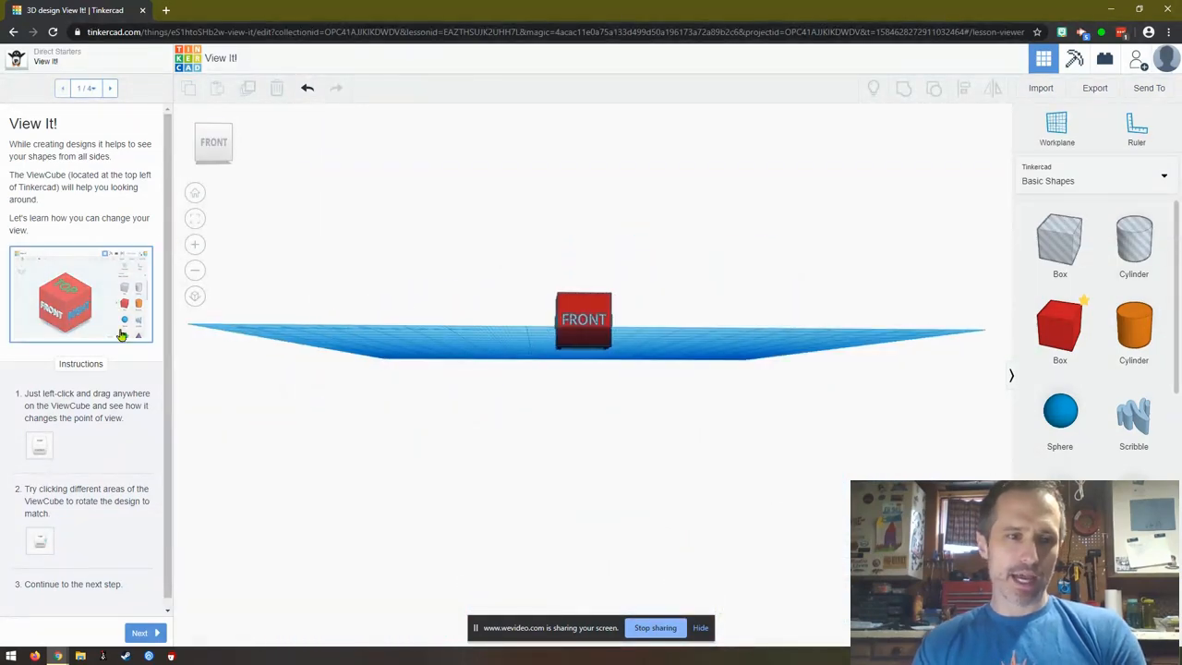
pyautogui.moveTo(83, 438)
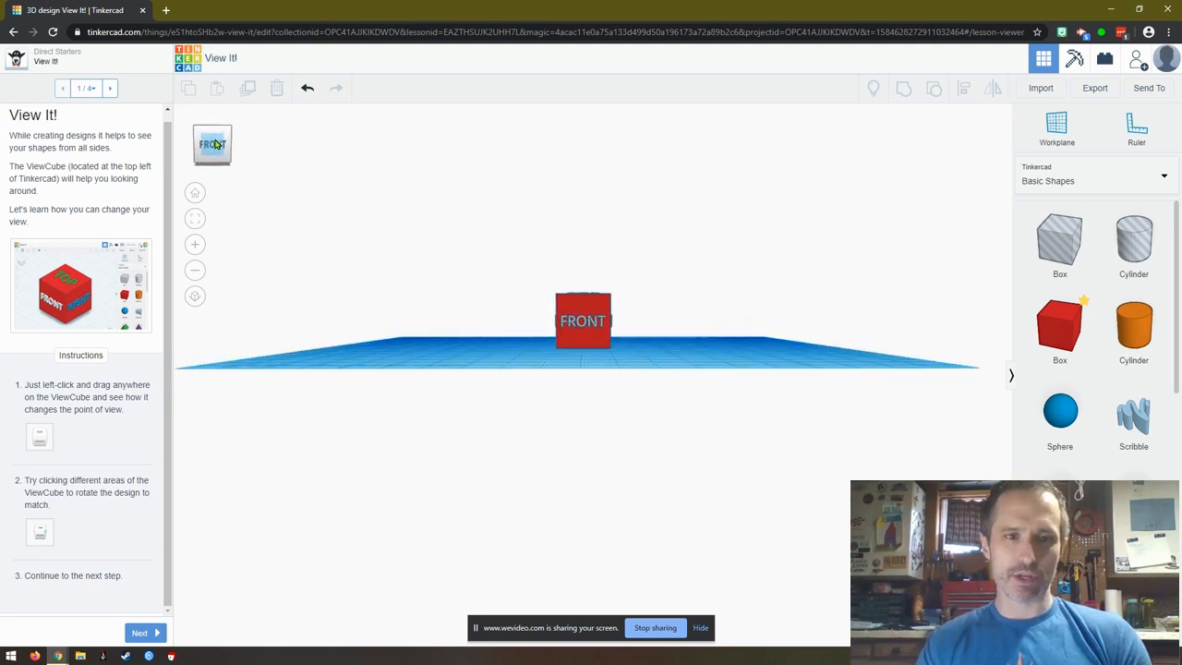
pyautogui.moveTo(222, 147); pyautogui.dragTo(198, 143)
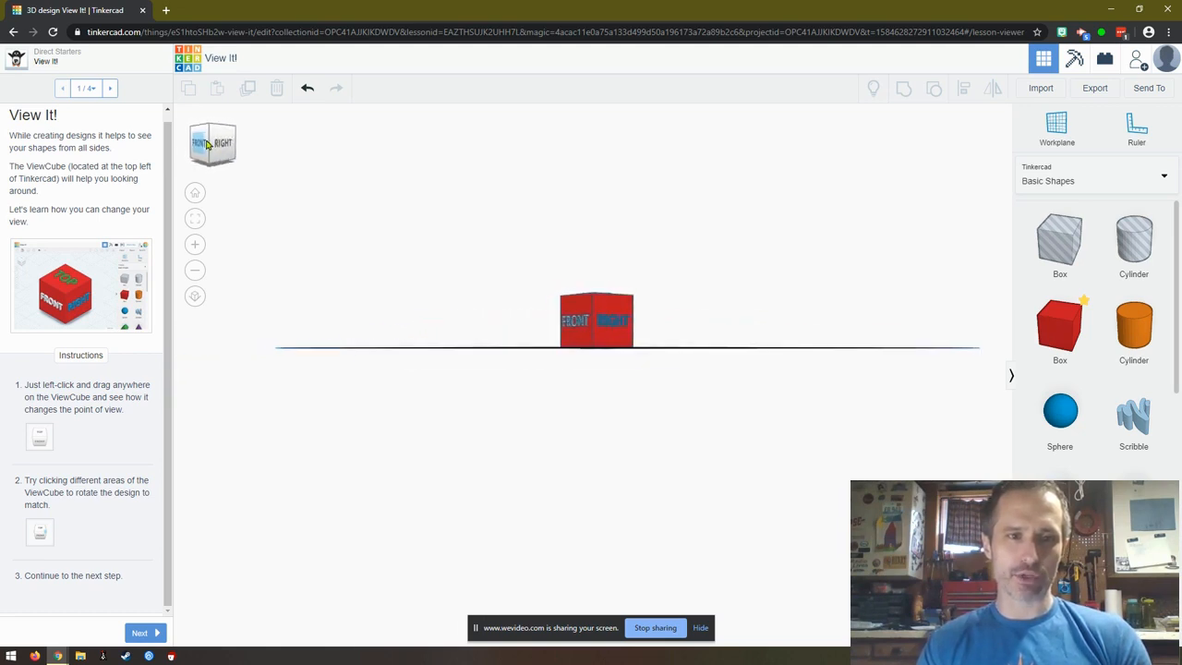
pyautogui.click(221, 145)
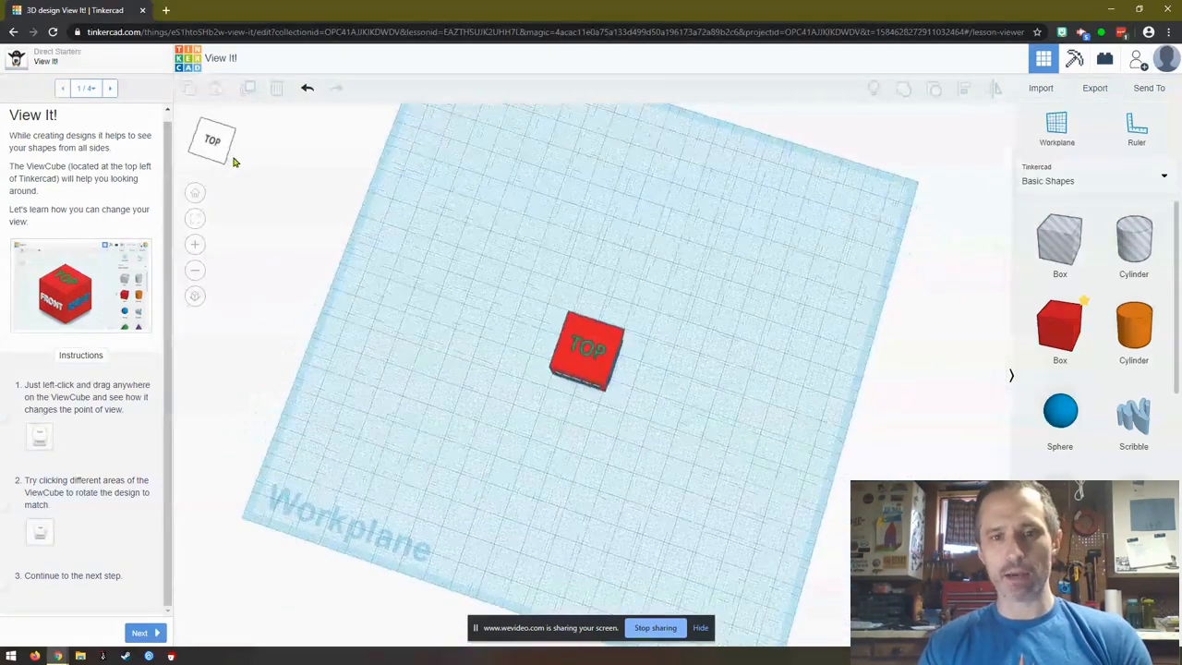
pyautogui.click(212, 140)
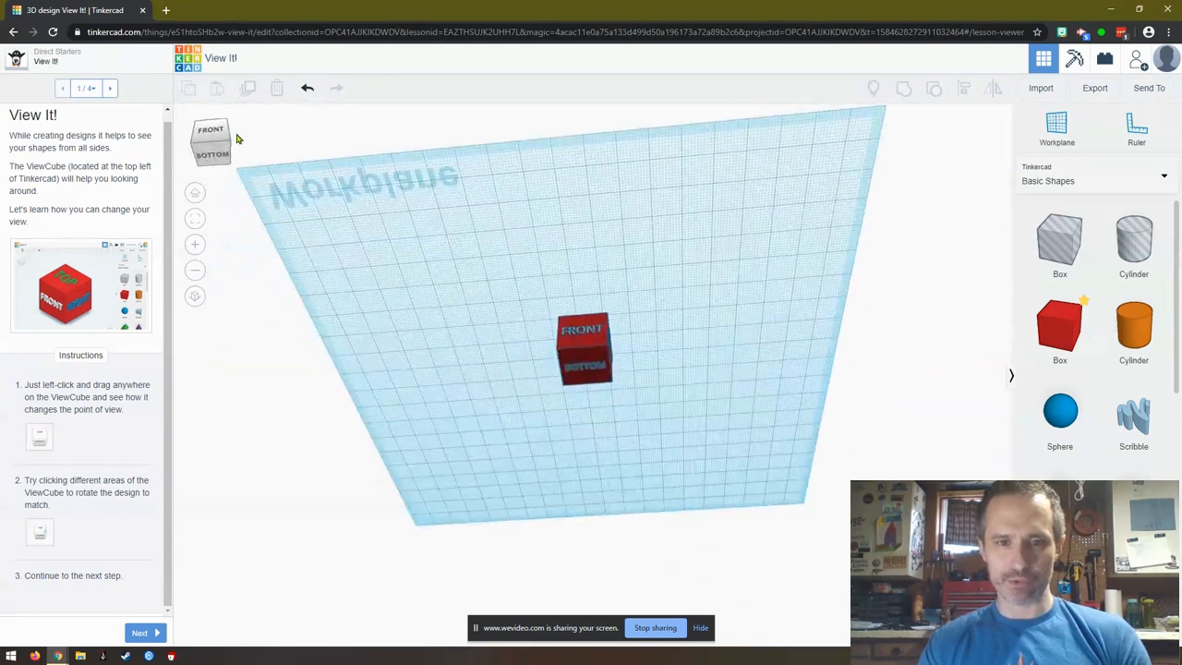
pyautogui.moveTo(210, 139); pyautogui.dragTo(240, 157)
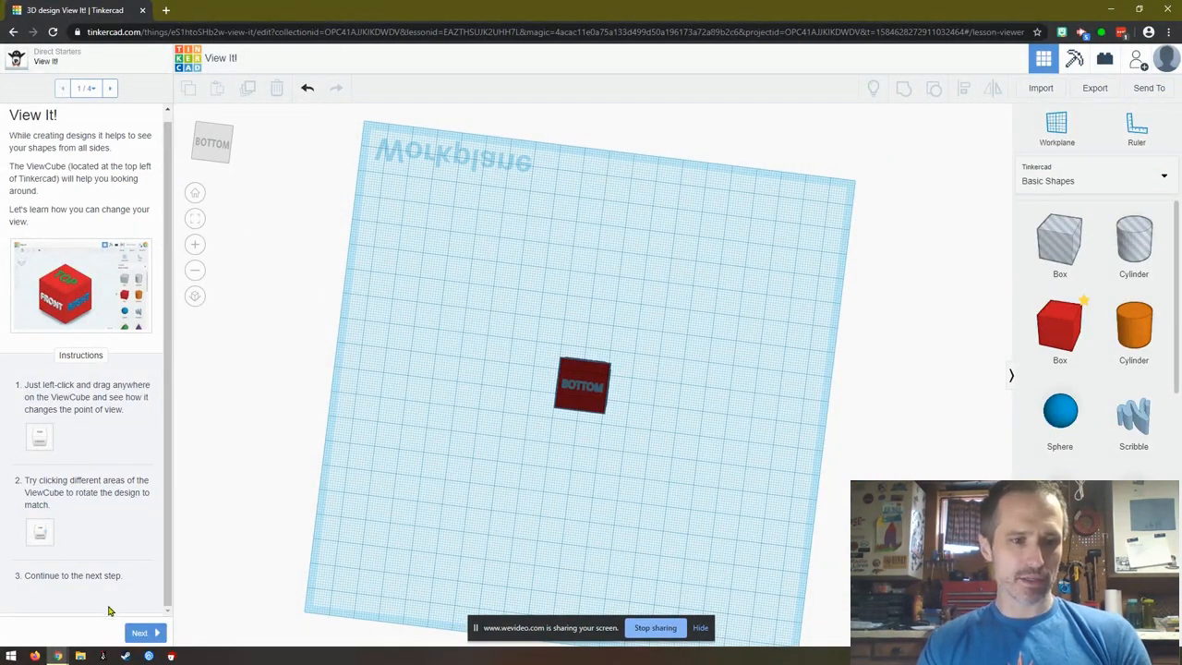
# - Advance to View It! step 2, Learn to Zoom, and zoom in on the cube
pyautogui.click(139, 632)
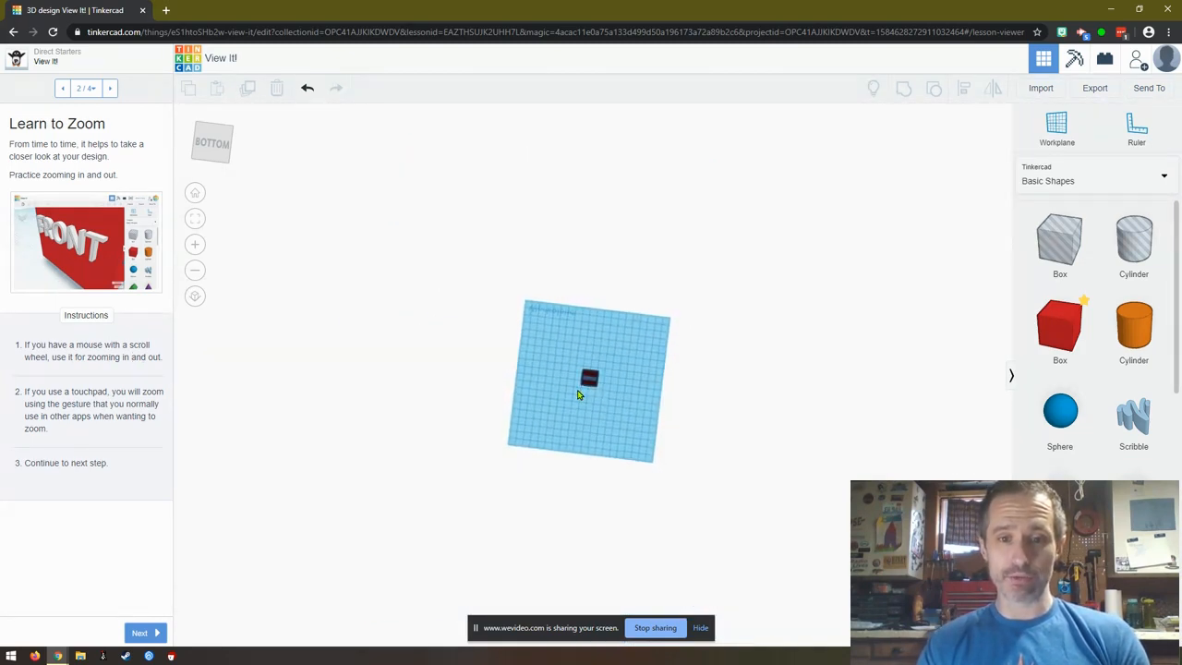
pyautogui.scroll(3)
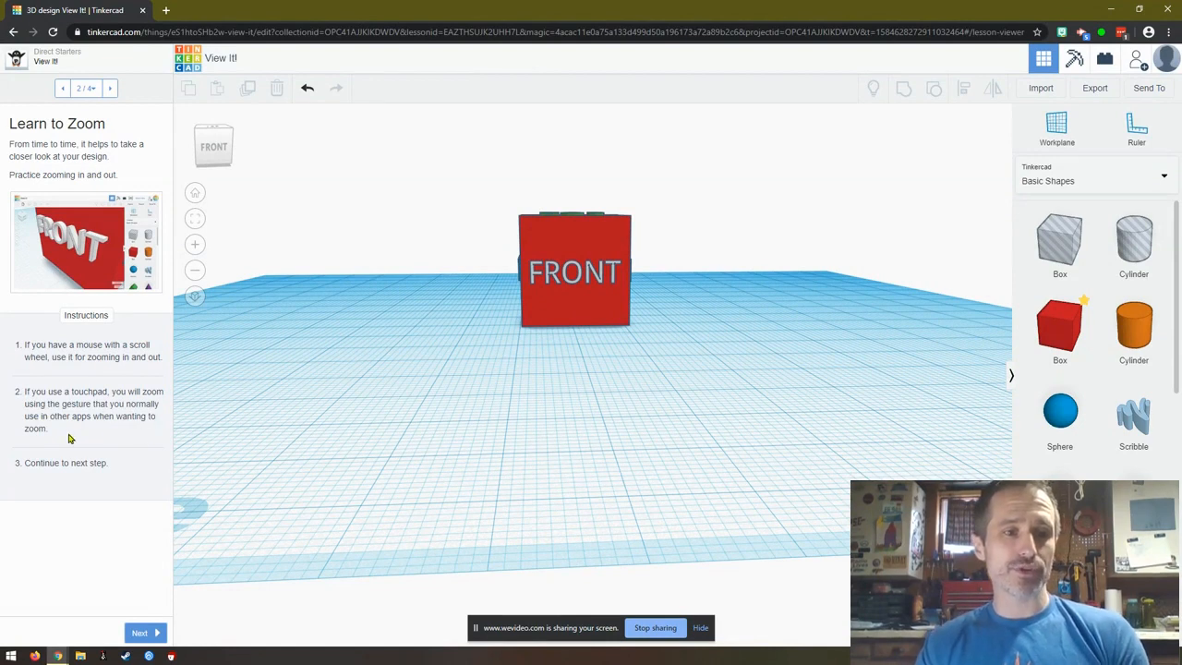
pyautogui.moveTo(89, 437)
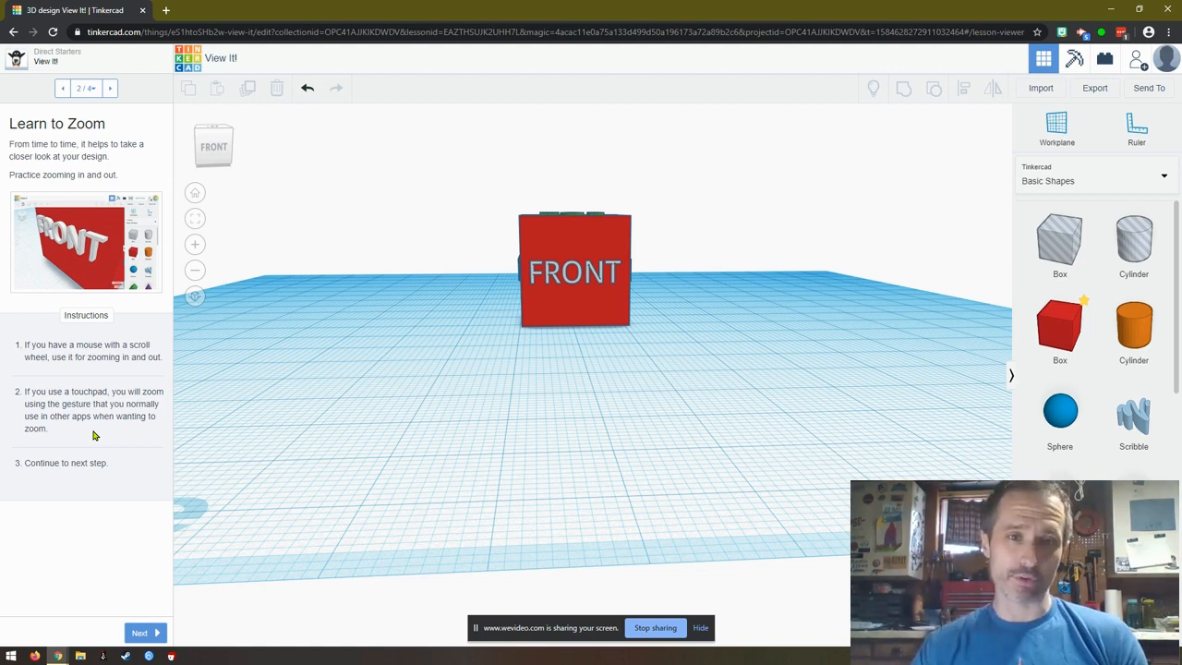
# - Advance to step 3, Let's Look Around Faster, and orbit to see the cube's top
pyautogui.click(140, 633)
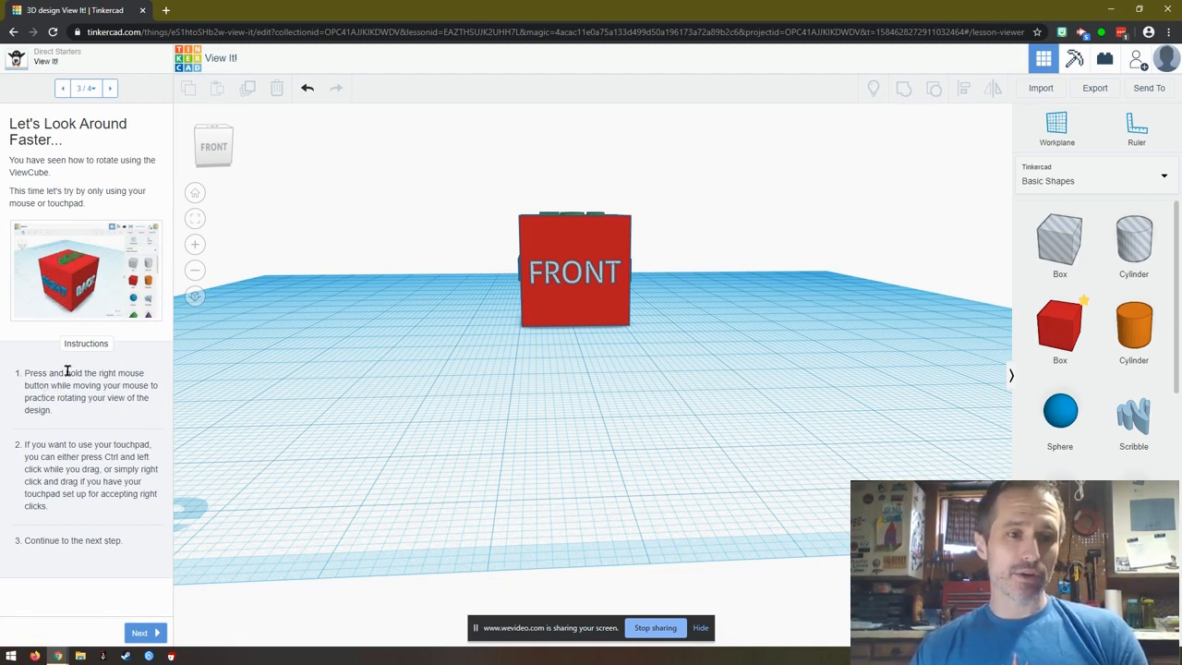
pyautogui.moveTo(323, 336)
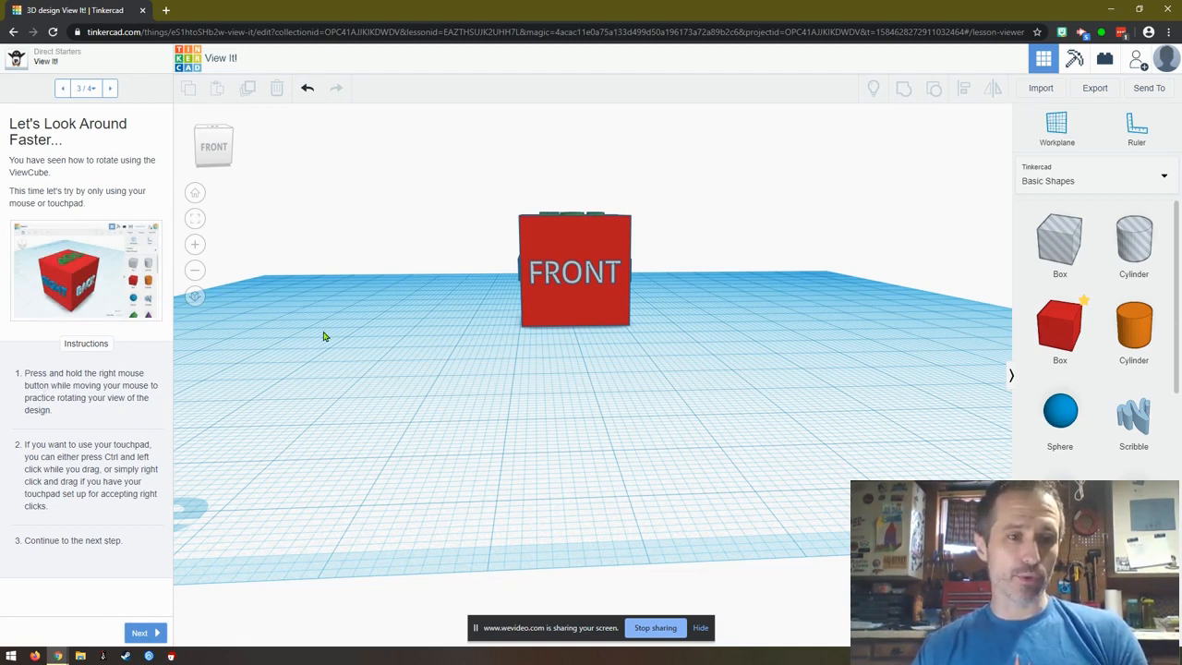
pyautogui.moveTo(384, 207)
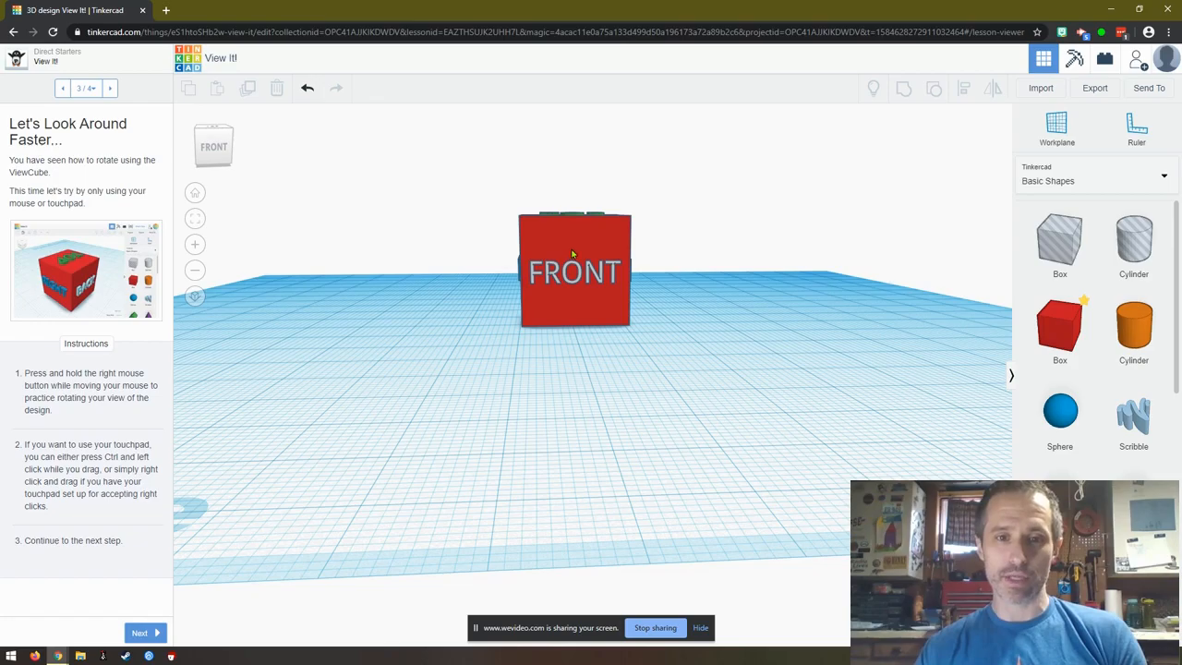
pyautogui.moveTo(572, 268); pyautogui.dragTo(507, 286)
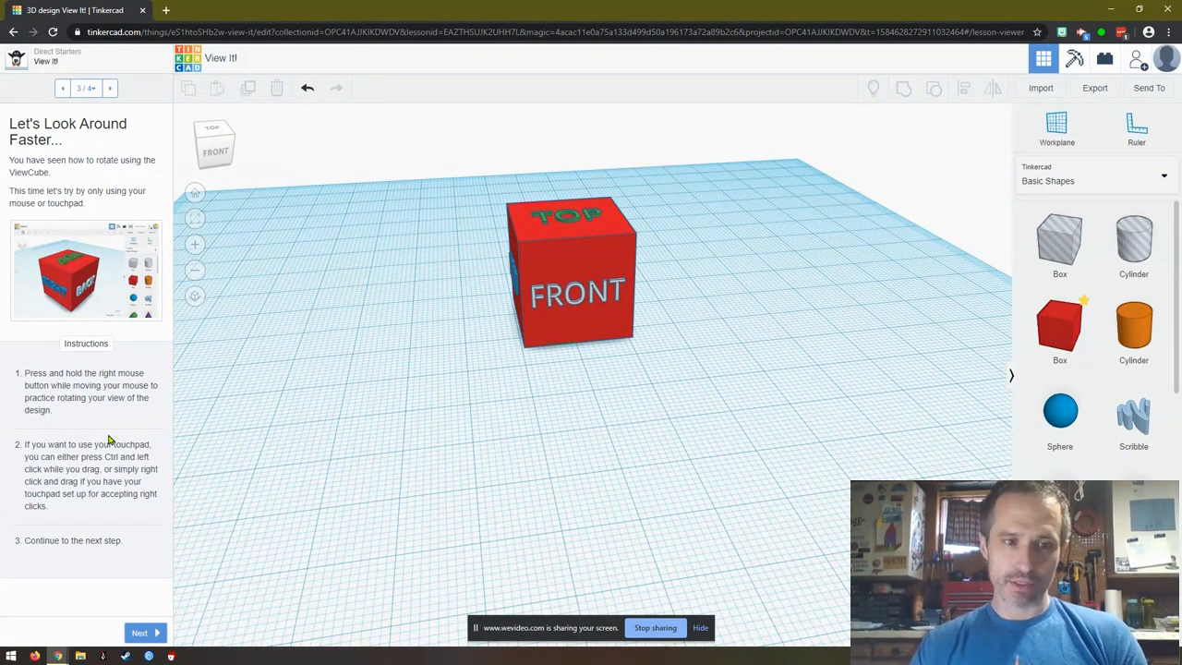
pyautogui.moveTo(120, 489)
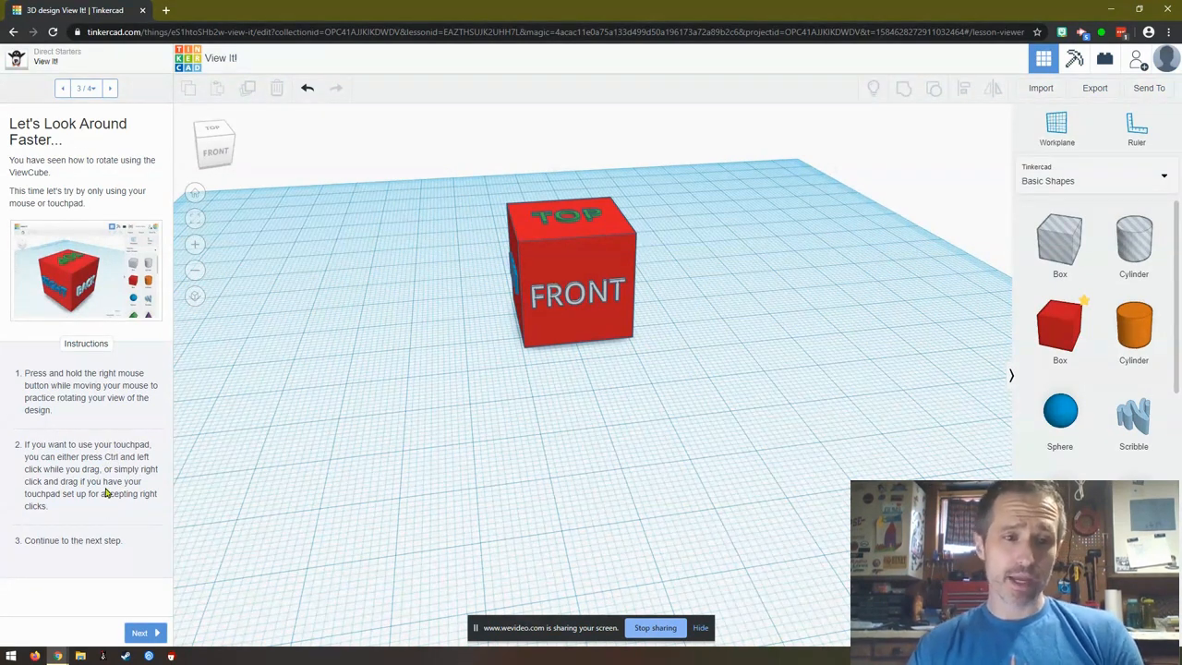
pyautogui.moveTo(43, 476)
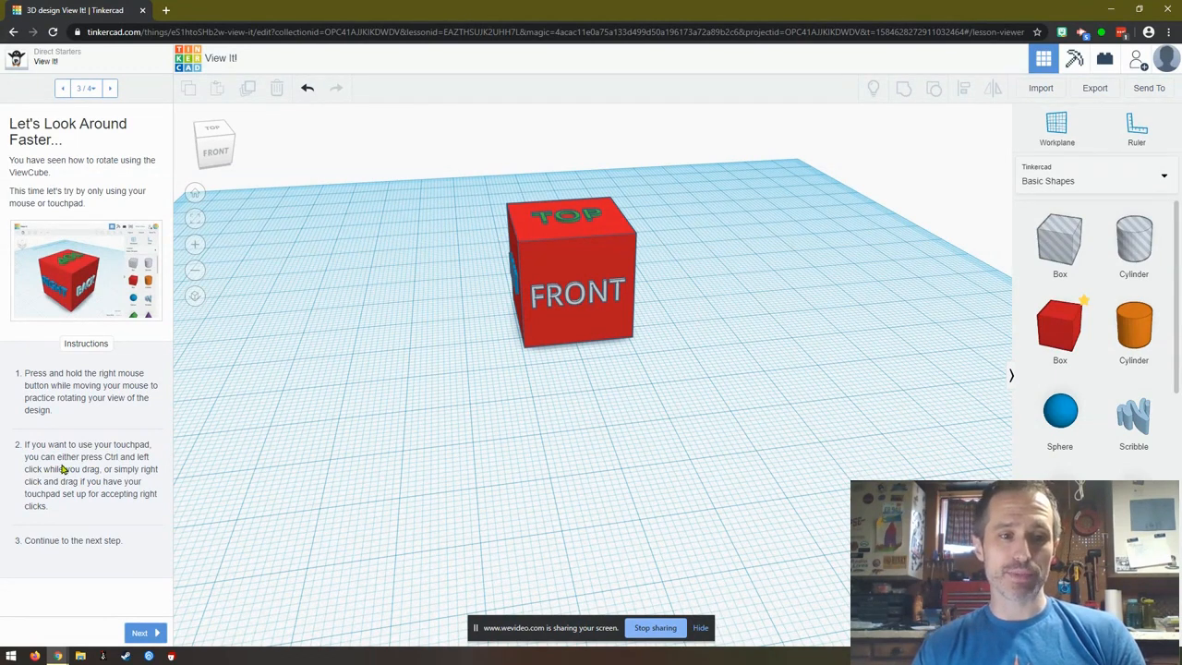
pyautogui.moveTo(72, 469)
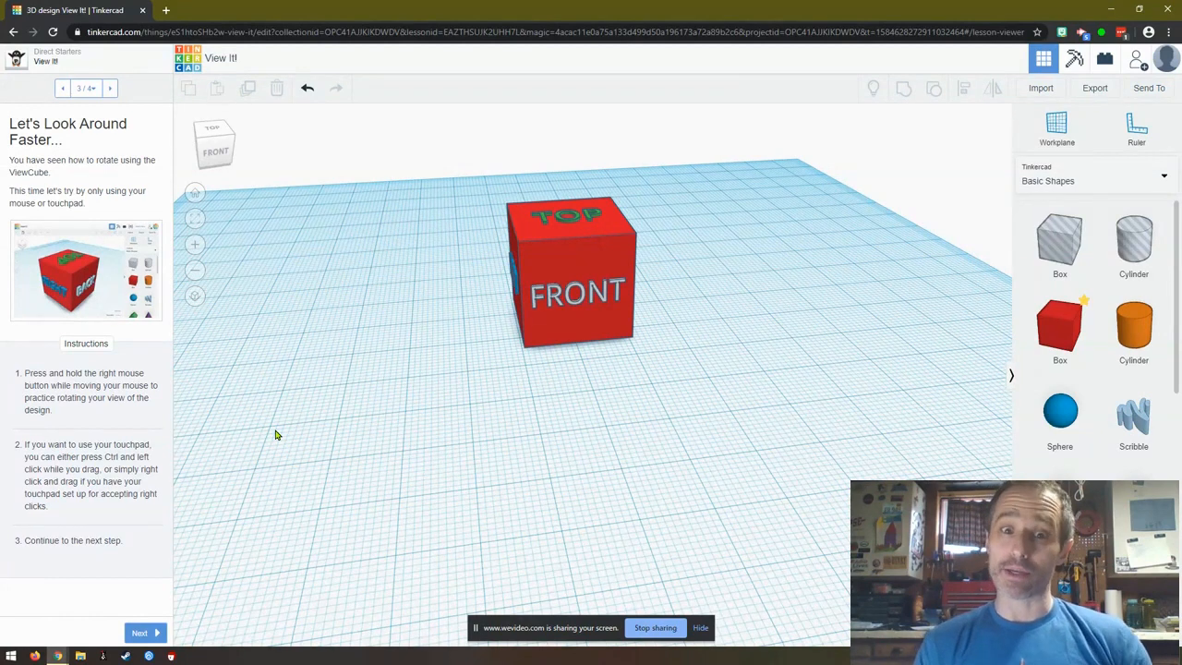
pyautogui.moveTo(157, 518)
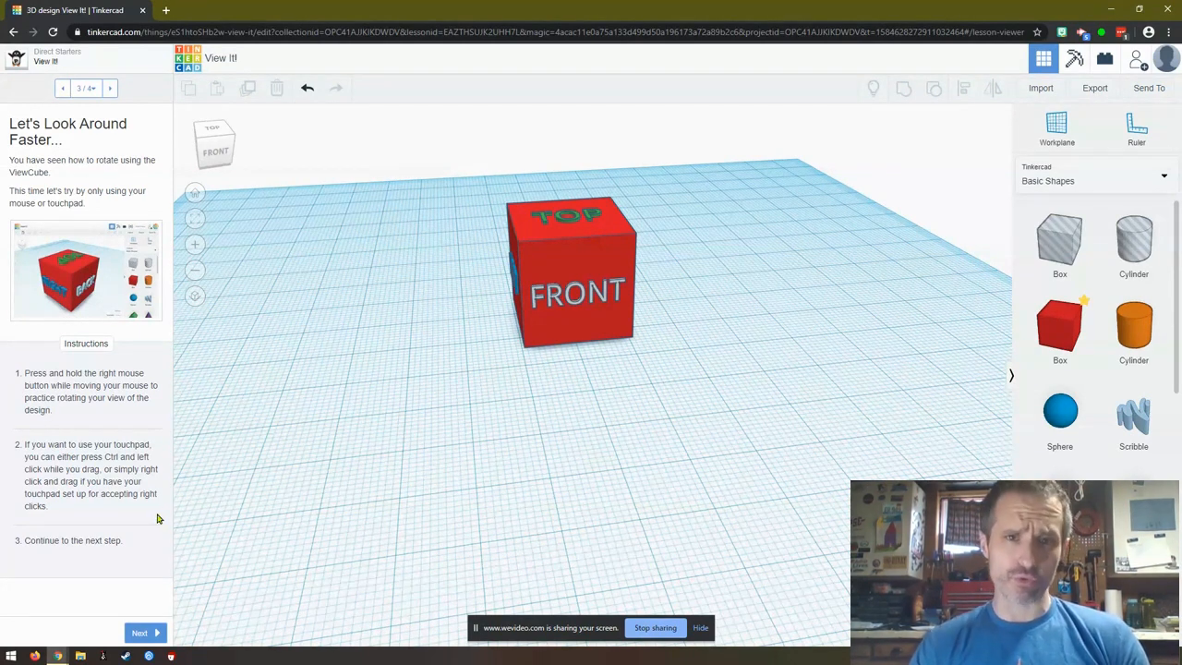
pyautogui.moveTo(132, 596)
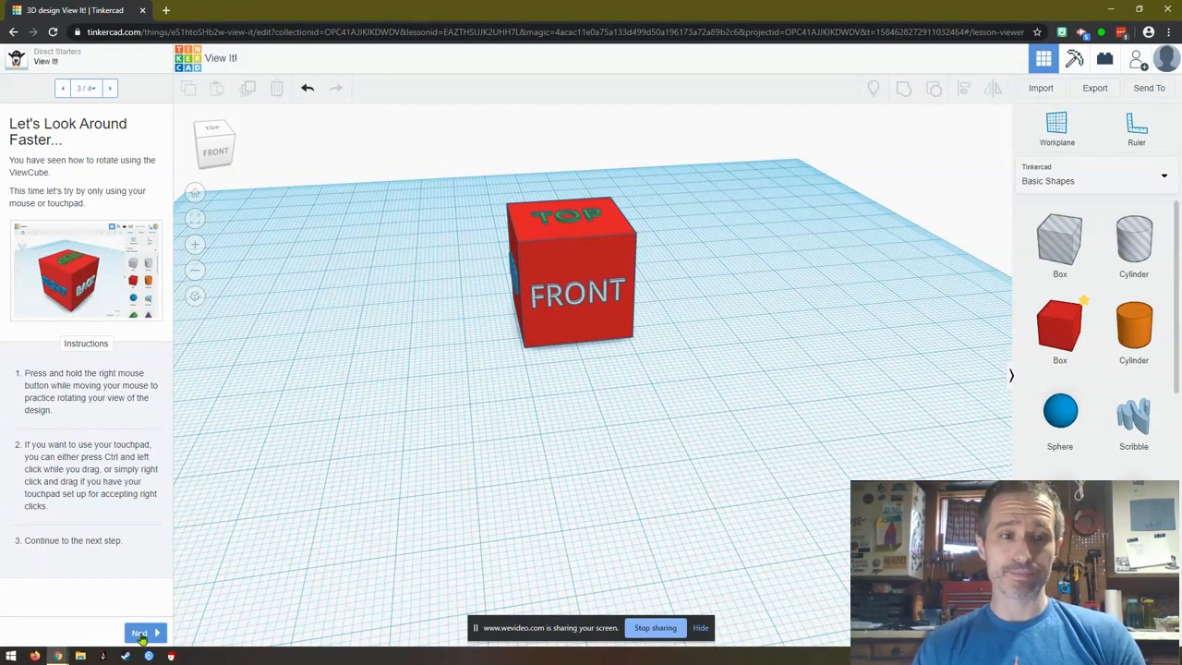
# - Finish the View It! lesson with Next and Done, then continue to Move It!
pyautogui.click(139, 632)
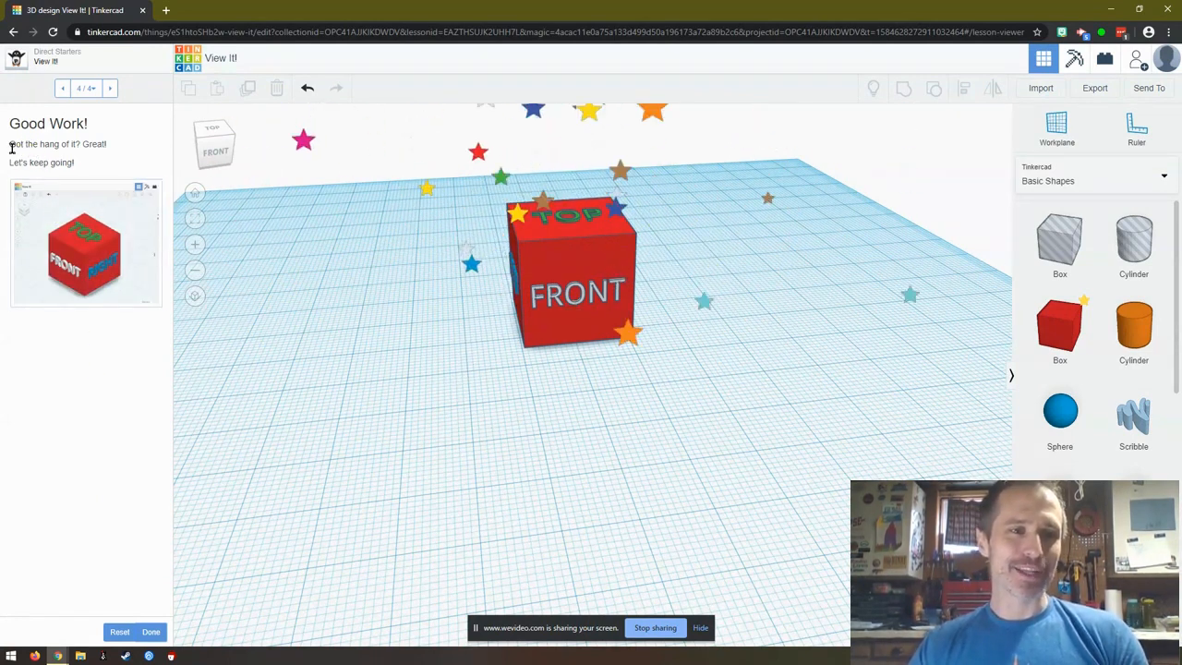
pyautogui.click(151, 631)
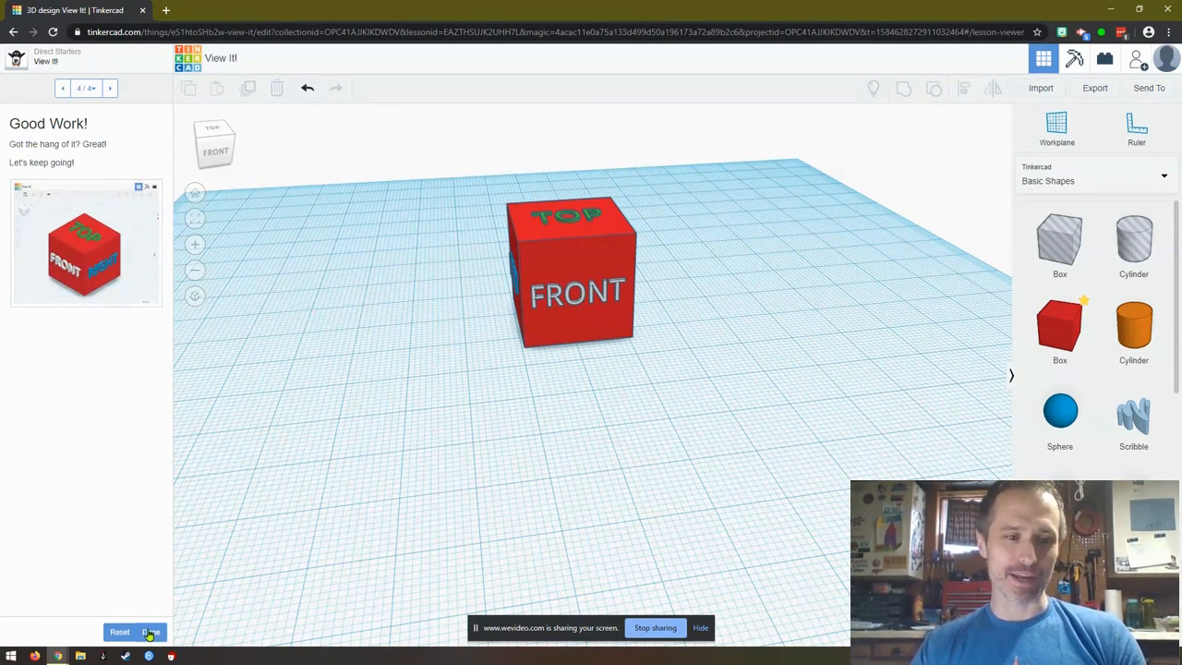
pyautogui.click(150, 632)
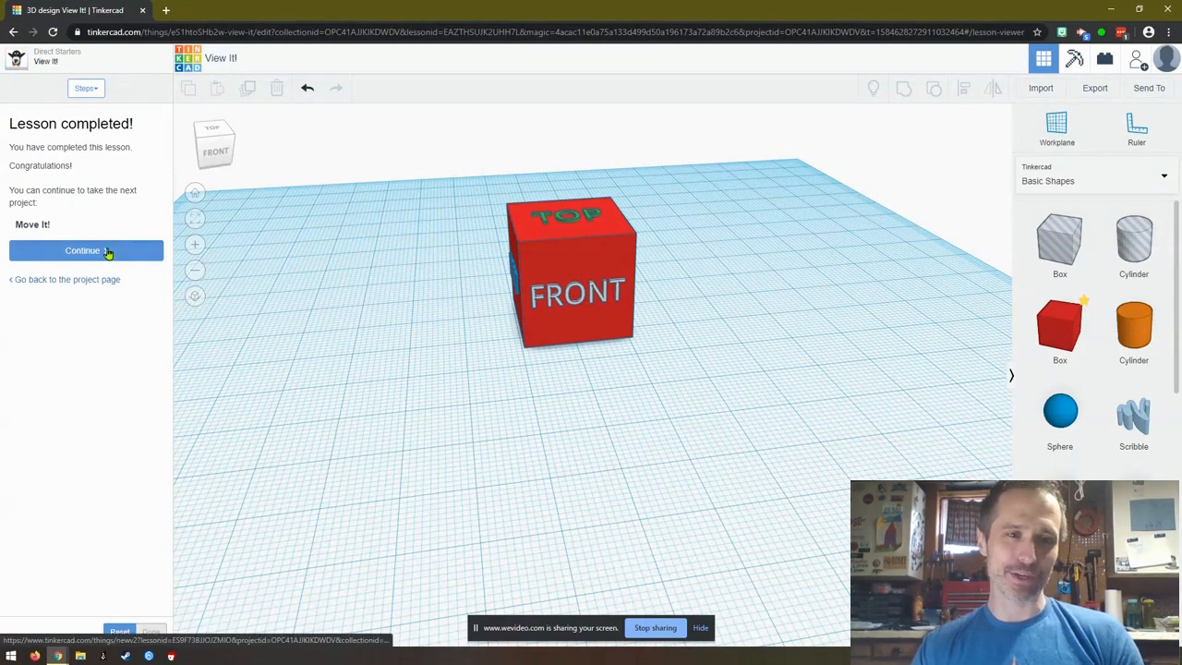
pyautogui.click(82, 251)
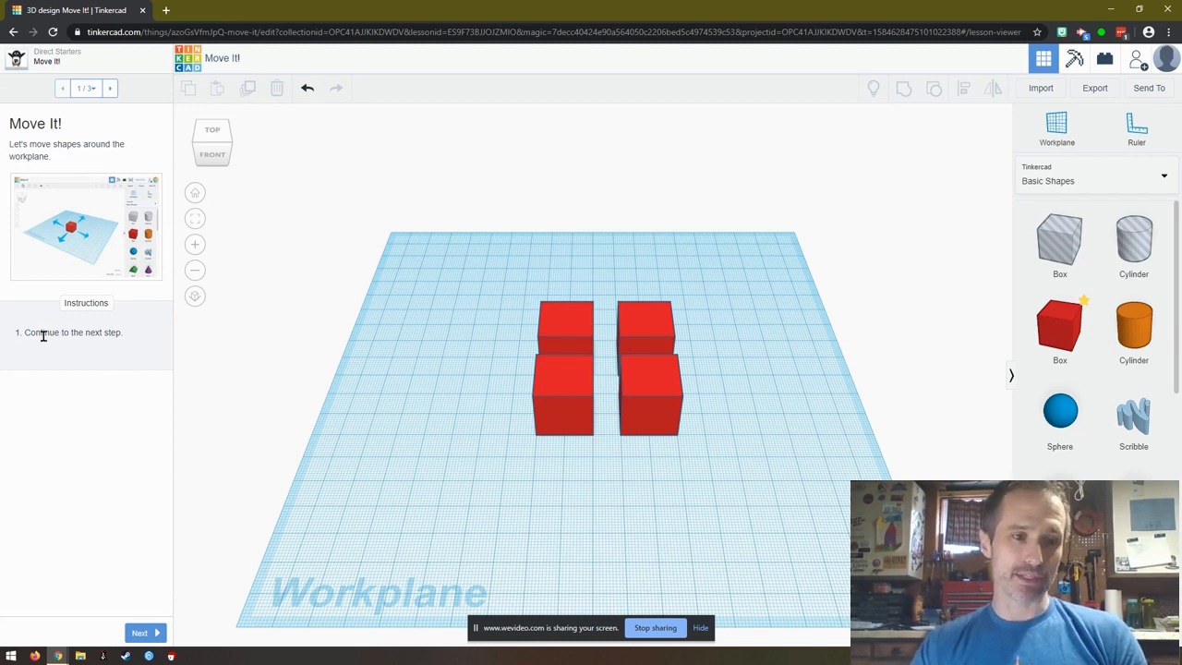
# - Drag the four boxes onto the back-left, front-left, front-right and back-right hints
pyautogui.click(138, 633)
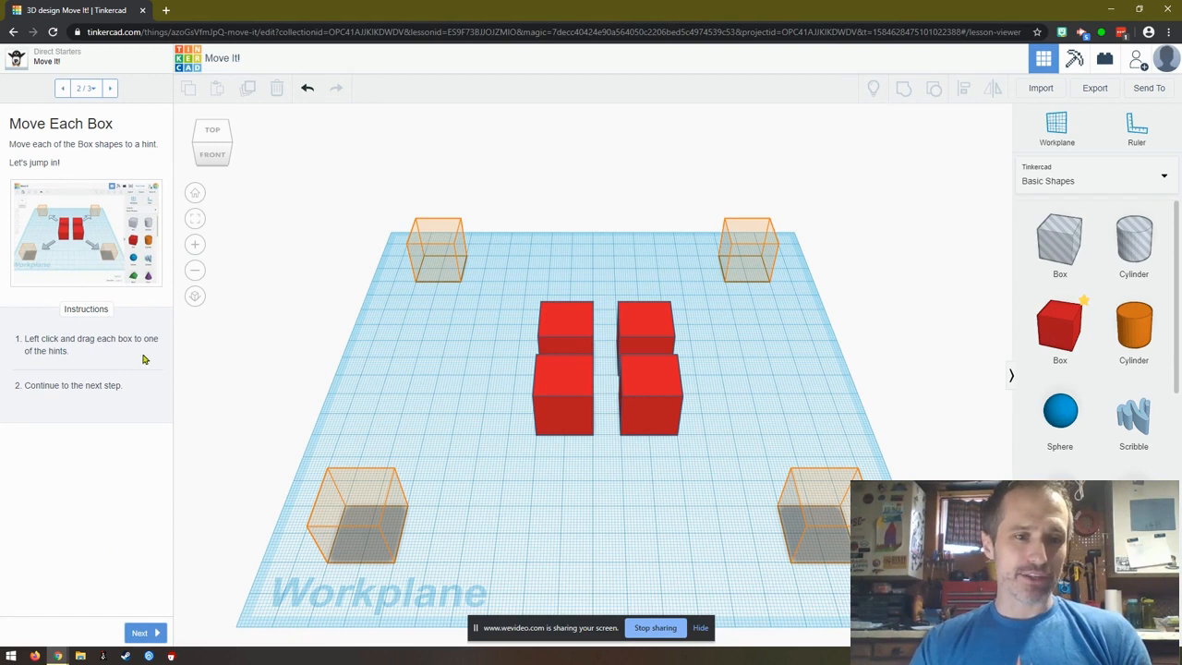
pyautogui.moveTo(574, 330)
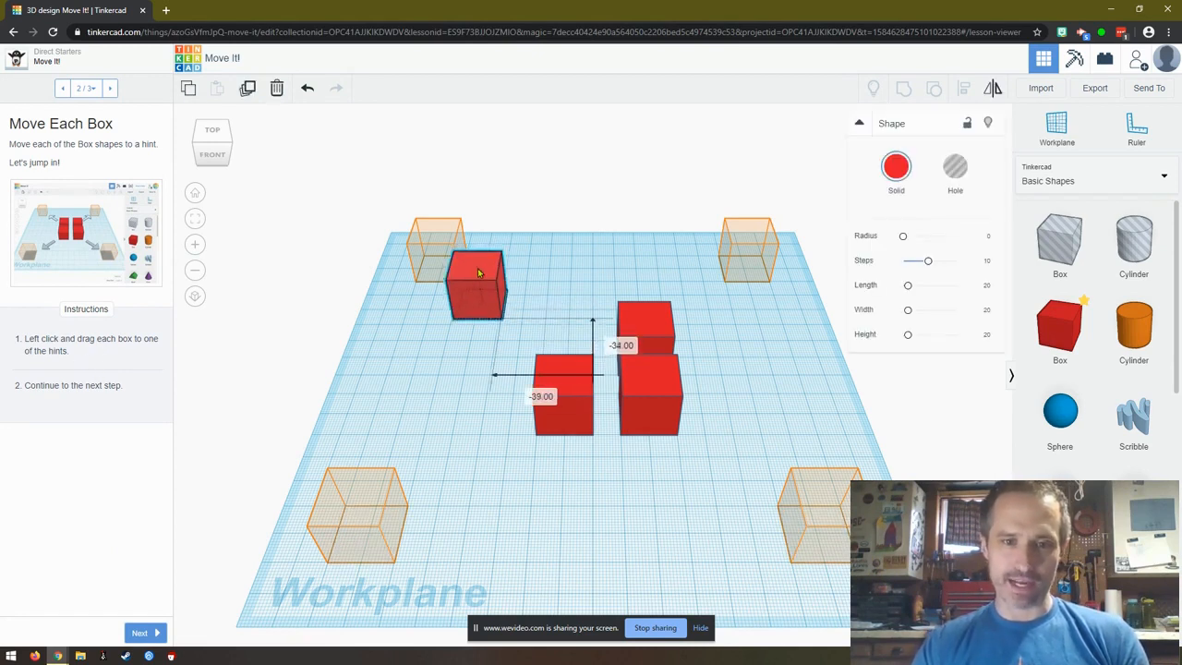
pyautogui.moveTo(477, 284); pyautogui.dragTo(437, 247)
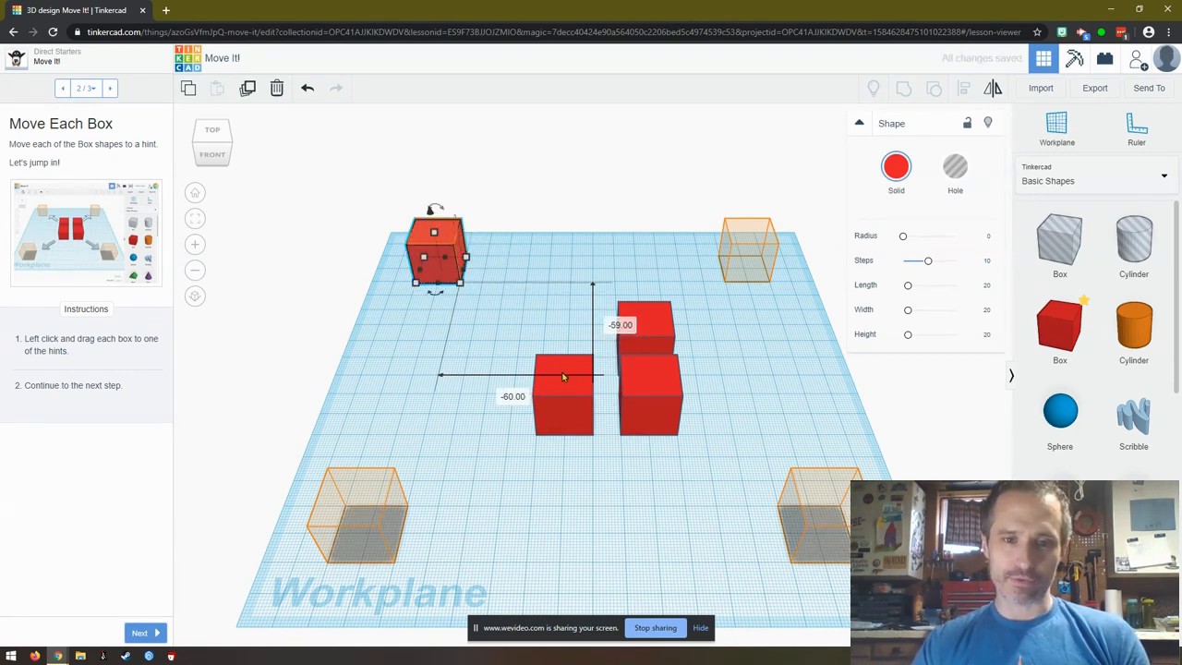
pyautogui.moveTo(563, 374); pyautogui.dragTo(360, 513)
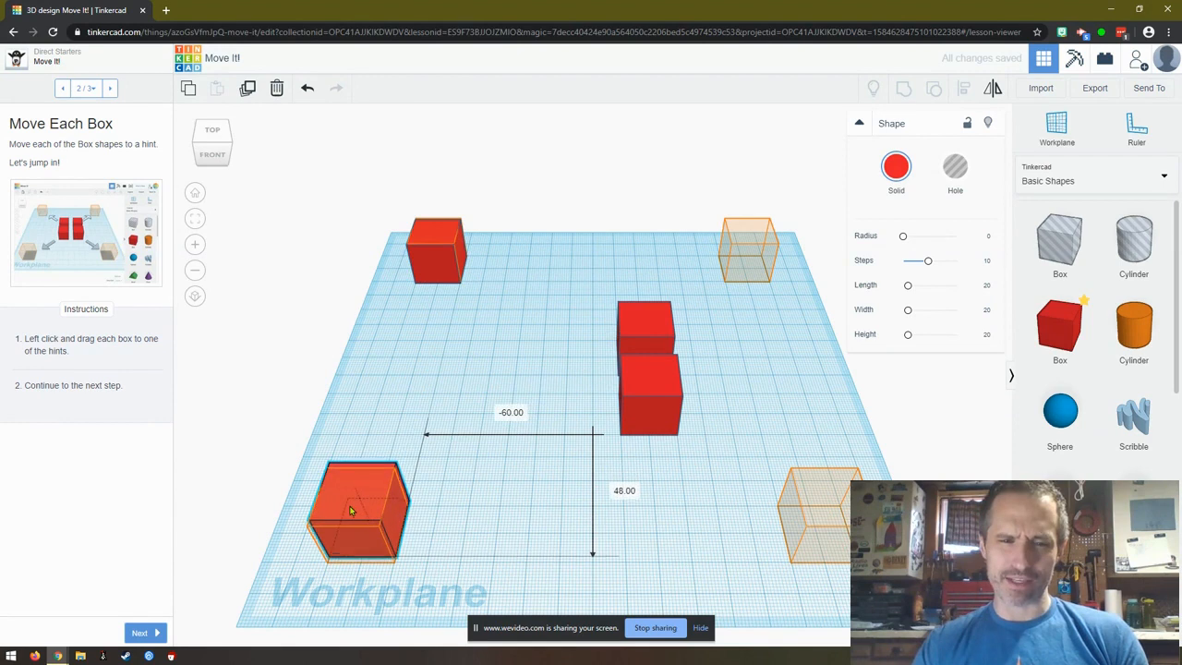
pyautogui.click(660, 395)
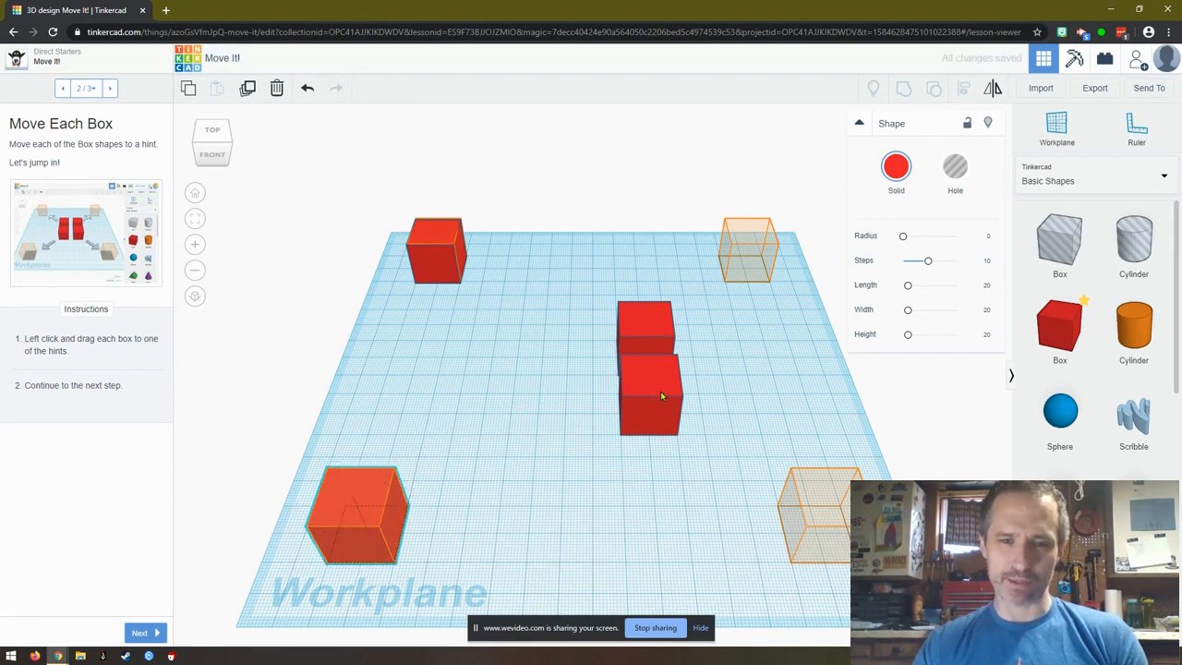
pyautogui.moveTo(647, 388); pyautogui.dragTo(822, 512)
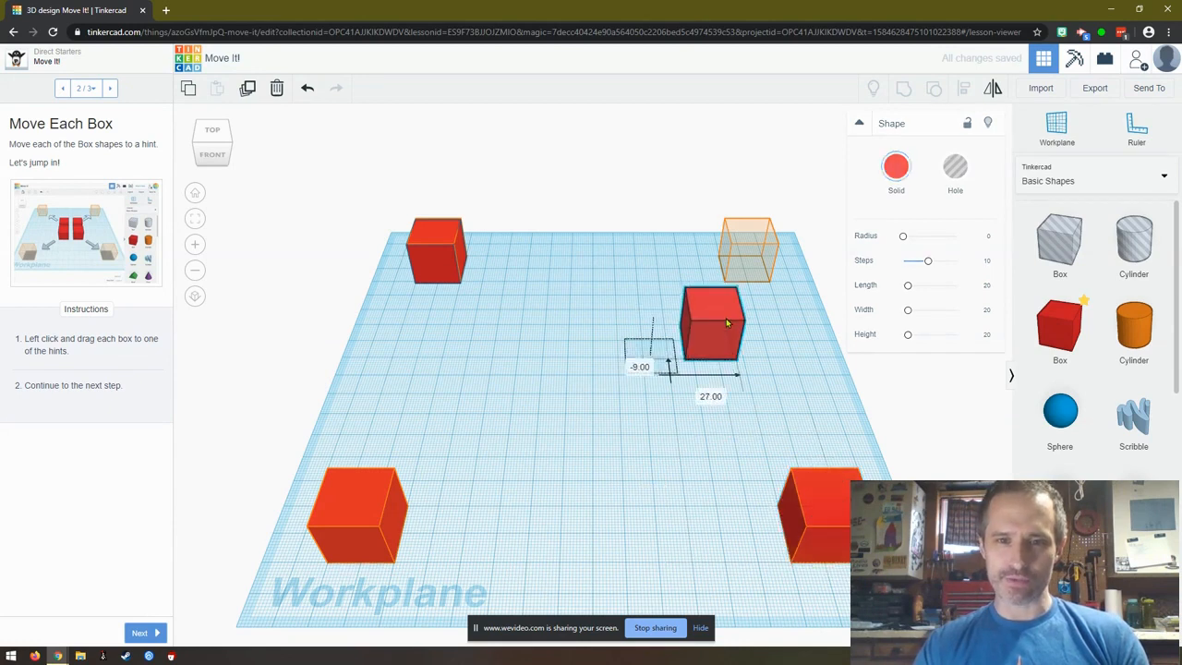
pyautogui.moveTo(711, 323); pyautogui.dragTo(748, 249)
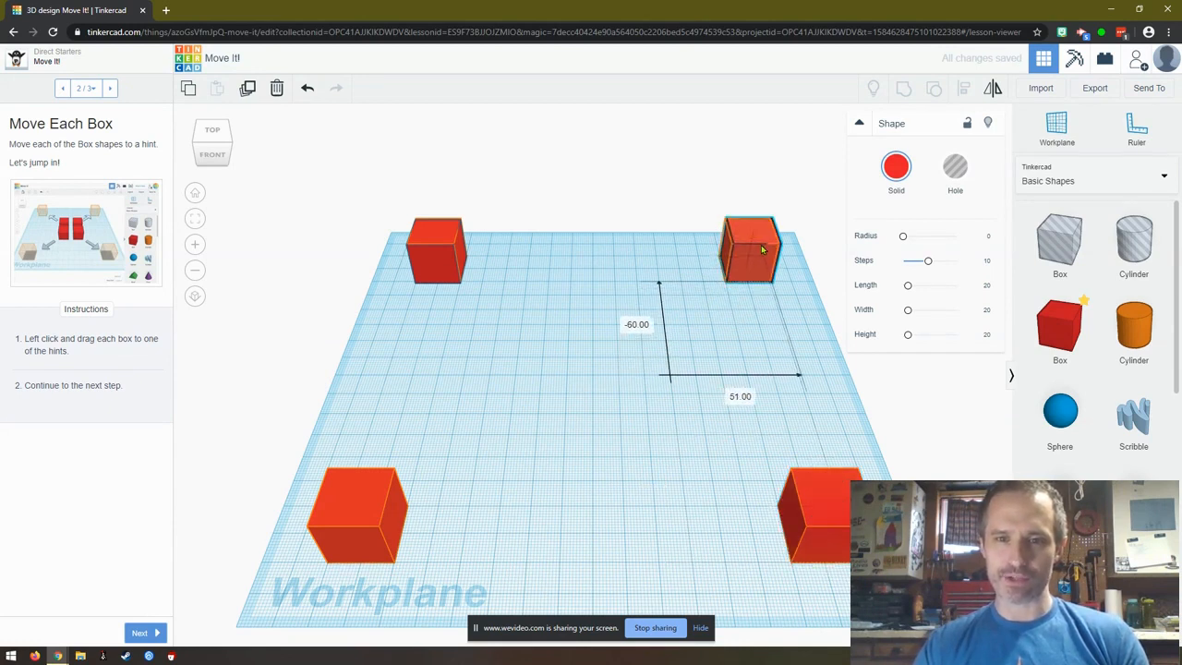
pyautogui.click(750, 247)
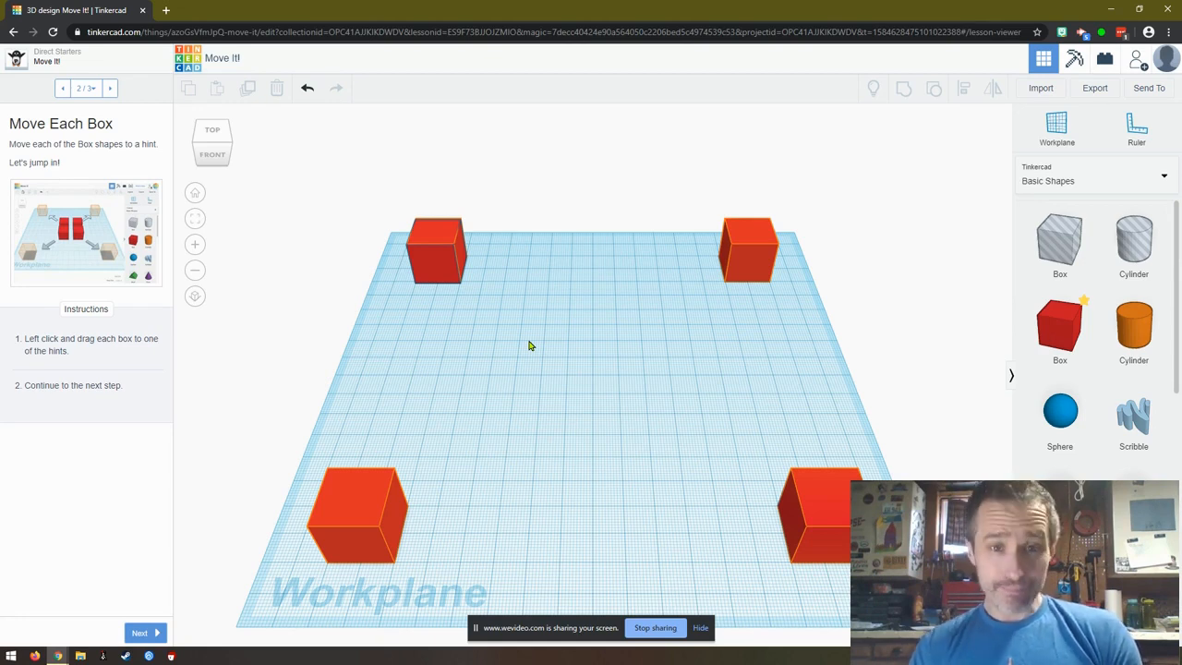
pyautogui.moveTo(322, 318)
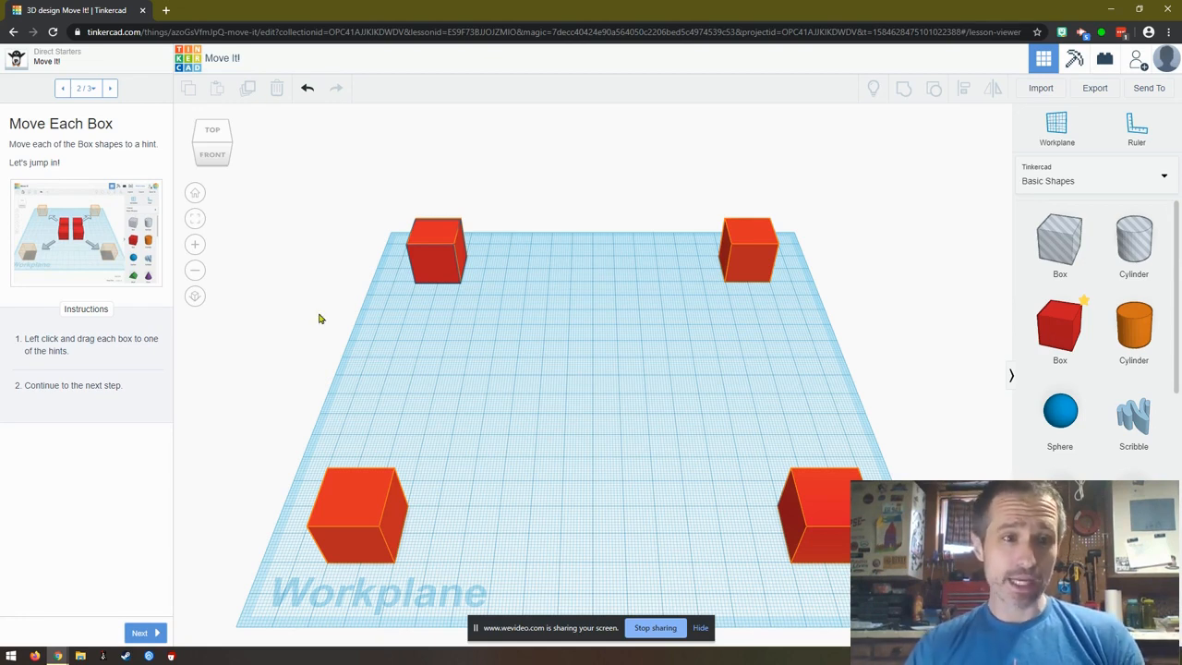
pyautogui.moveTo(111, 499)
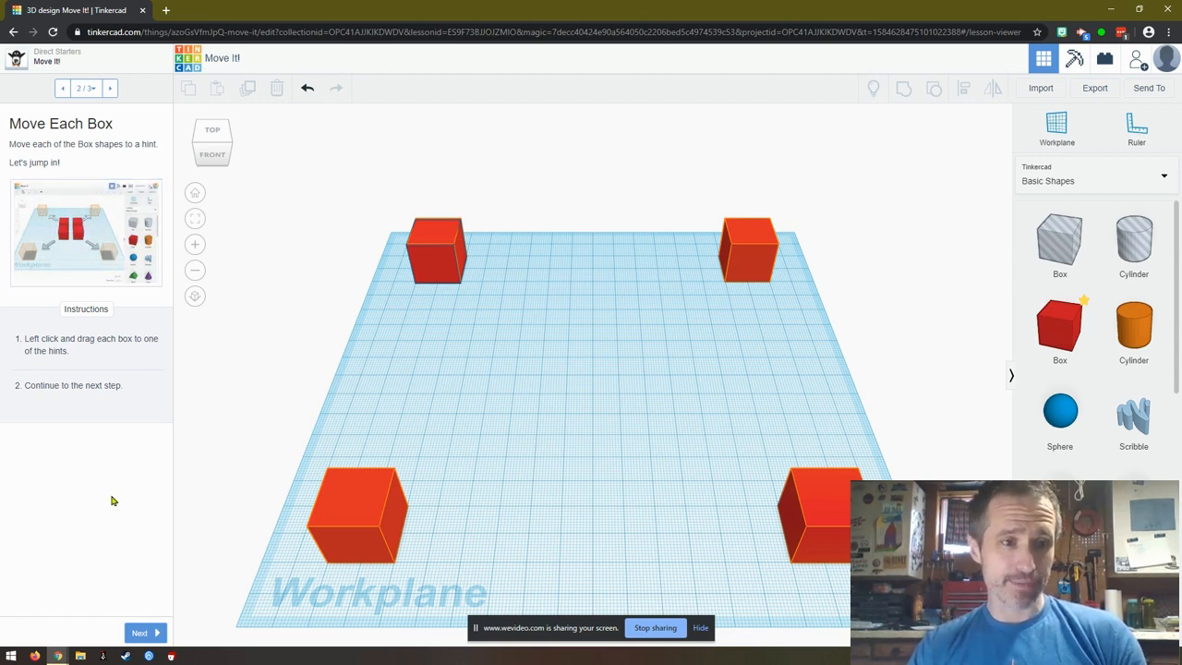
pyautogui.moveTo(288, 494)
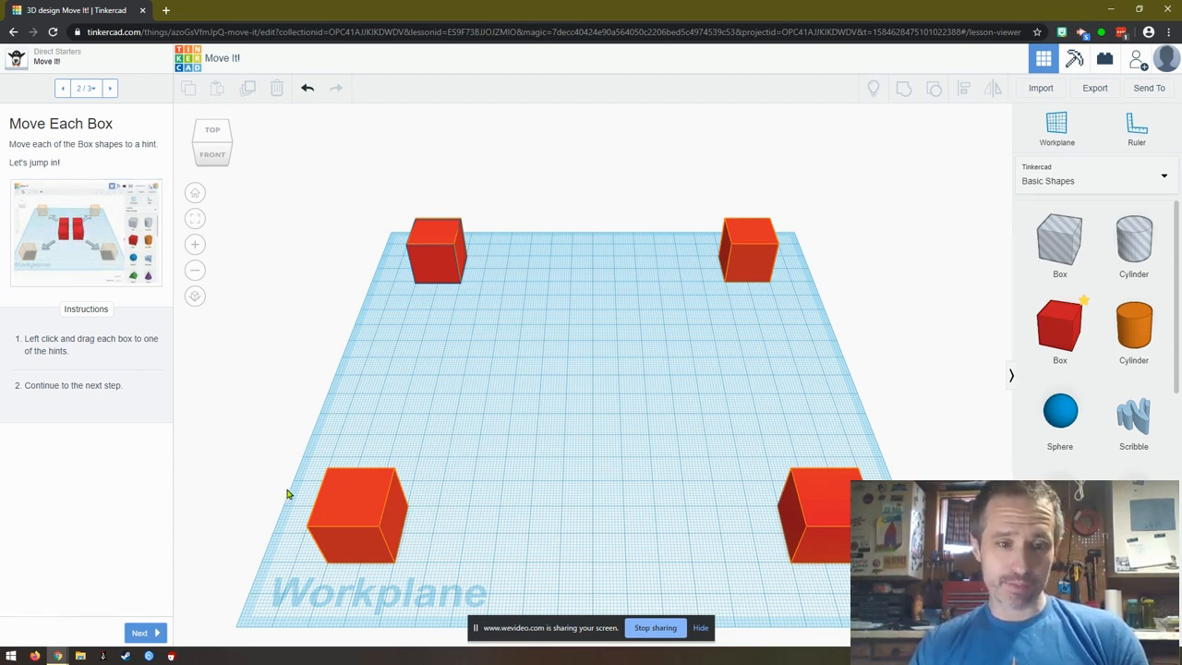
# - Complete the Move It! lesson and launch Rotate It! on step 1 with three red boxes
pyautogui.click(139, 632)
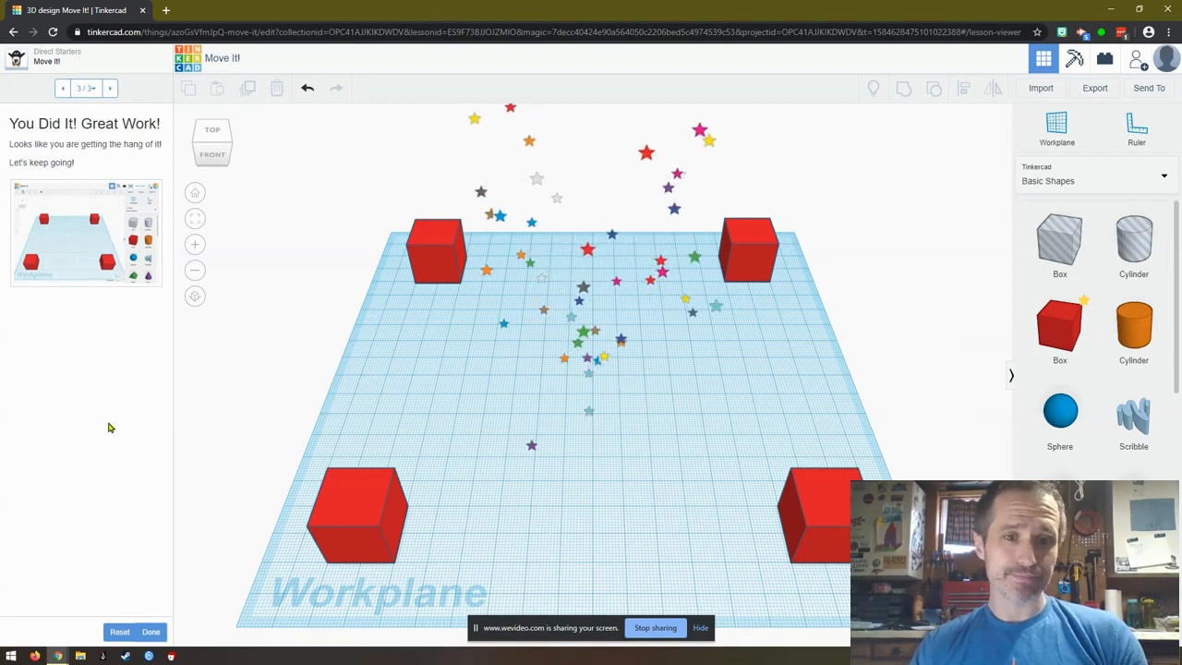
pyautogui.click(151, 632)
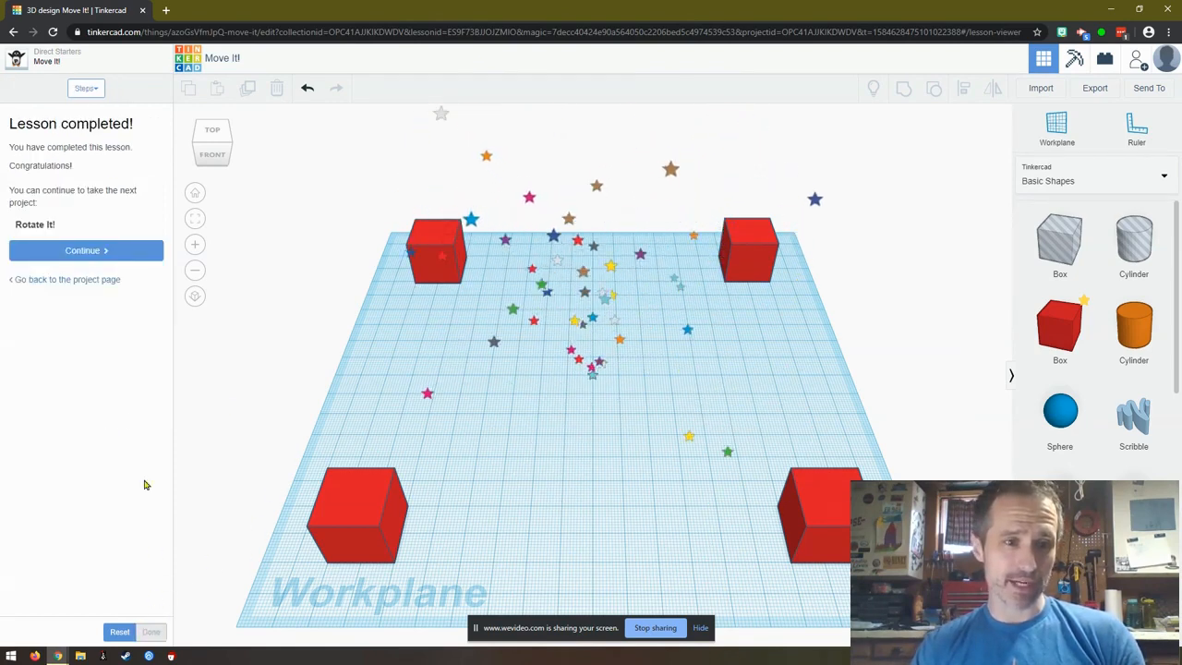
pyautogui.click(82, 250)
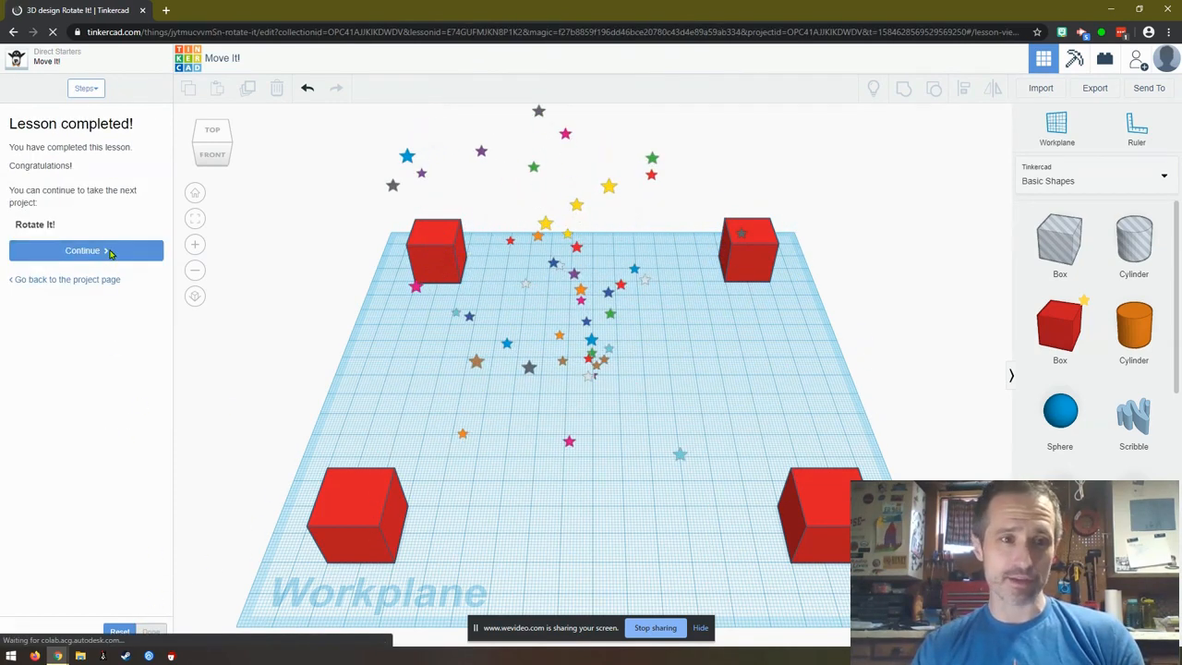
pyautogui.click(83, 250)
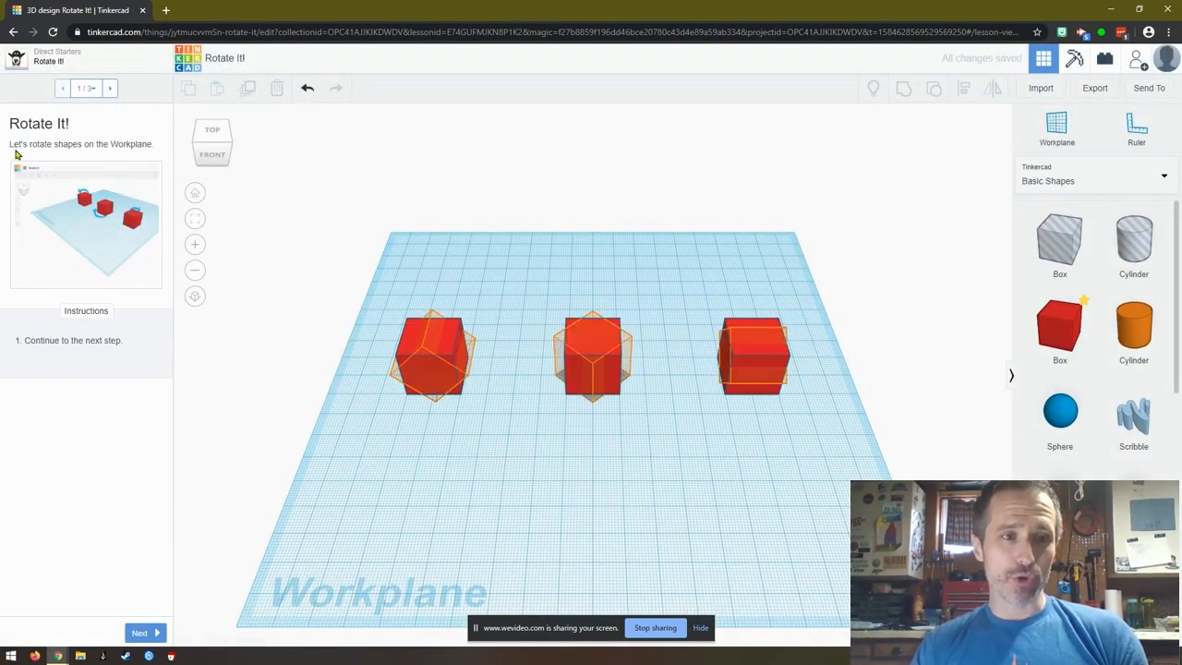
pyautogui.moveTo(609, 242)
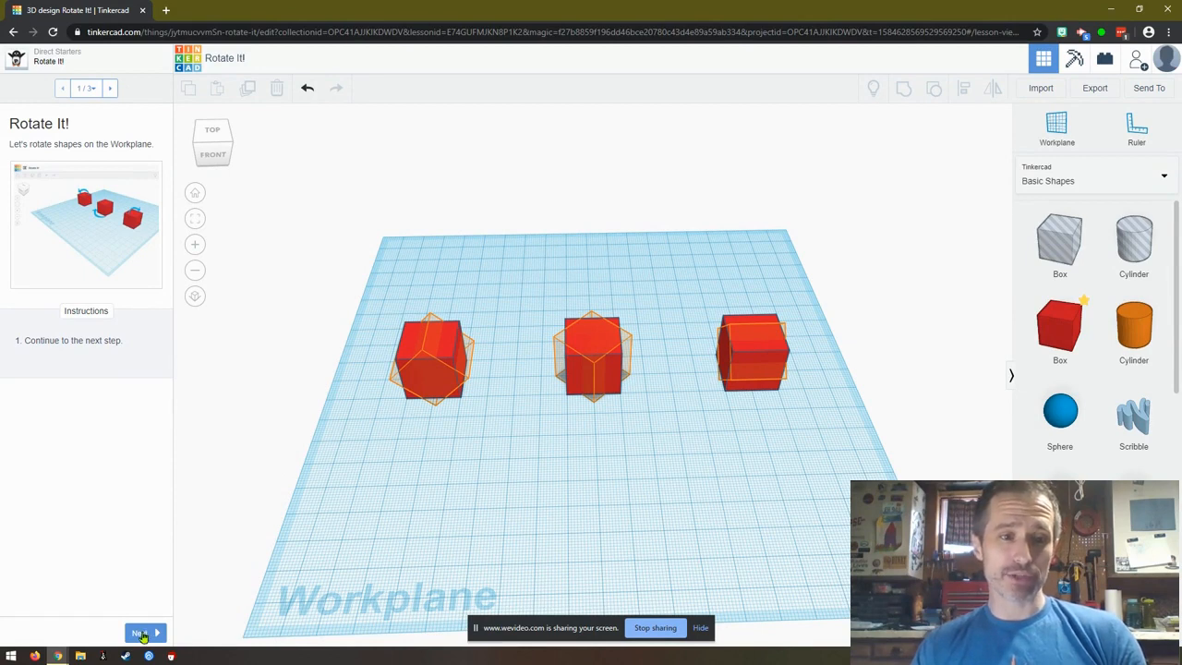
# - On Rotate Each Box, tilt the left box 45 degrees into a diamond and finish the step
pyautogui.click(139, 632)
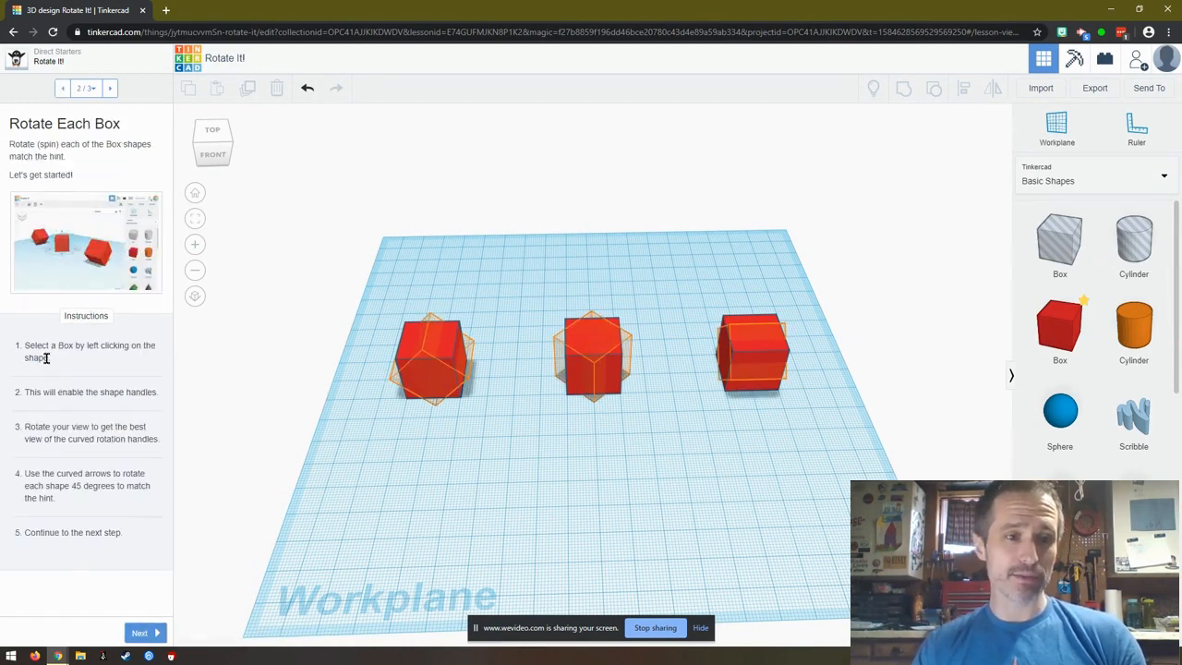
pyautogui.click(433, 360)
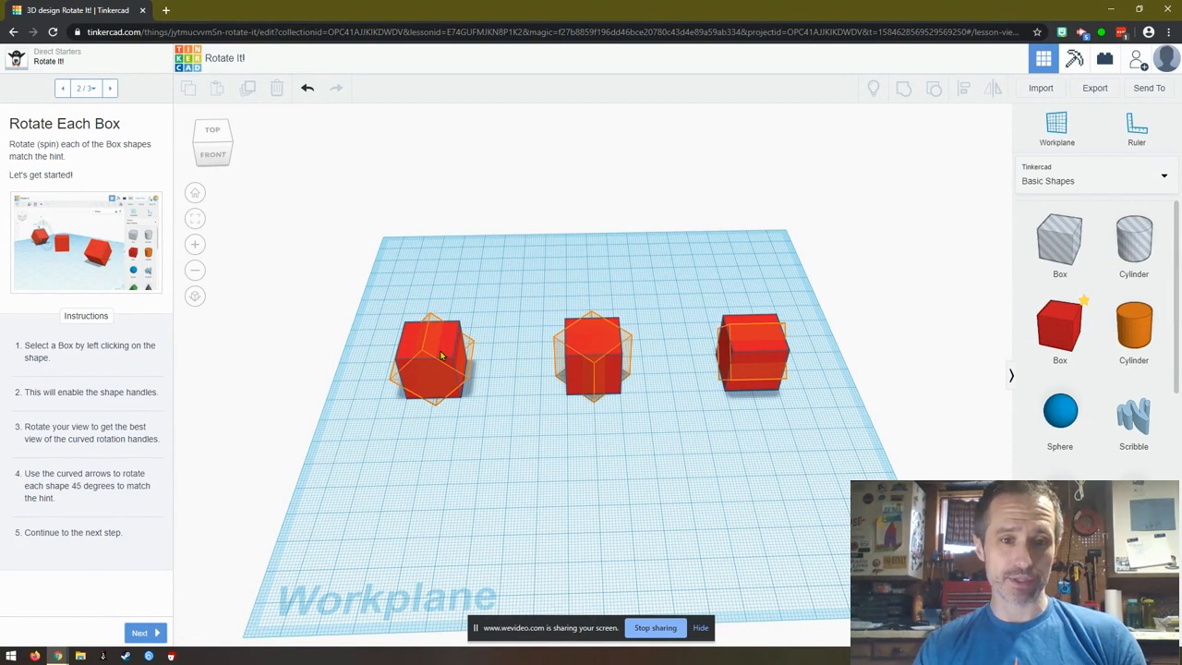
pyautogui.click(429, 355)
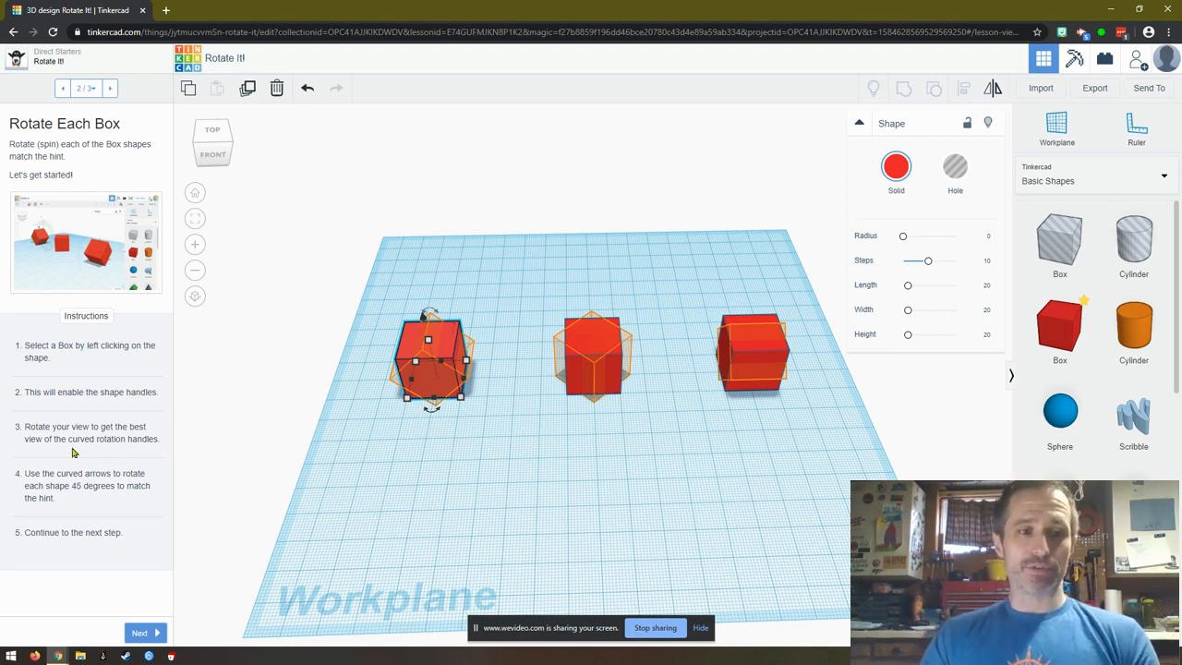
pyautogui.moveTo(377, 440)
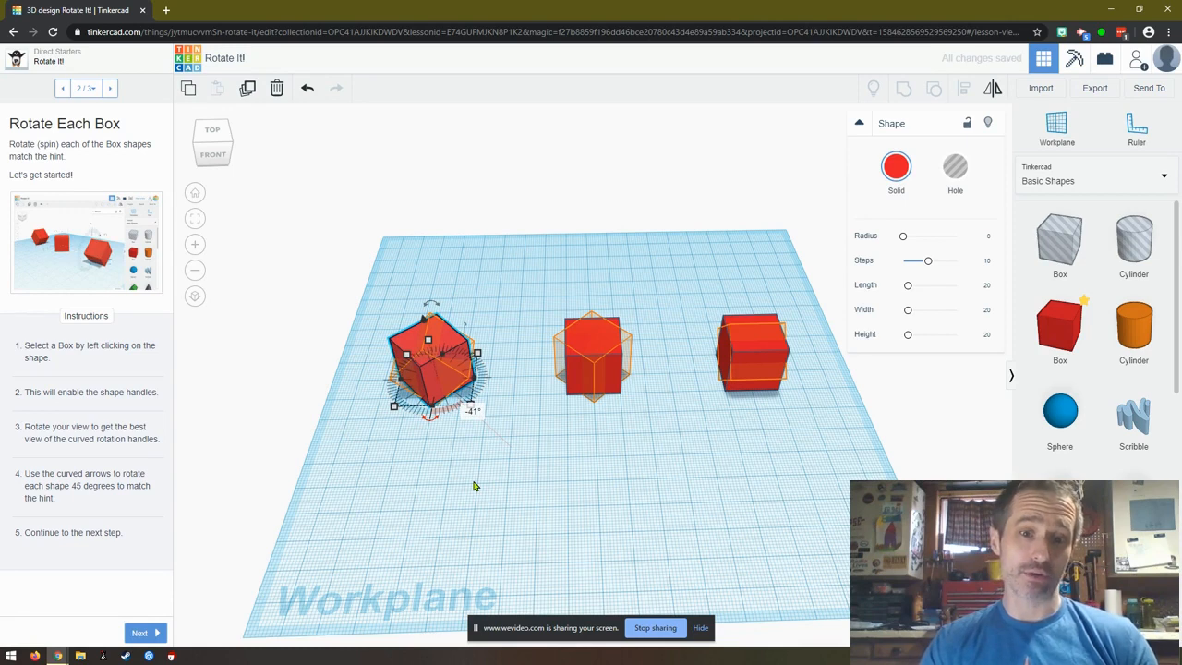
pyautogui.moveTo(310, 157)
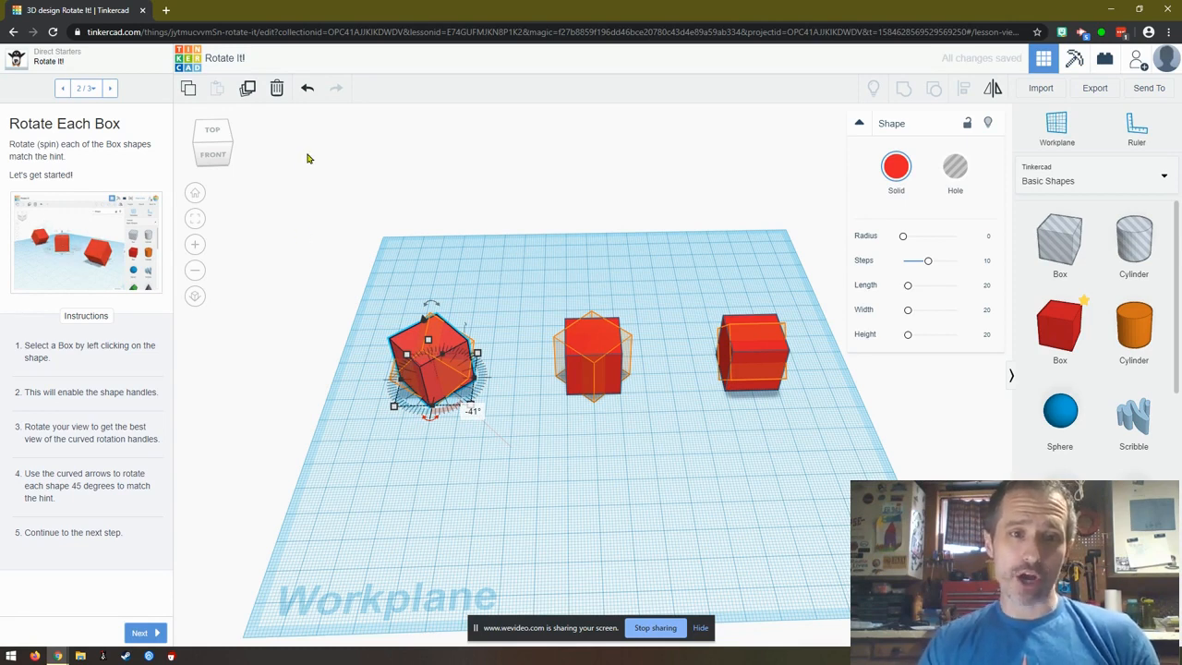
pyautogui.click(307, 88)
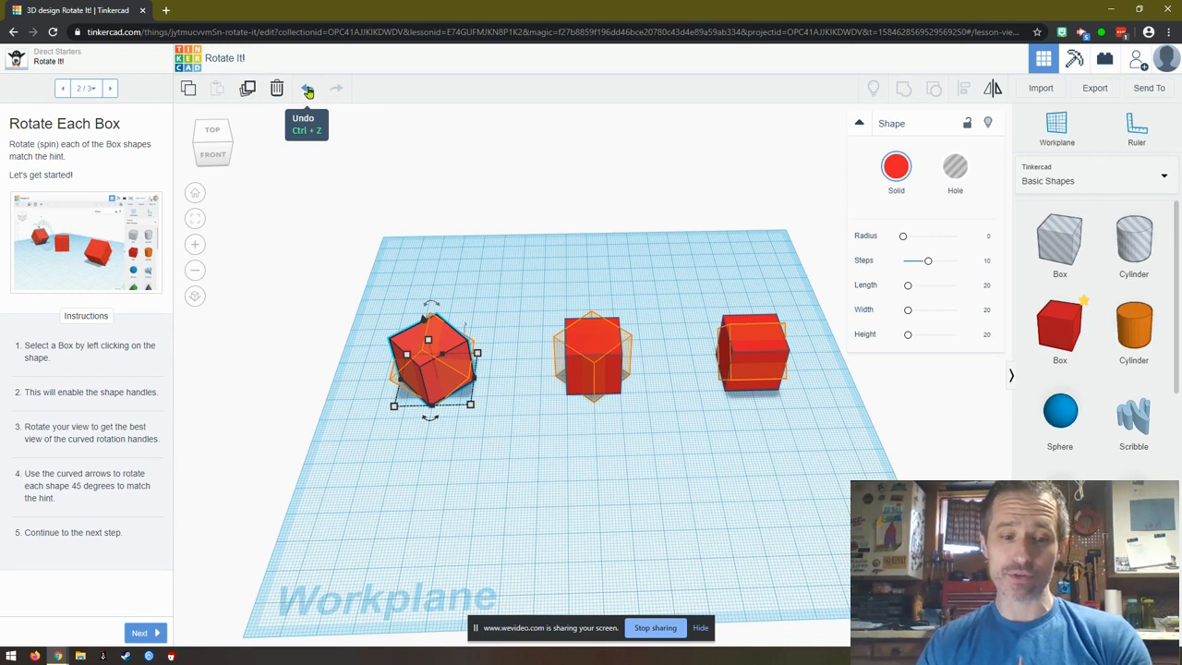
pyautogui.click(307, 88)
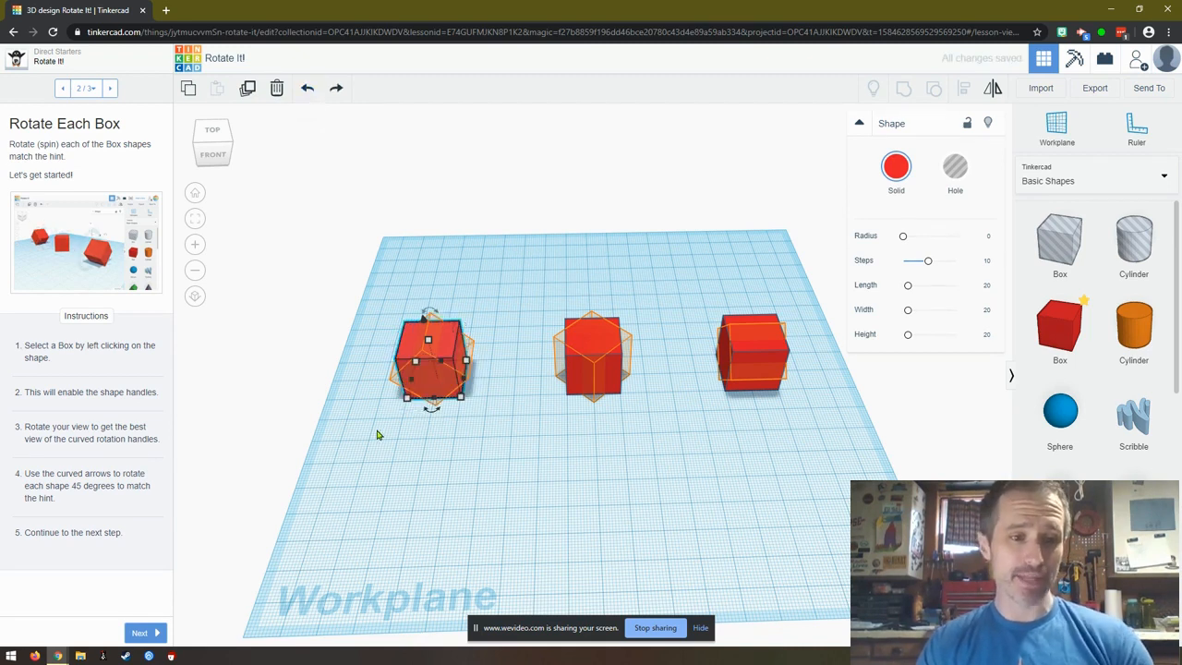
pyautogui.moveTo(478, 440)
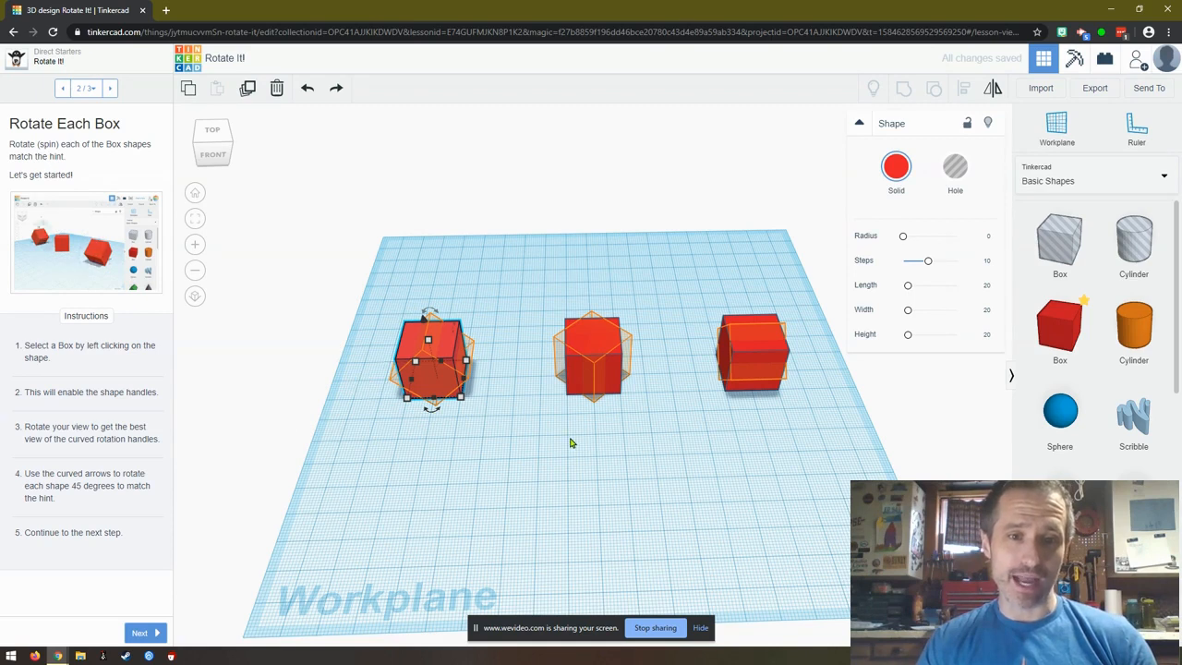
pyautogui.moveTo(570, 443); pyautogui.dragTo(531, 409)
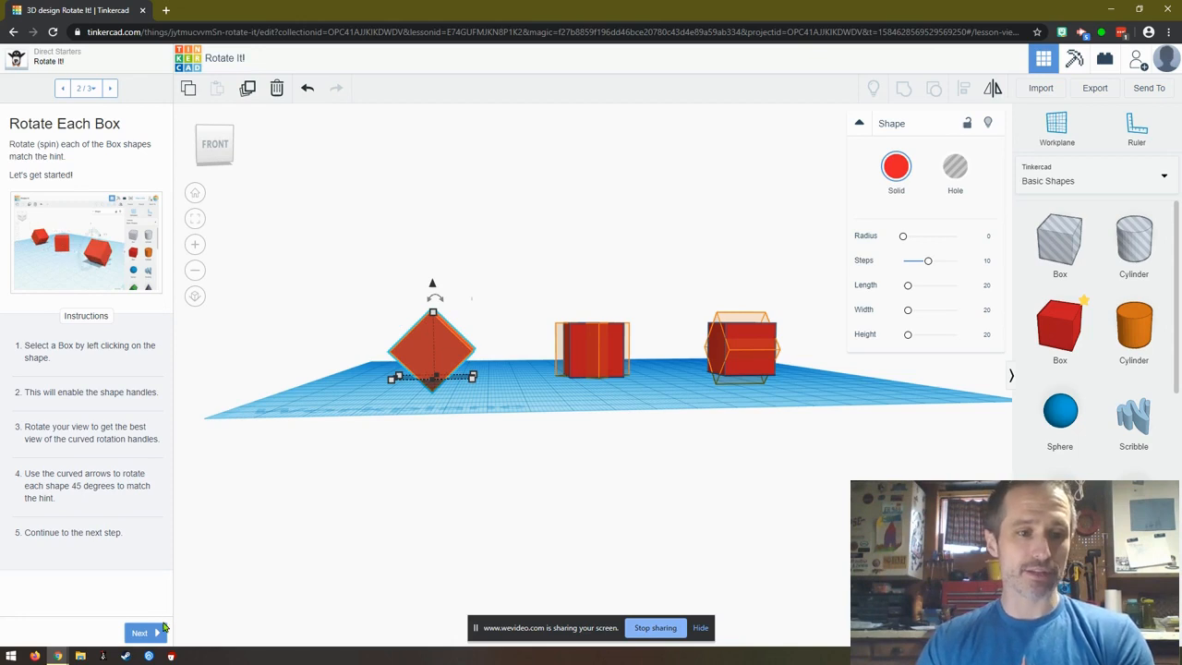
pyautogui.click(138, 632)
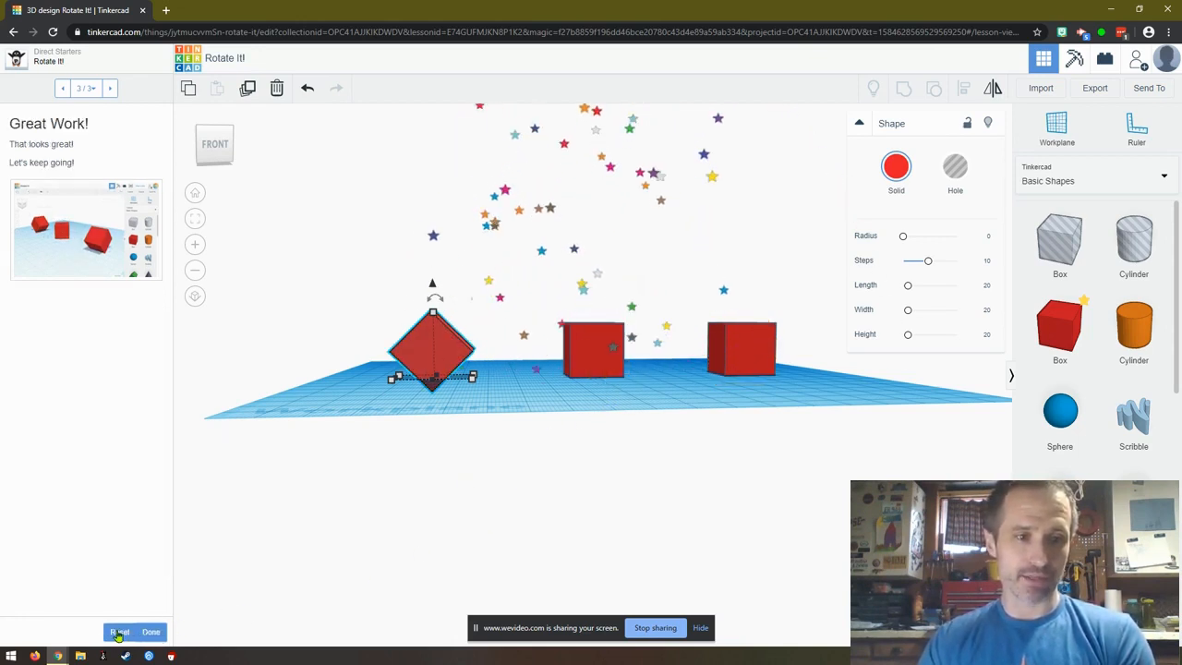
# - Reset the Rotate It! lesson back to step 1
pyautogui.click(119, 632)
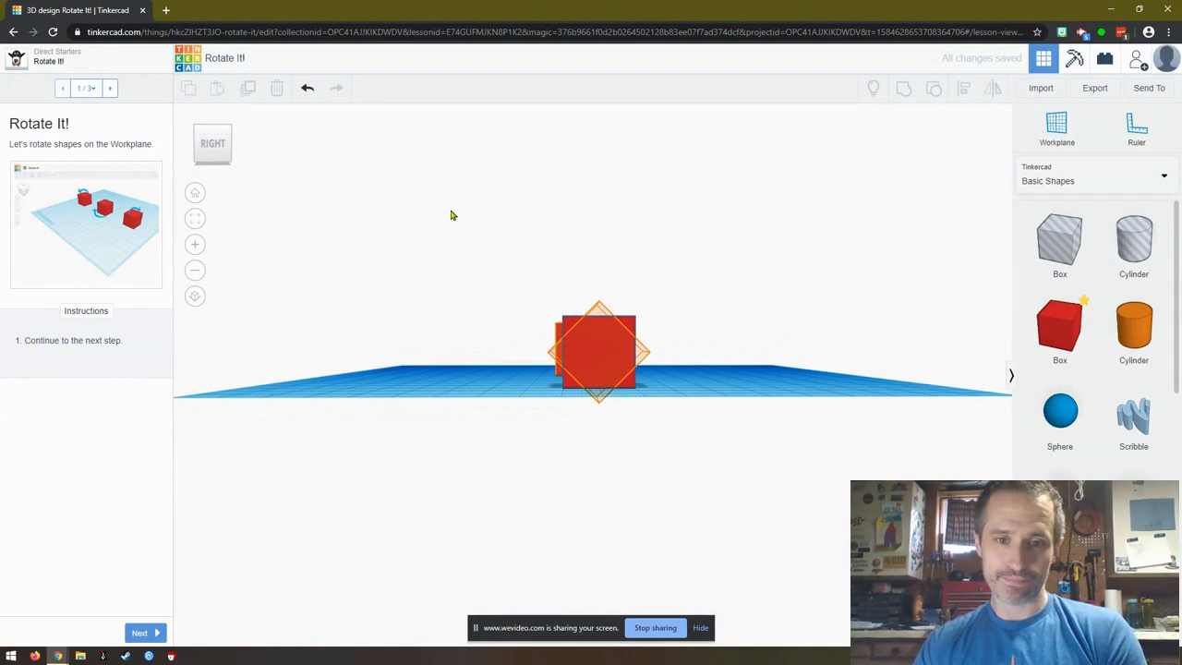
# - Select and inspect the boxes, then advance to step 2, Rotate Each Box
pyautogui.click(598, 352)
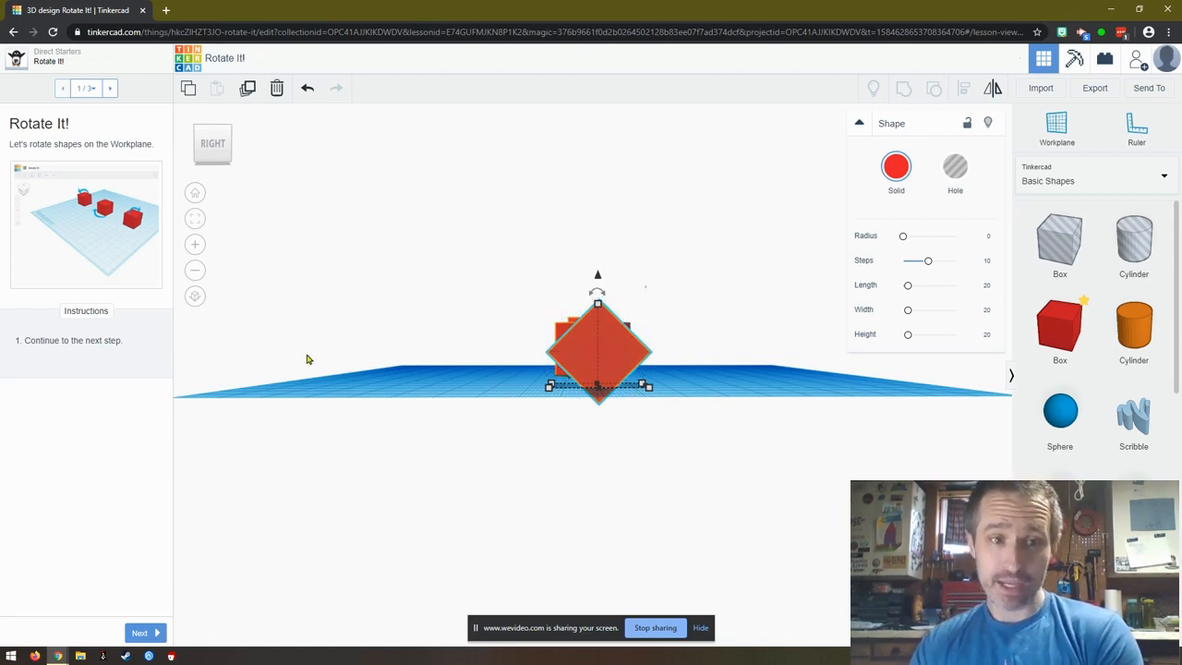
pyautogui.moveTo(395, 381)
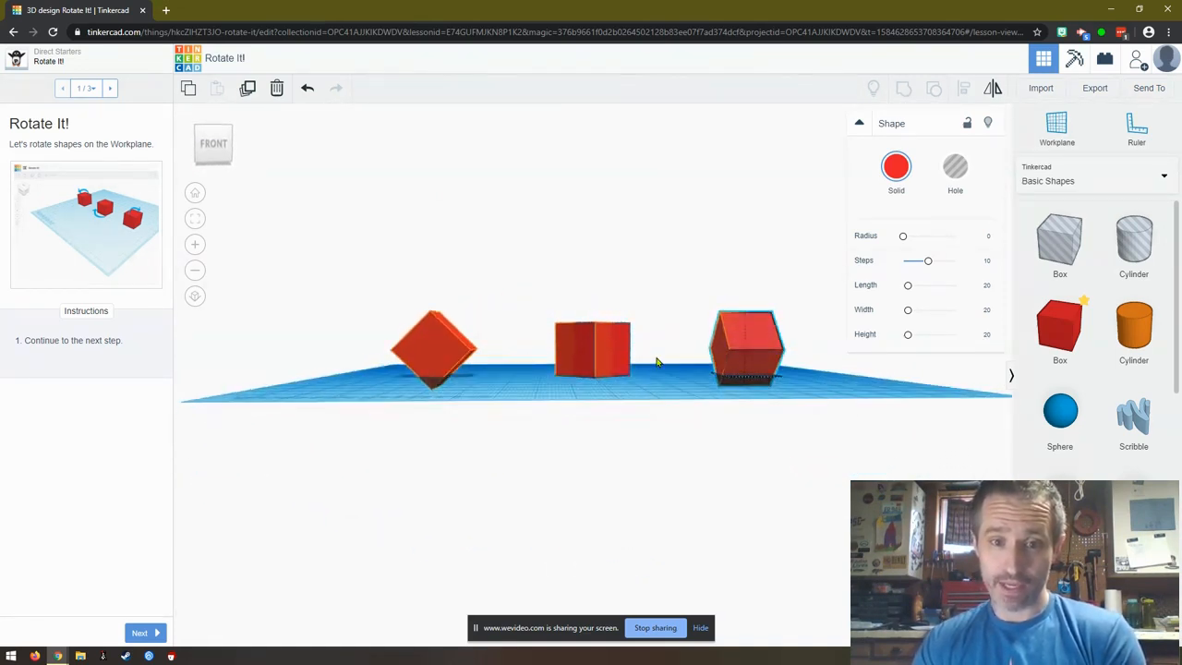
pyautogui.click(746, 347)
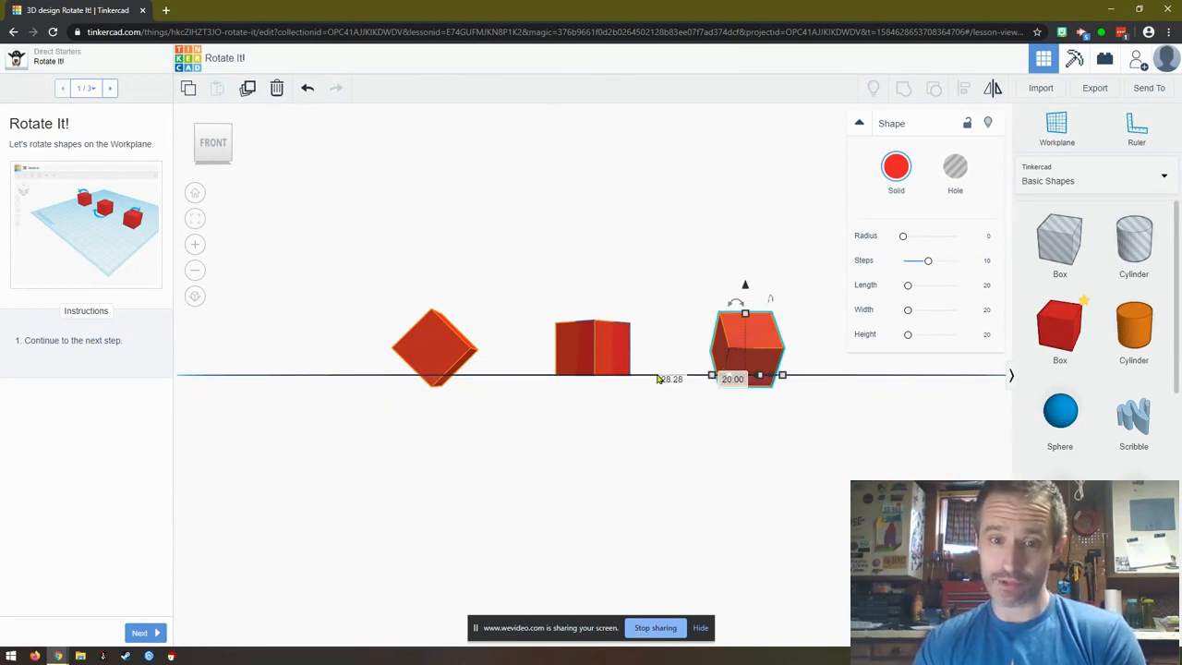
pyautogui.moveTo(656, 334)
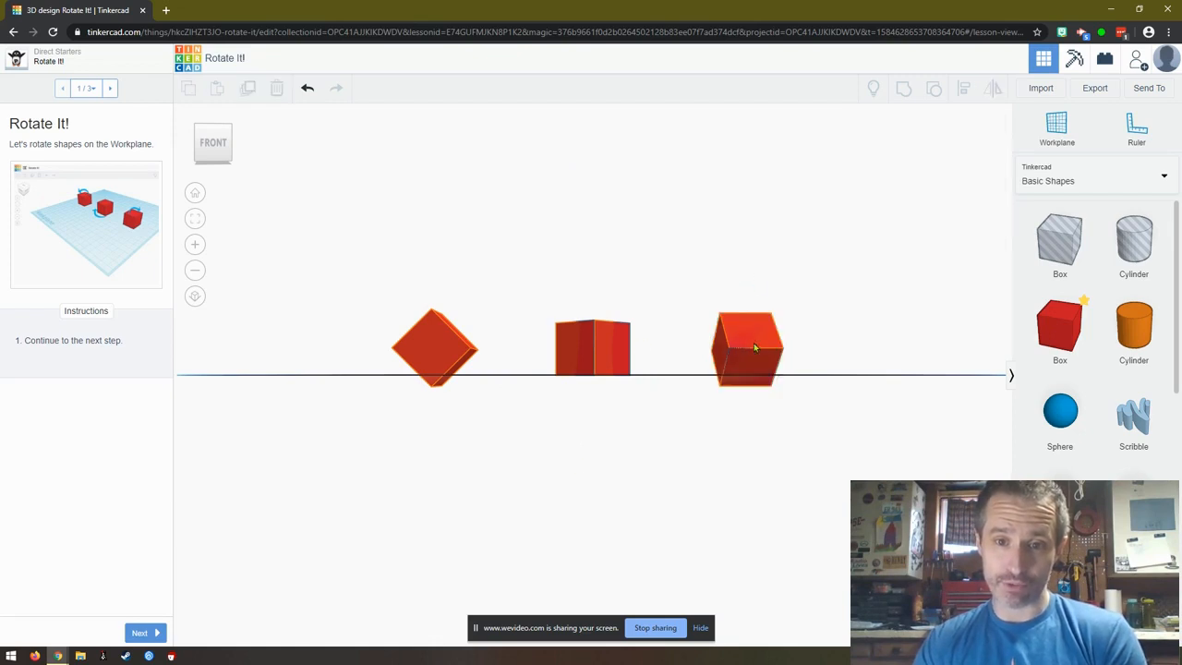
pyautogui.click(746, 348)
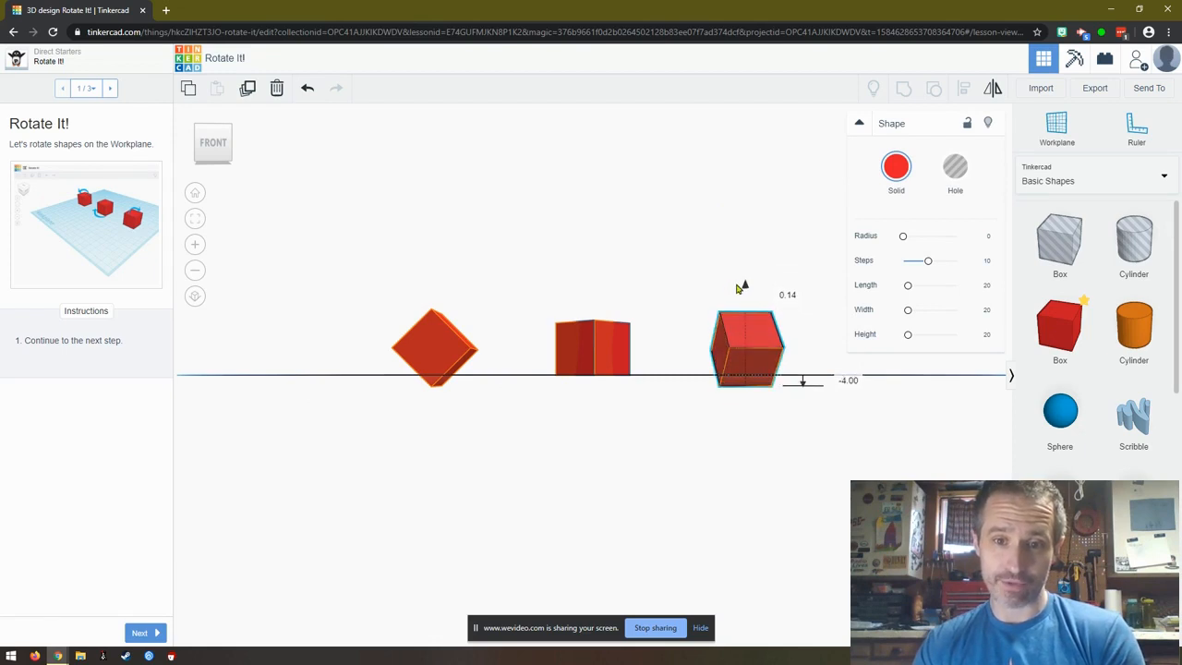
pyautogui.click(746, 347)
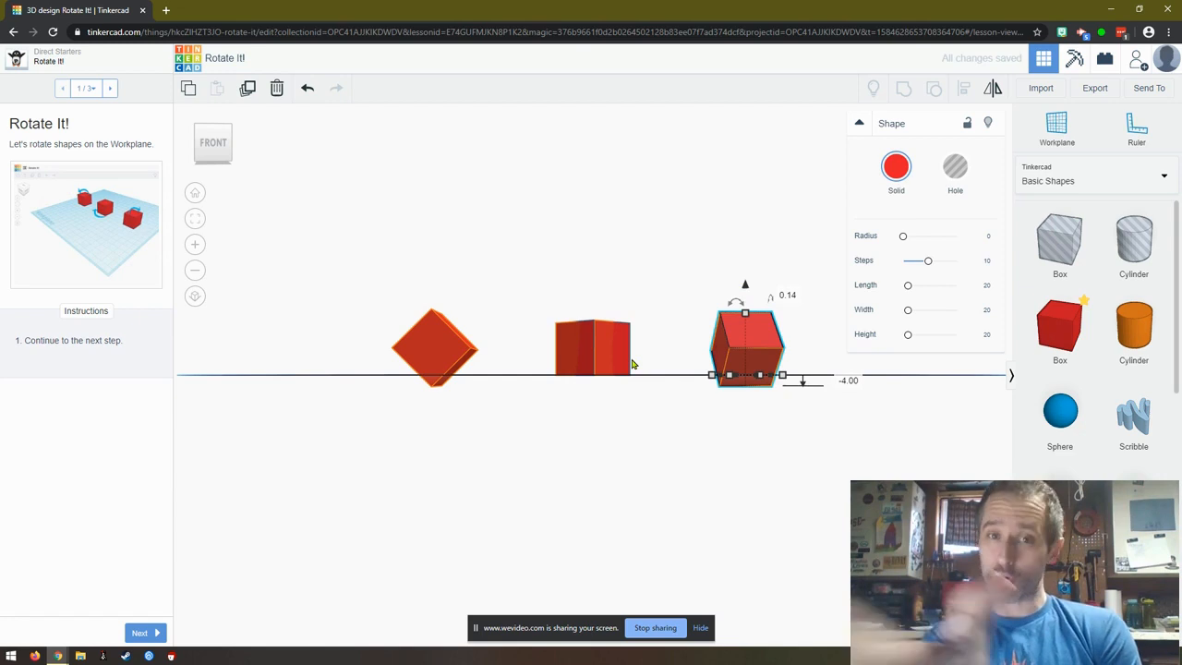
pyautogui.moveTo(659, 442)
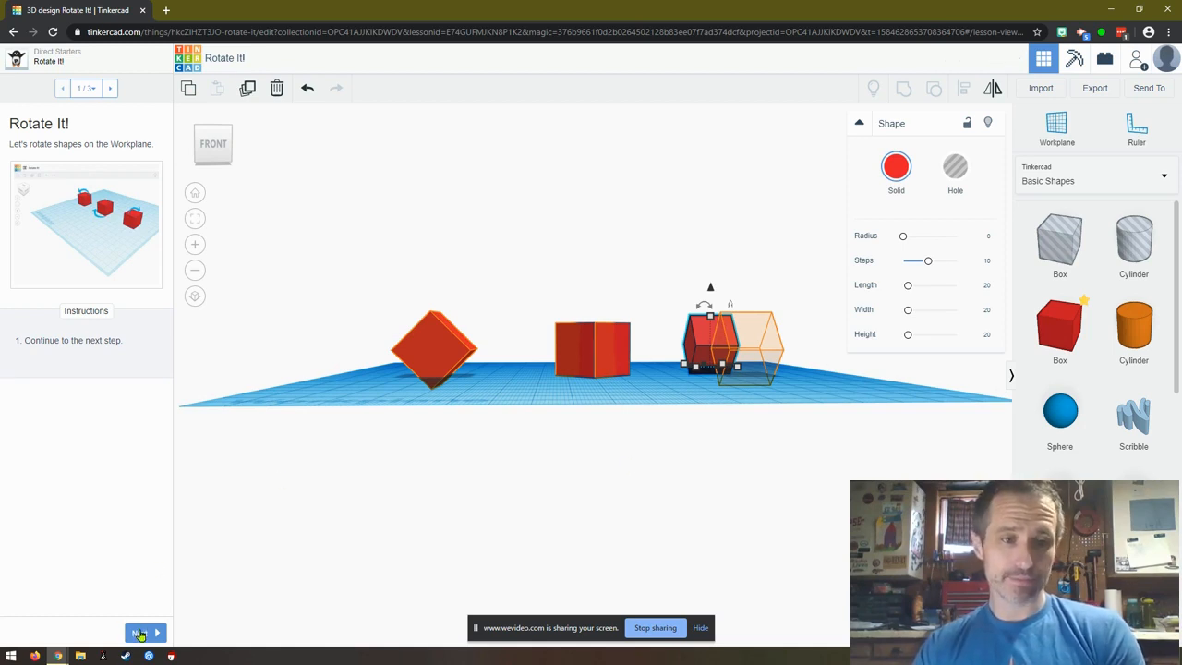
pyautogui.click(139, 633)
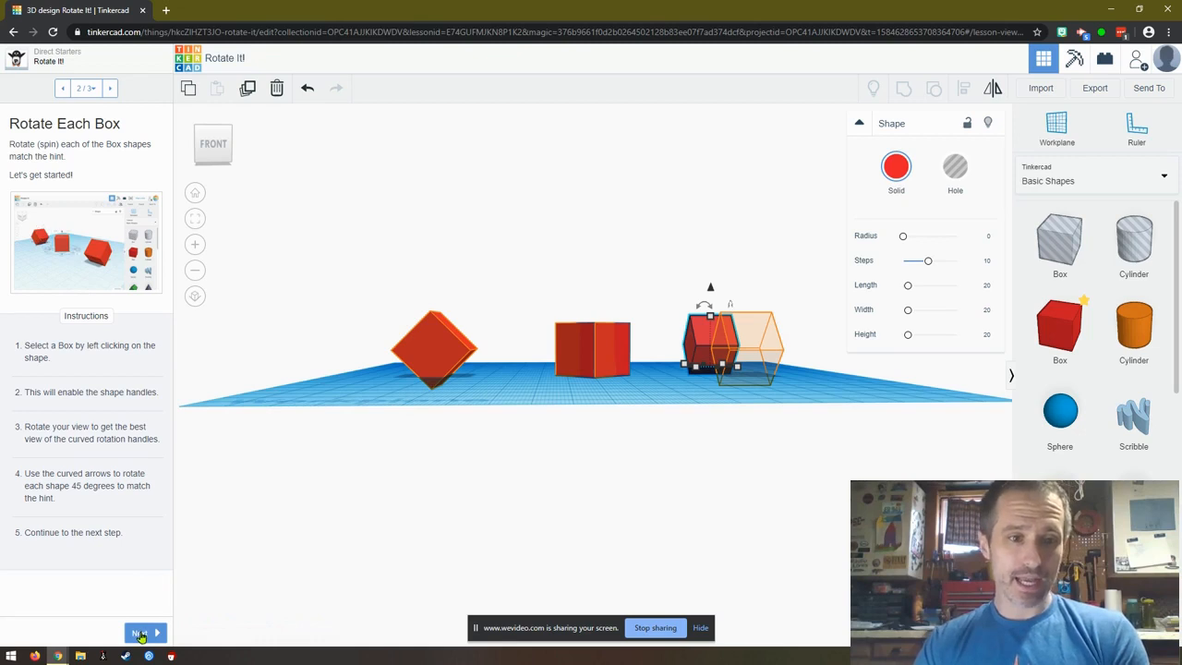
# - Mark Rotate It! done and load the Size It Up! lesson on step 1
pyautogui.click(138, 631)
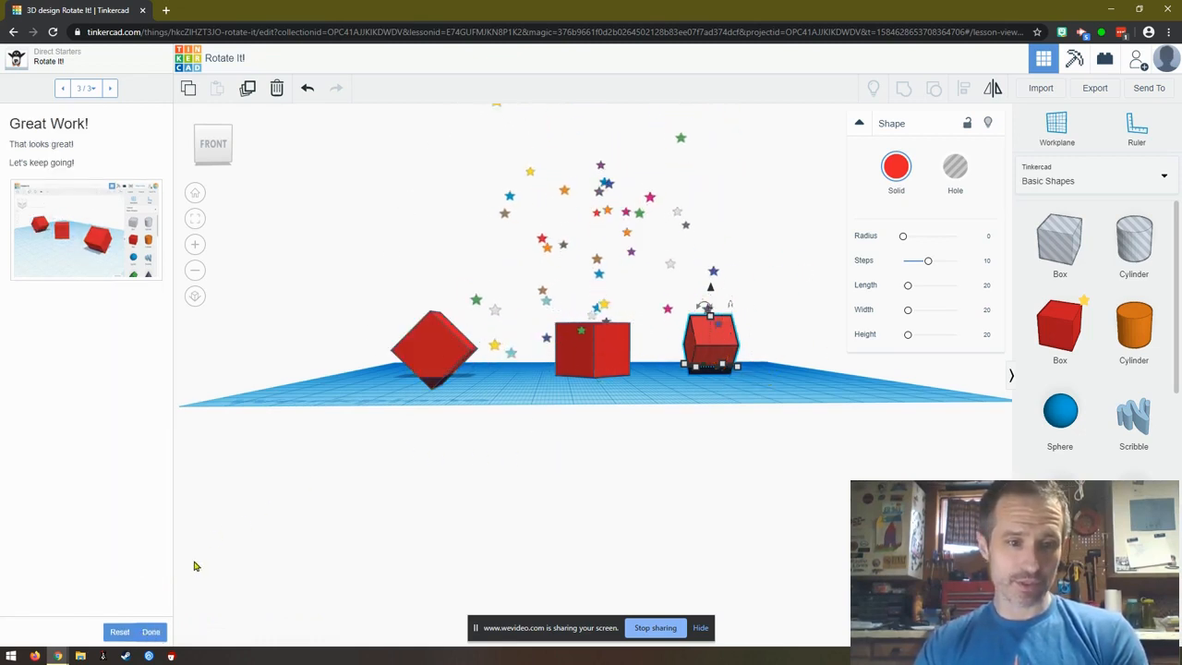
pyautogui.click(151, 631)
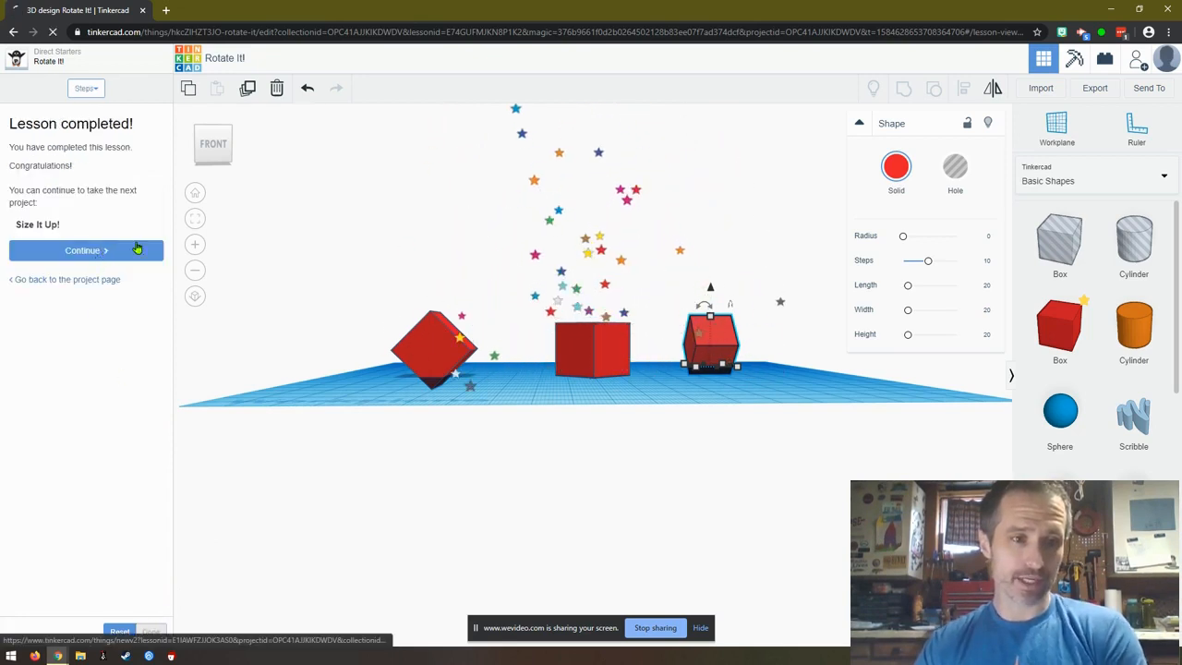
pyautogui.click(82, 250)
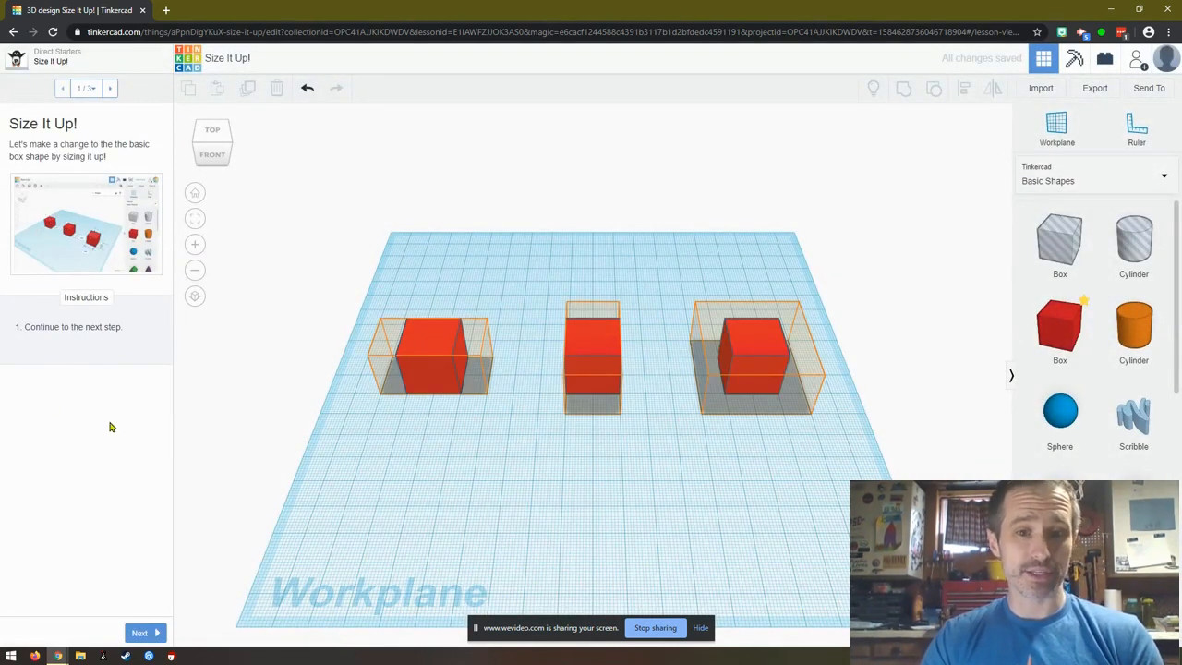
# - Advance to Extend Each Block and select the left box
pyautogui.click(140, 633)
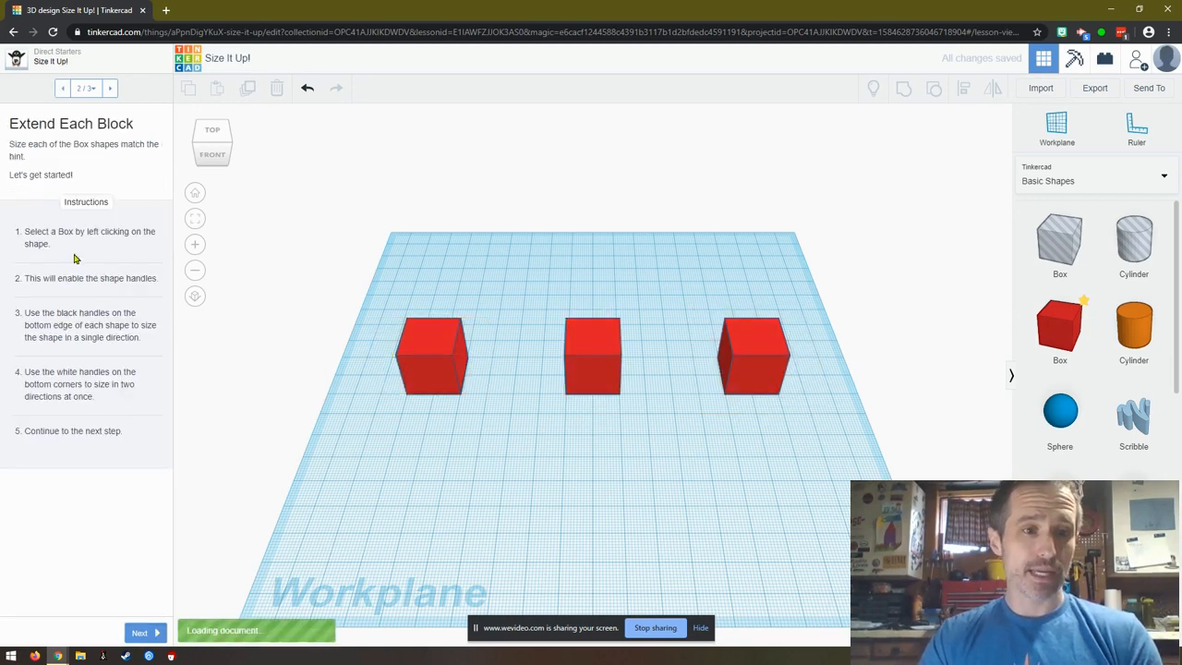
pyautogui.moveTo(230, 444)
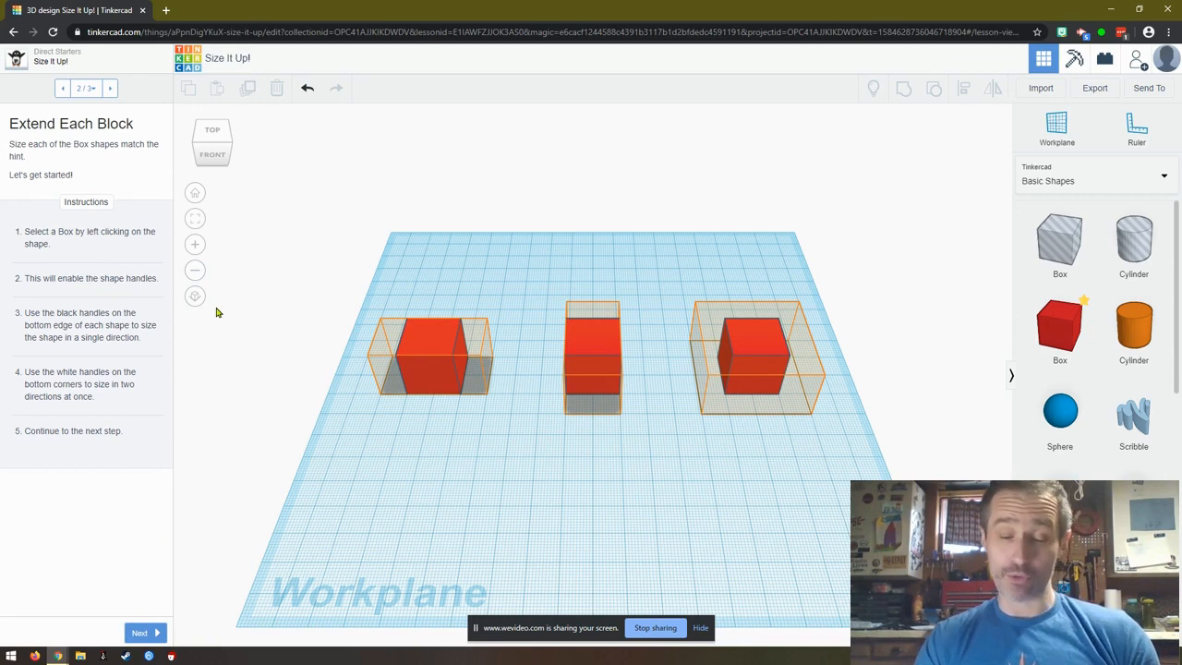
pyautogui.moveTo(113, 265)
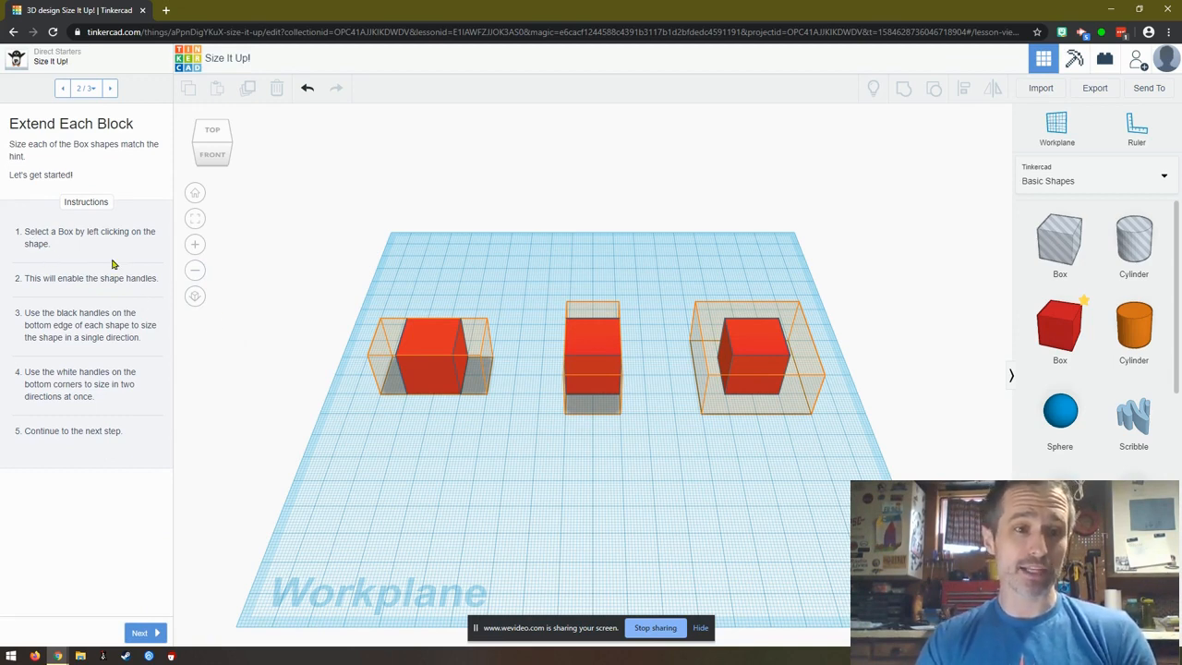
pyautogui.click(429, 355)
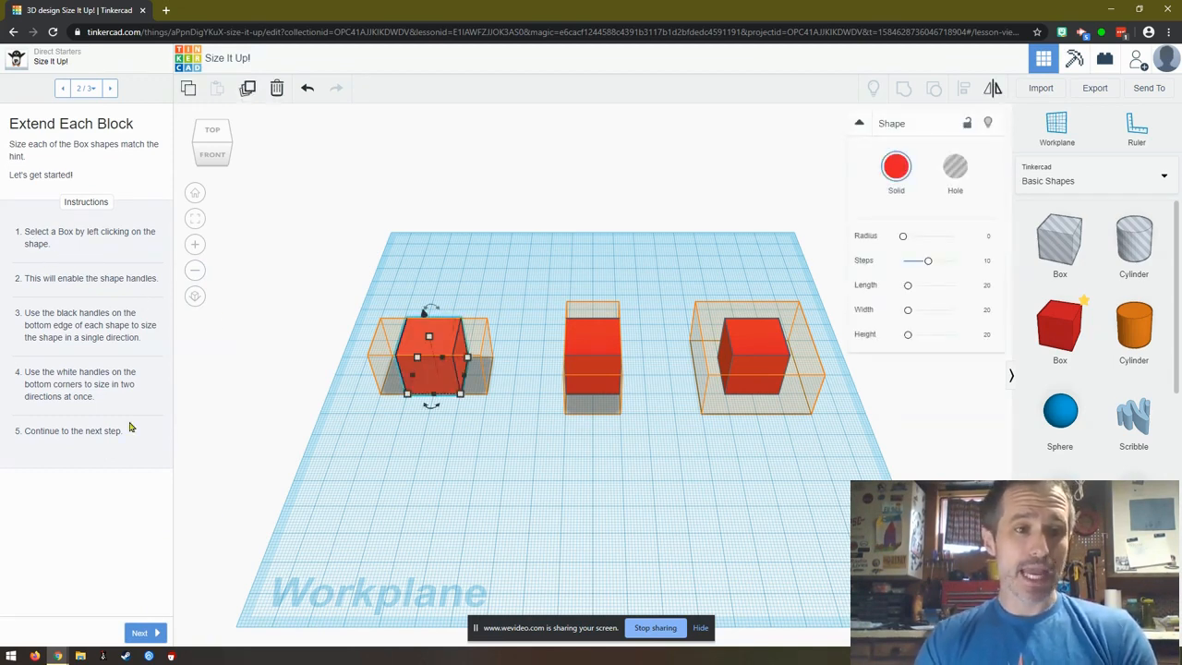
pyautogui.moveTo(29, 318)
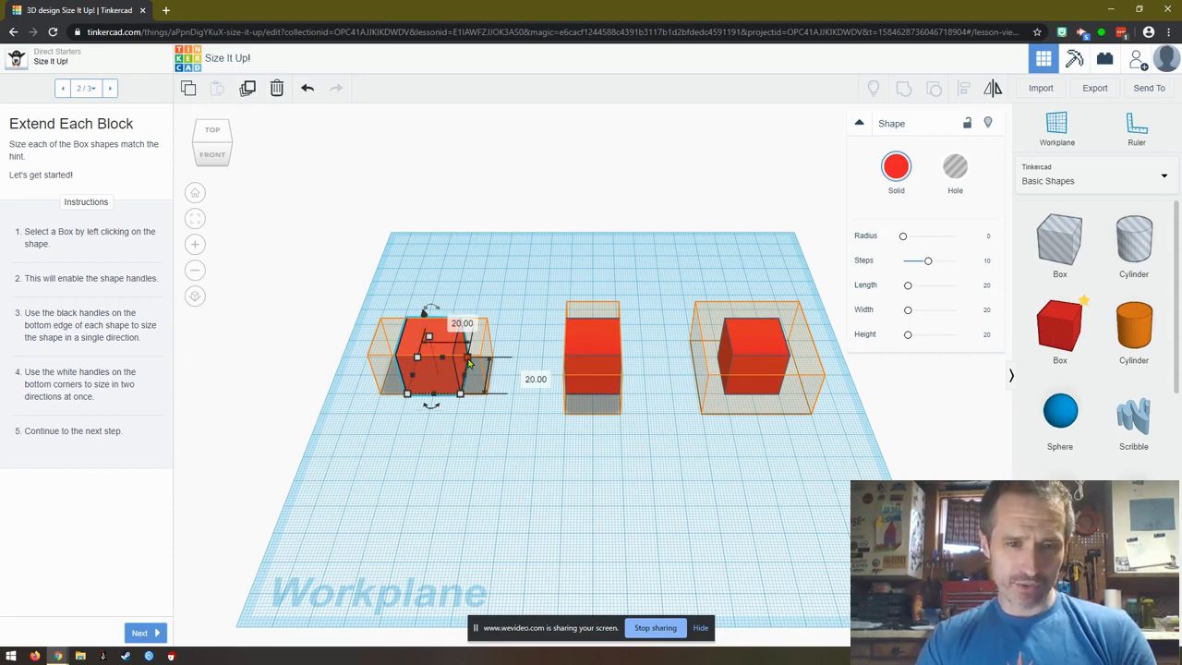
pyautogui.moveTo(469, 362)
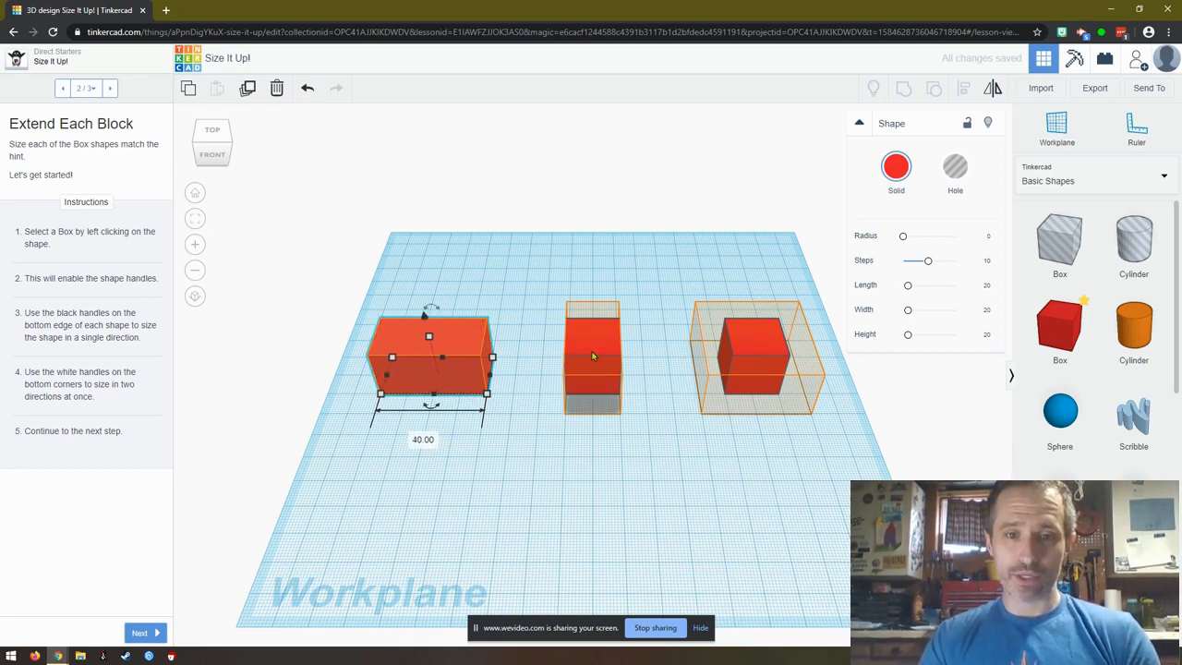
# - Lengthen the middle box and widen the right box to 40 to fill their hints
pyautogui.click(592, 358)
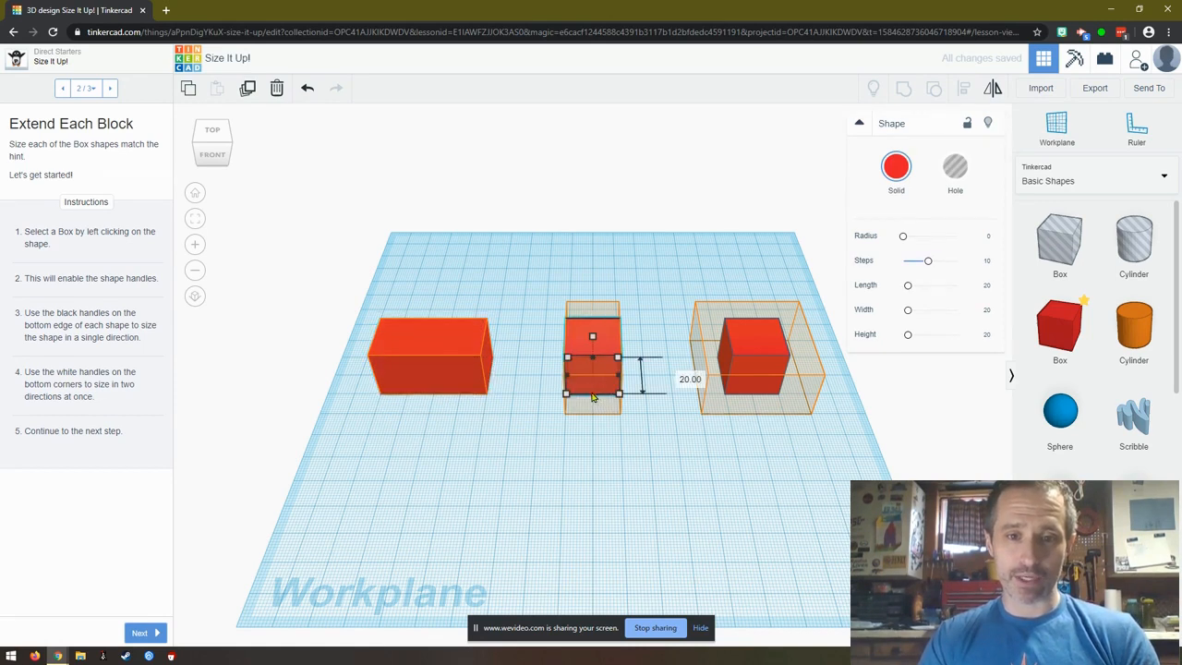
pyautogui.moveTo(592, 392); pyautogui.dragTo(592, 412)
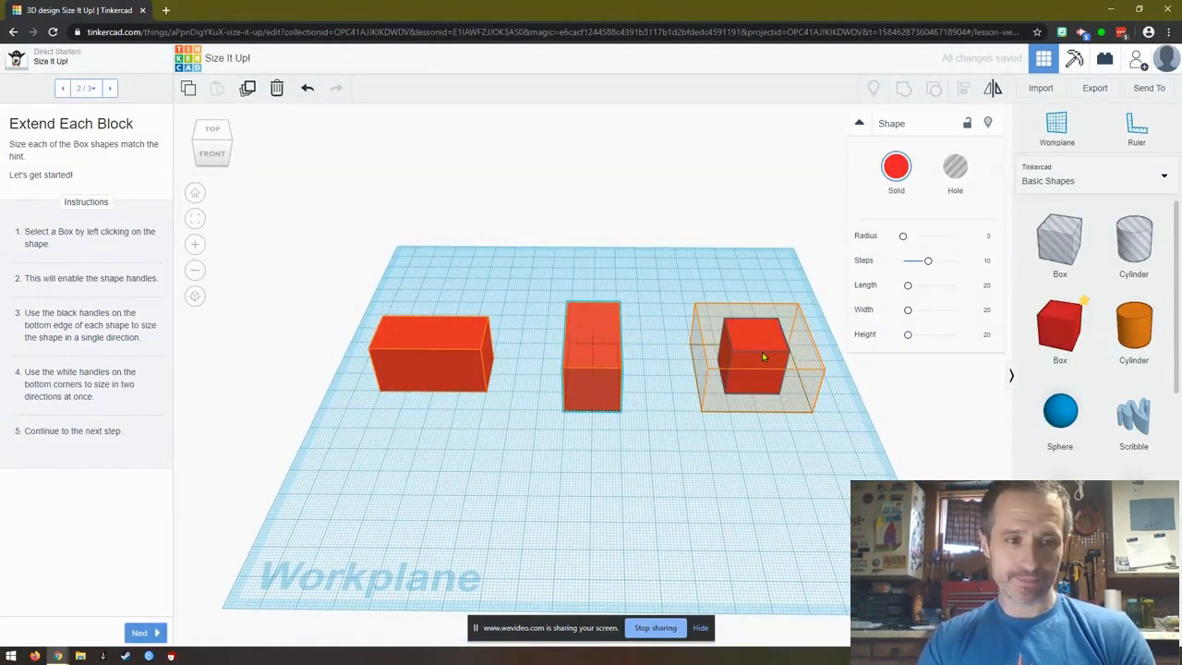
pyautogui.click(755, 351)
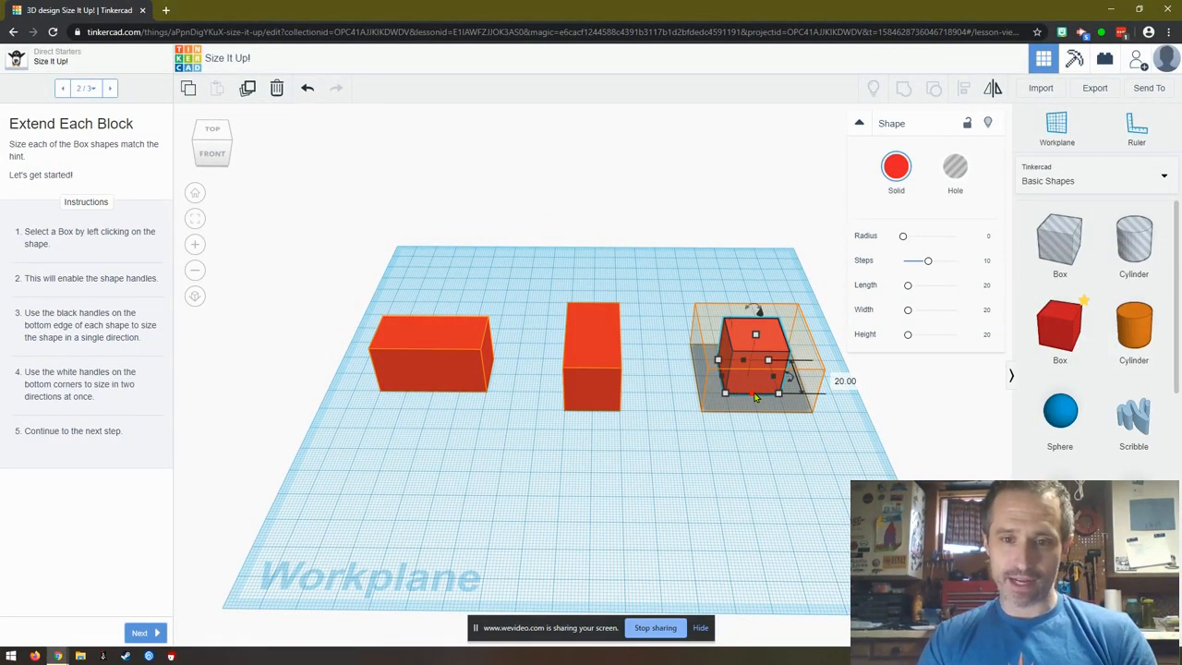
pyautogui.moveTo(755, 393); pyautogui.dragTo(755, 411)
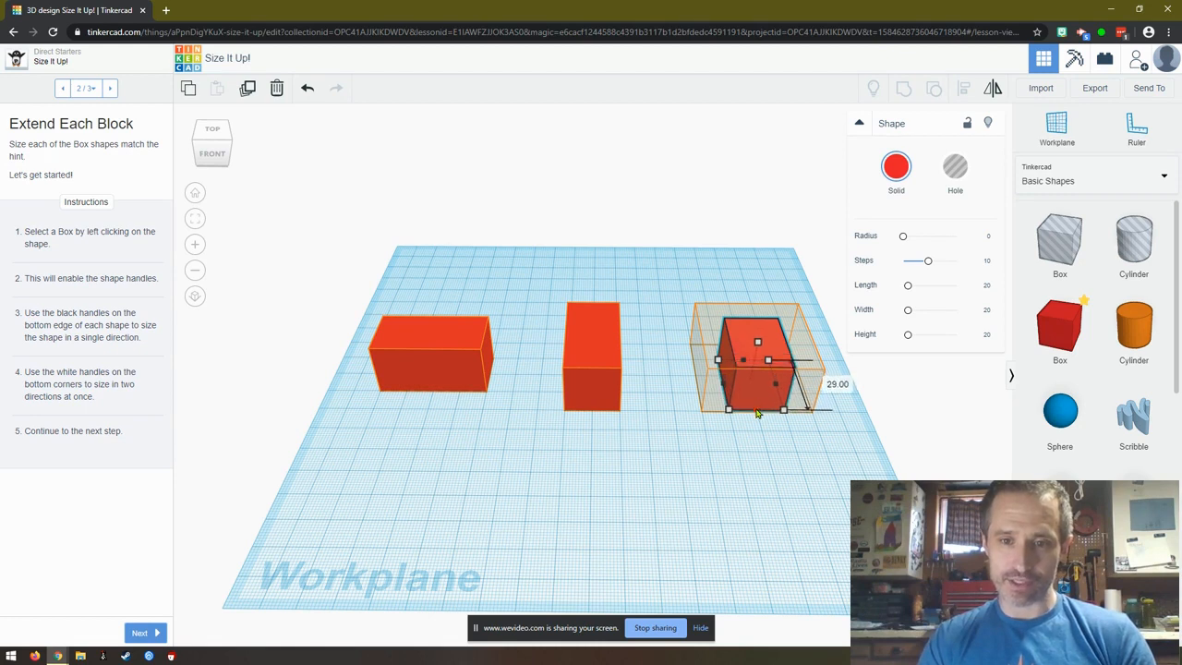
pyautogui.moveTo(783, 410); pyautogui.dragTo(783, 406)
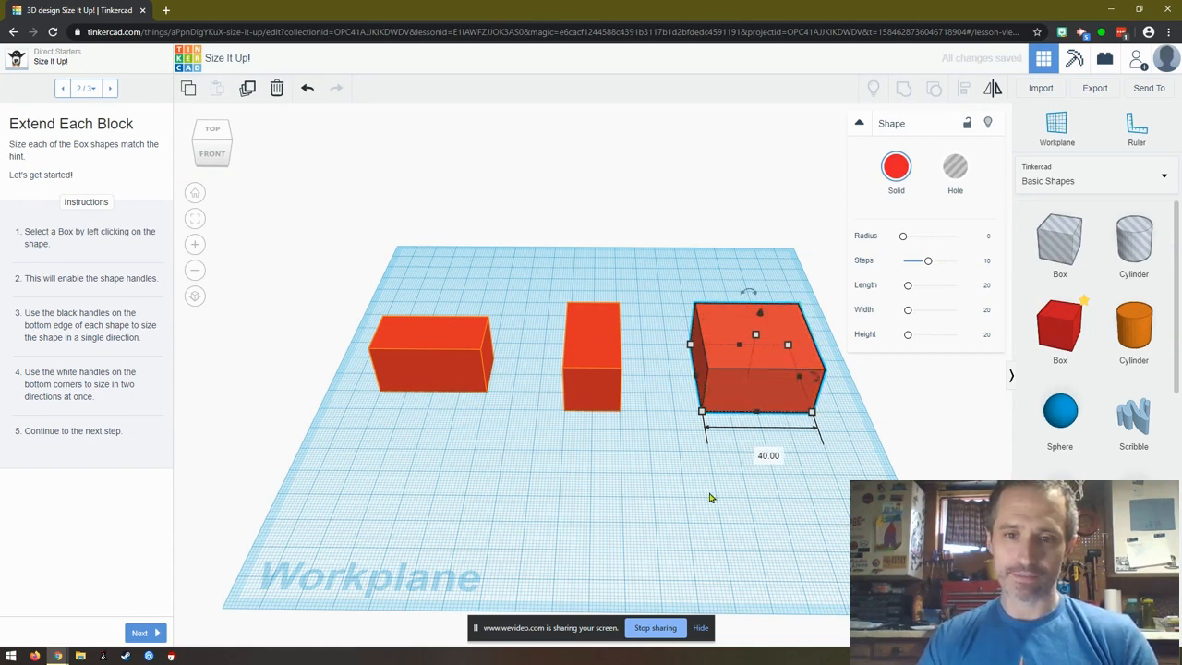
pyautogui.click(145, 632)
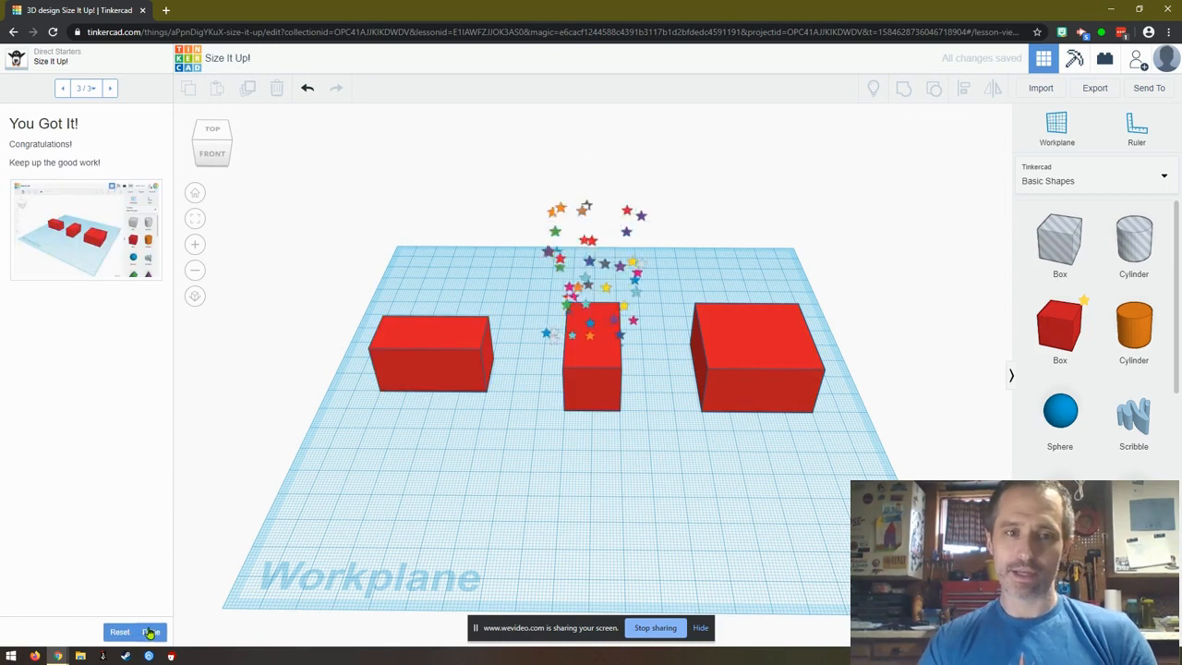
# - Mark Size It Up! done, saving the three resized boxes
pyautogui.click(151, 632)
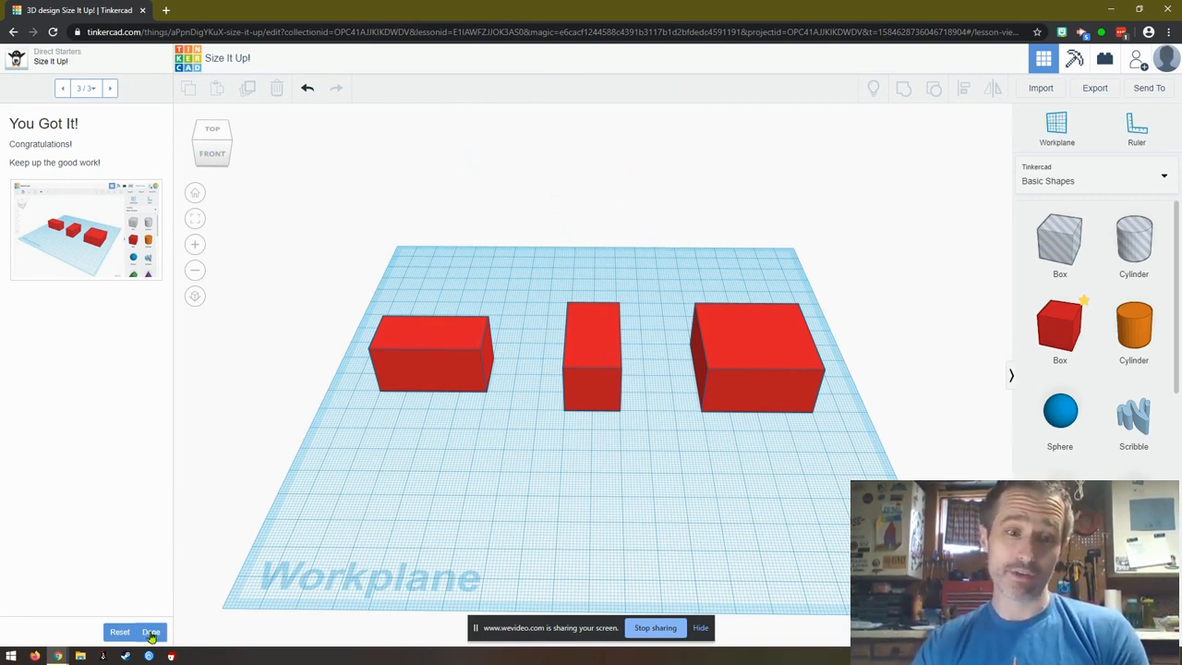
pyautogui.click(150, 632)
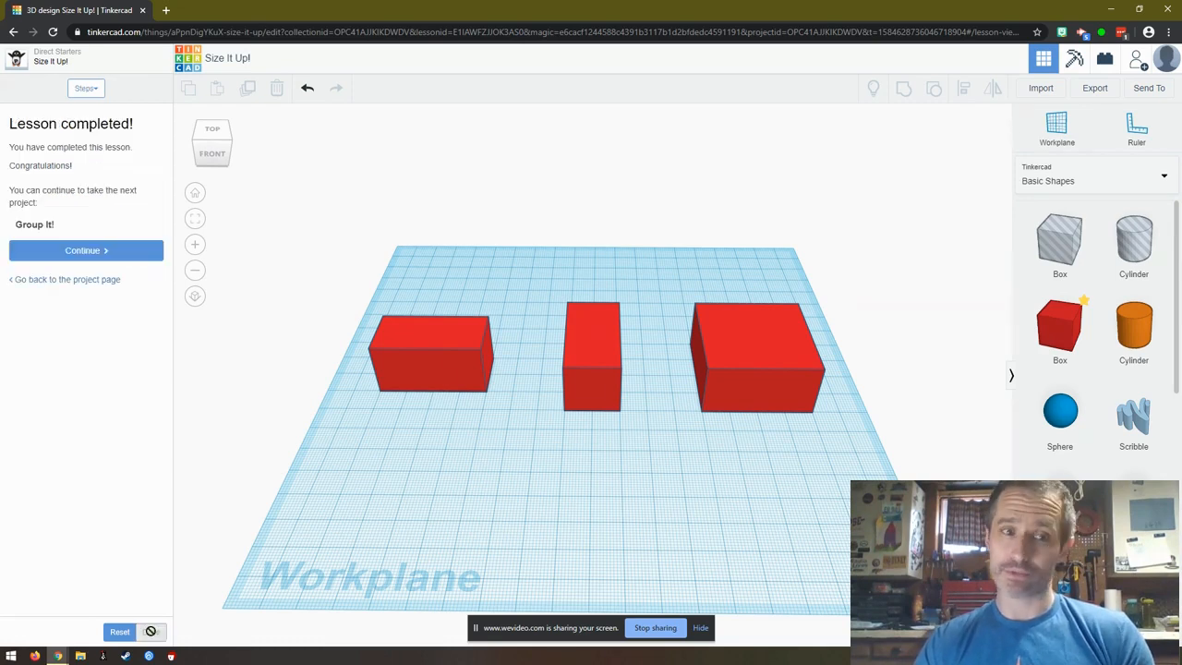
pyautogui.moveTo(109, 429)
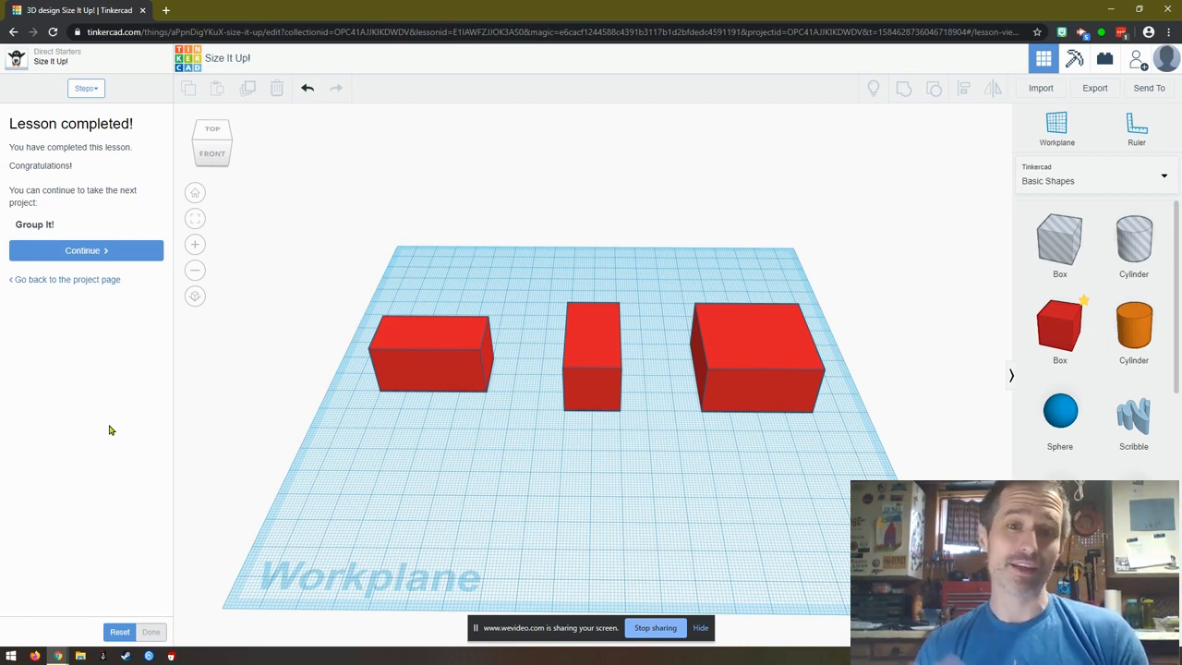
pyautogui.moveTo(83, 250)
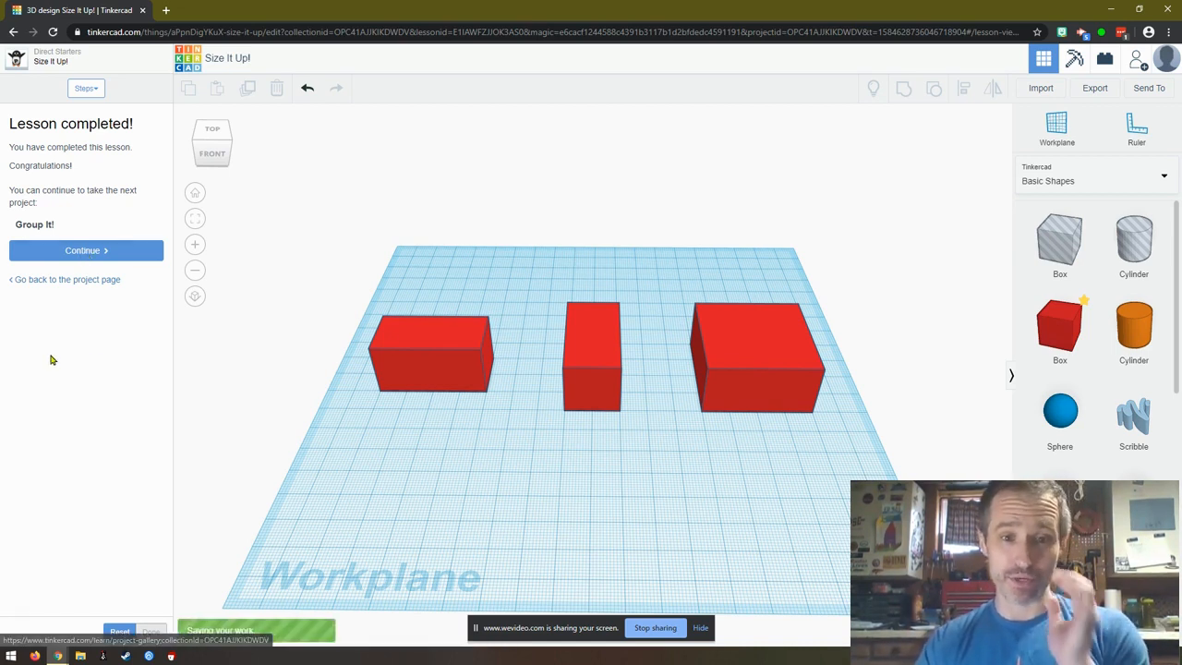
# - Open Group It! and advance to step 2, Group the Shapes on the Left
pyautogui.click(82, 250)
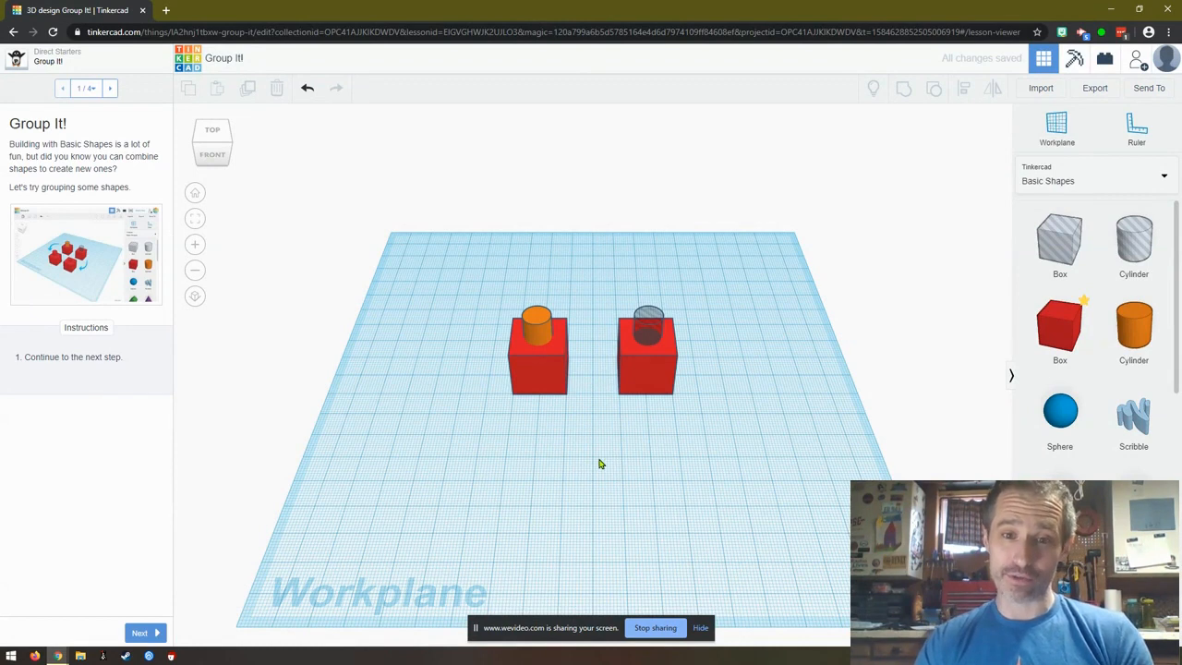
pyautogui.moveTo(577, 341)
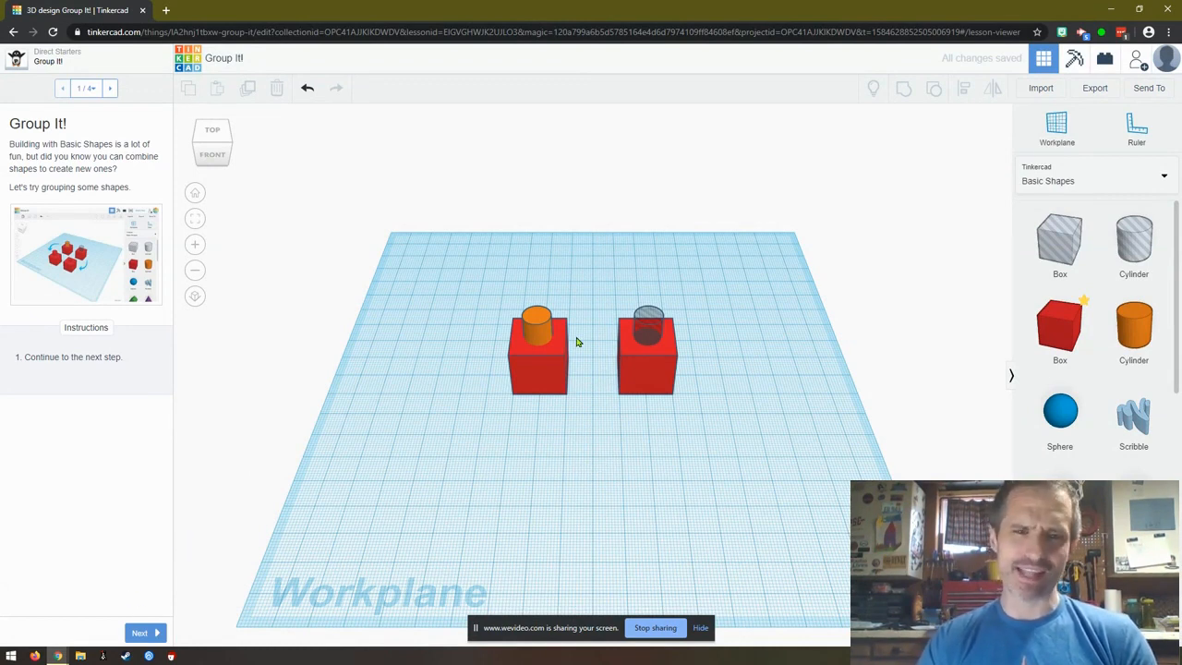
pyautogui.moveTo(143, 559)
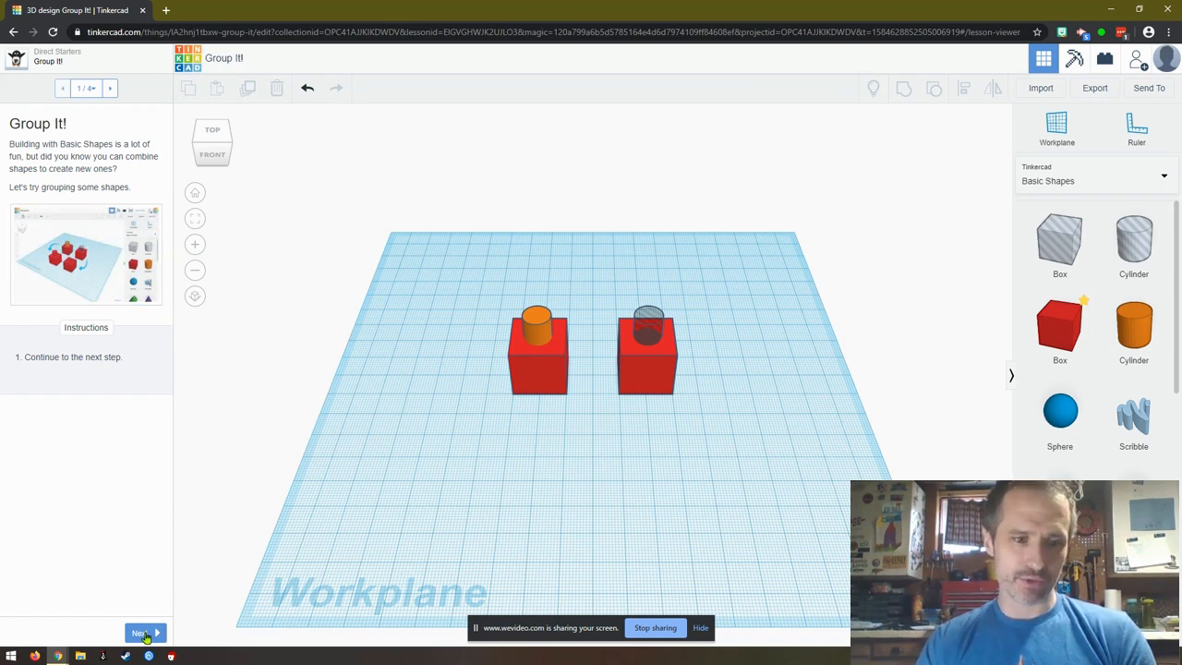
pyautogui.click(140, 633)
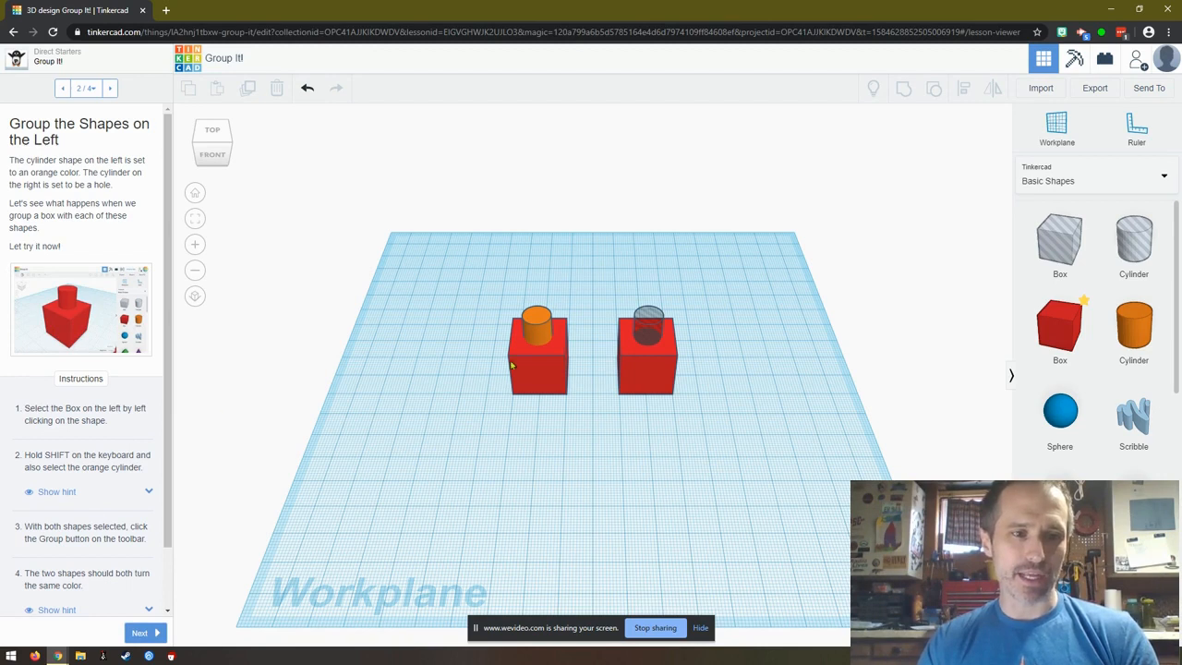
# - Group the left red box with the orange cylinder, undo, then regroup into one shape
pyautogui.click(539, 360)
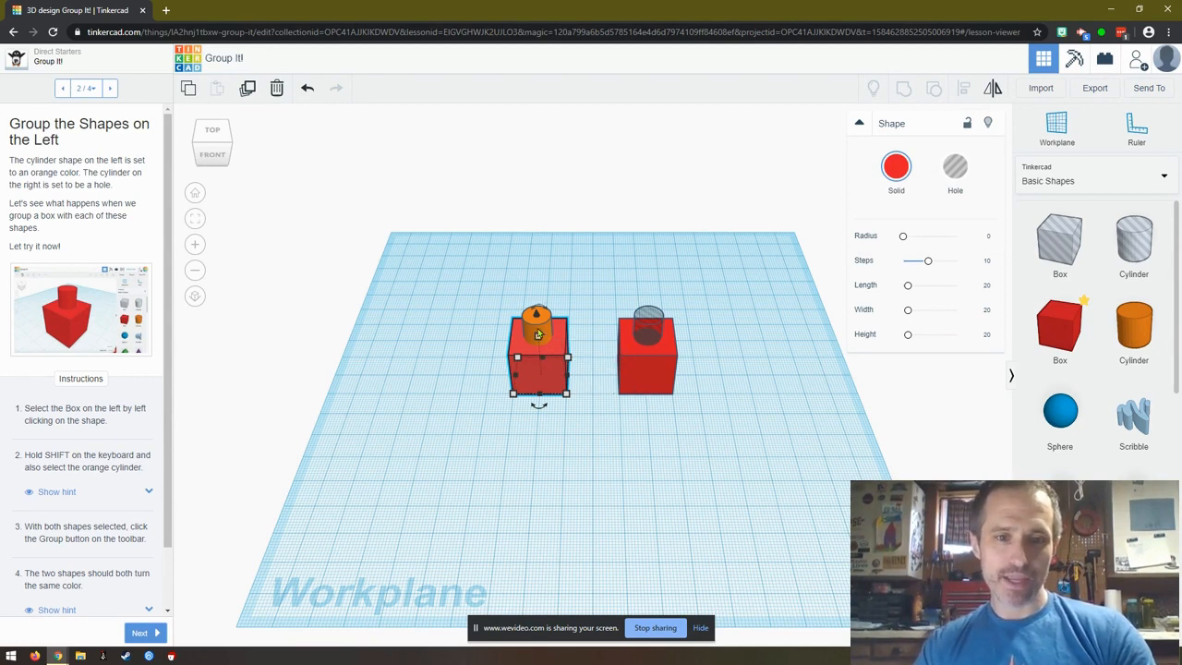
pyautogui.click(536, 316)
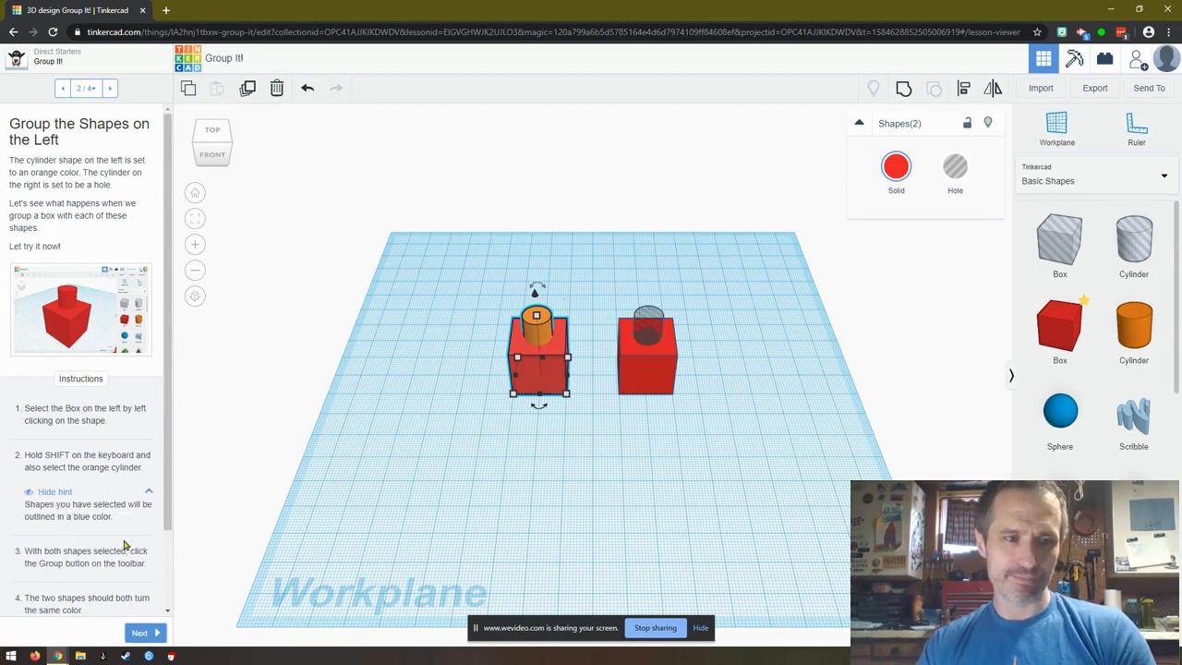
pyautogui.scroll(-3)
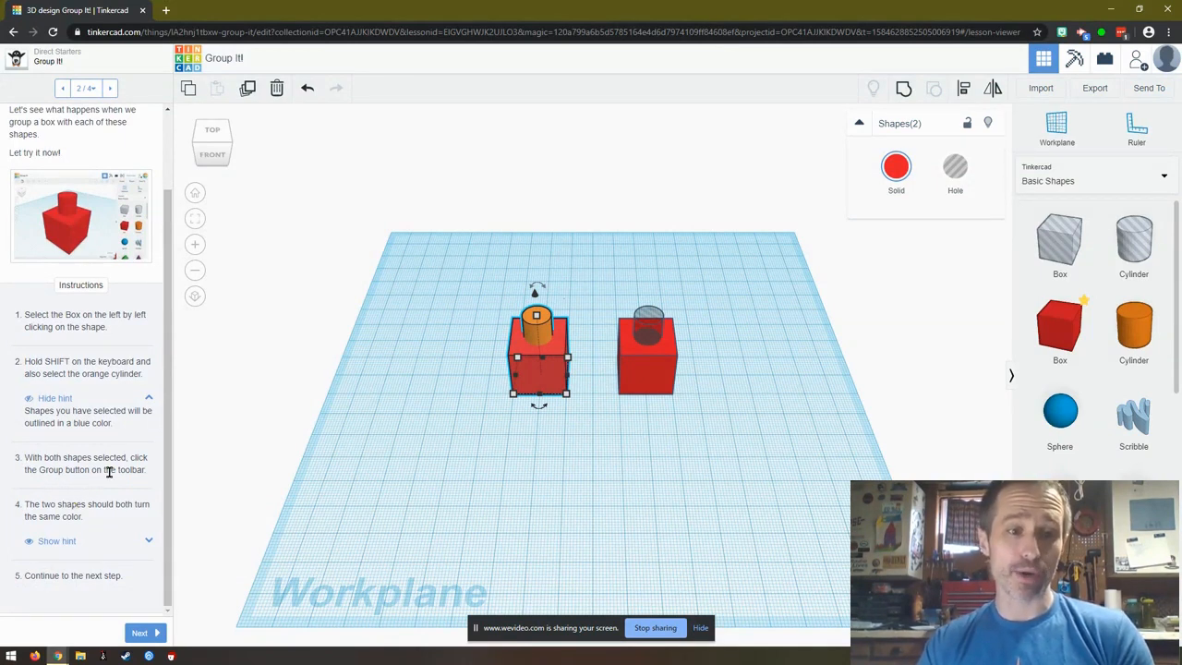
pyautogui.moveTo(810, 98)
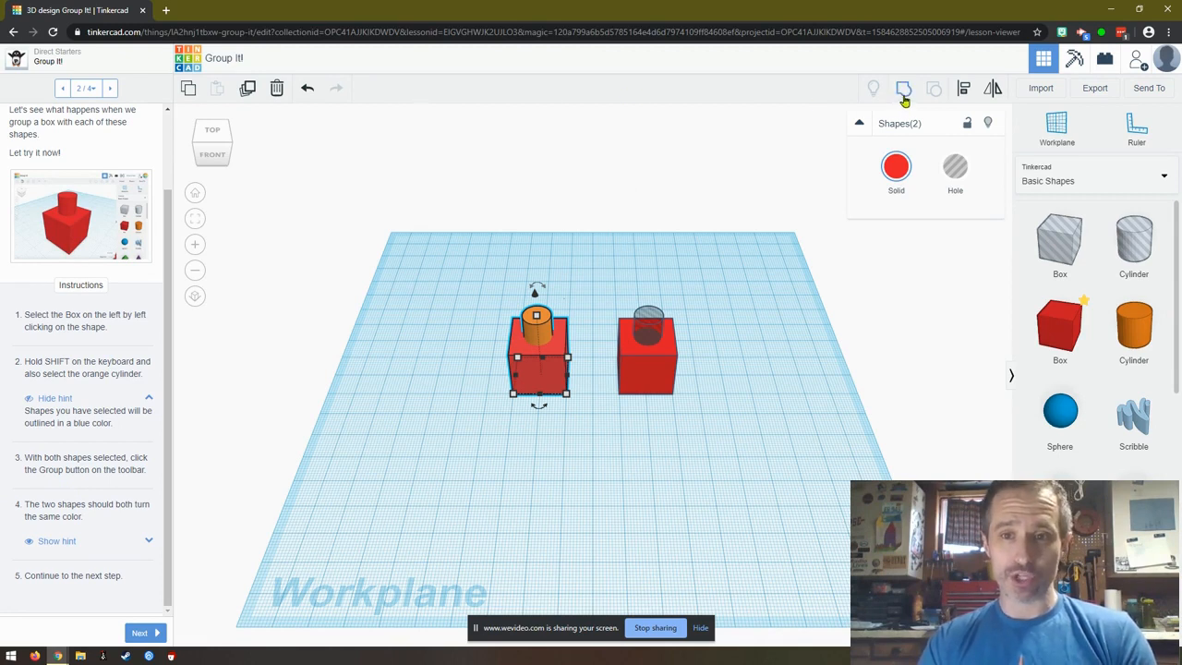
pyautogui.moveTo(904, 88)
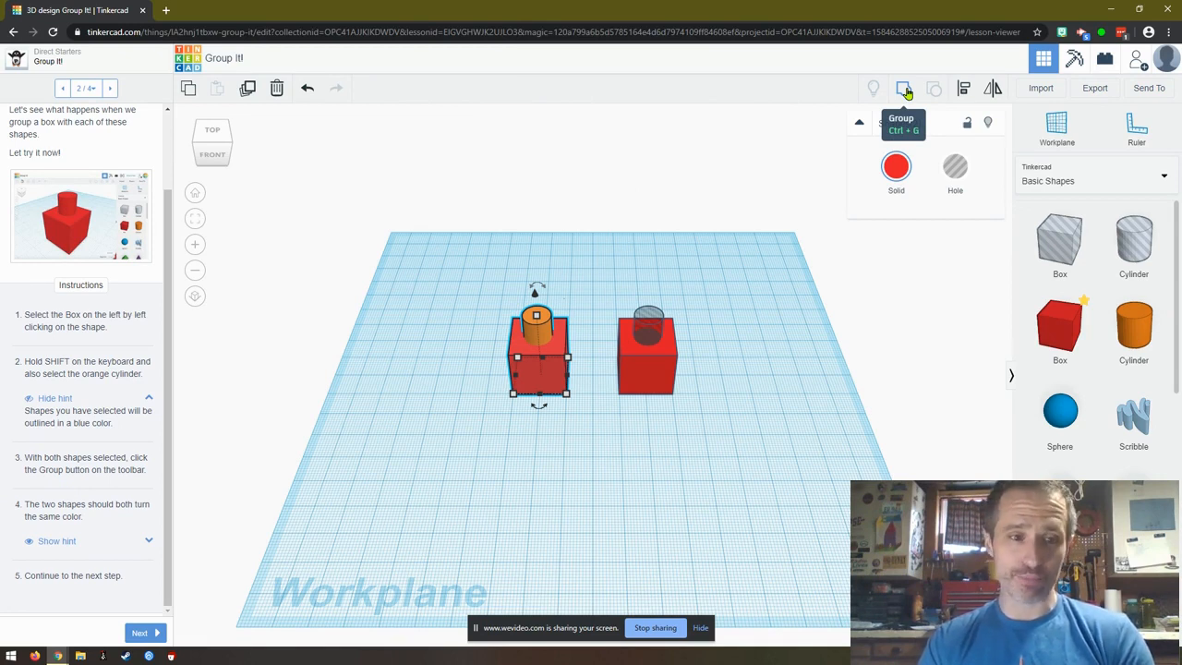
pyautogui.click(903, 88)
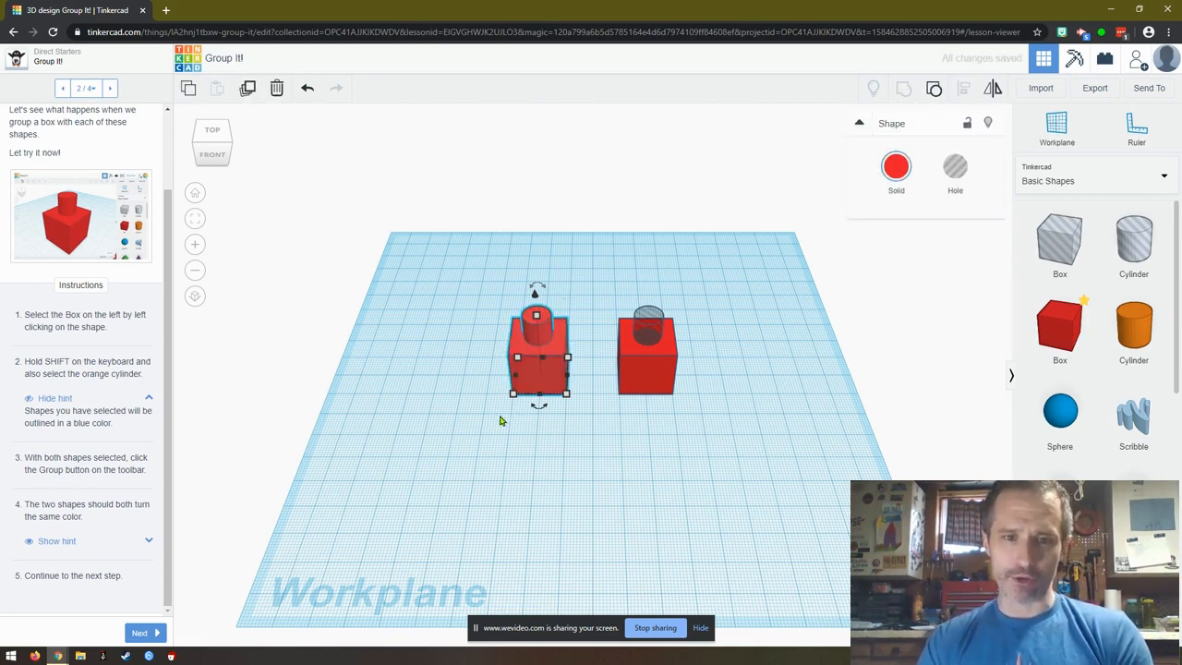
pyautogui.moveTo(492, 425)
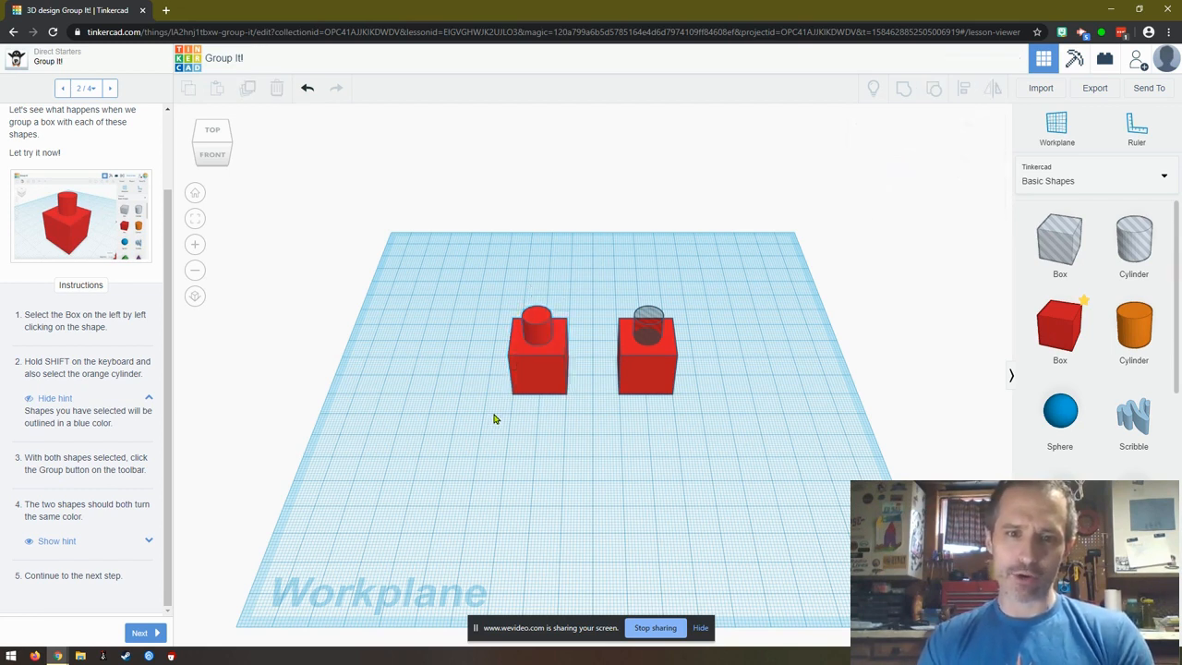
pyautogui.click(538, 351)
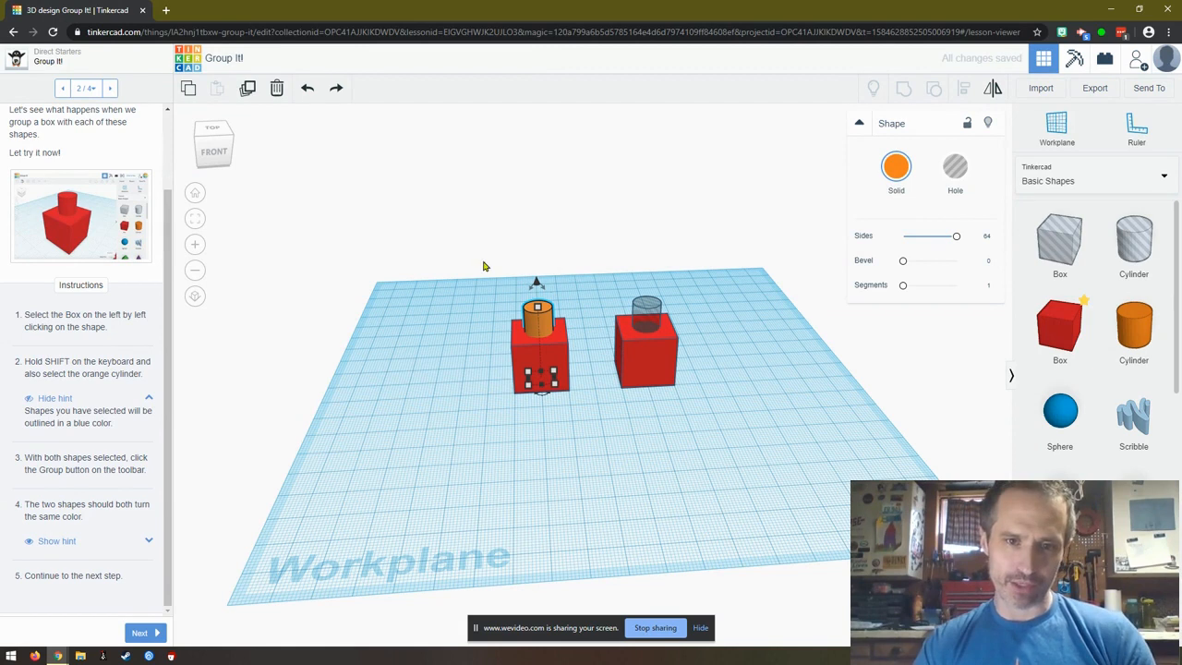
pyautogui.click(539, 351)
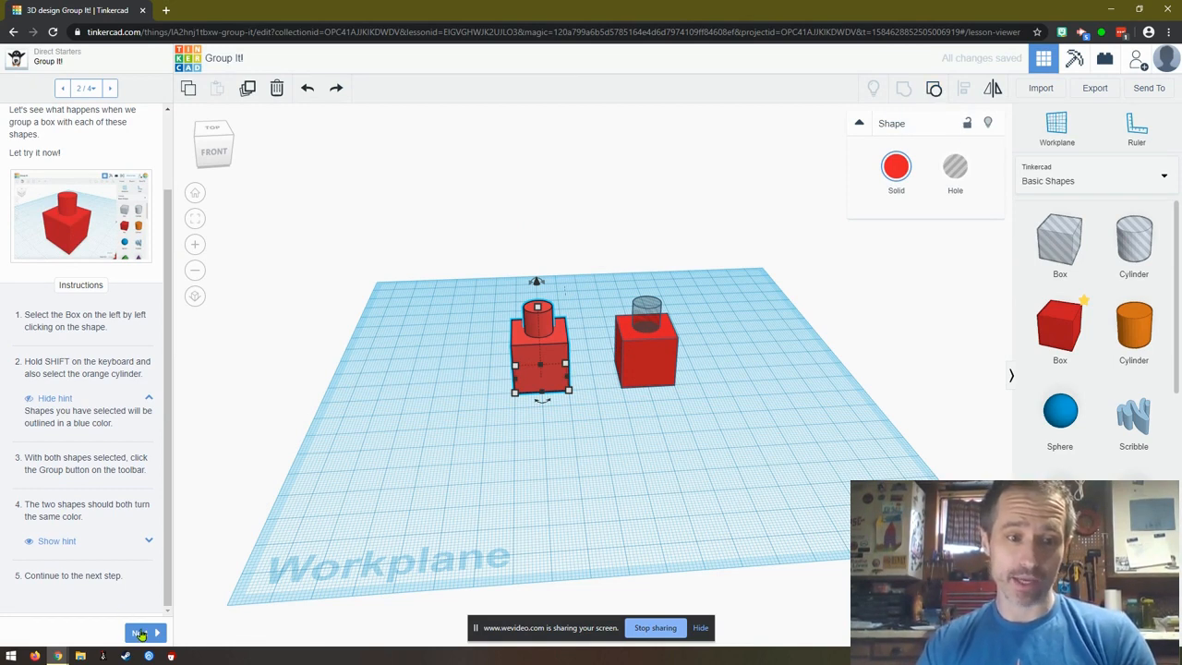
# - Advance Group It! to step 3 and select the shapes on the right
pyautogui.click(139, 633)
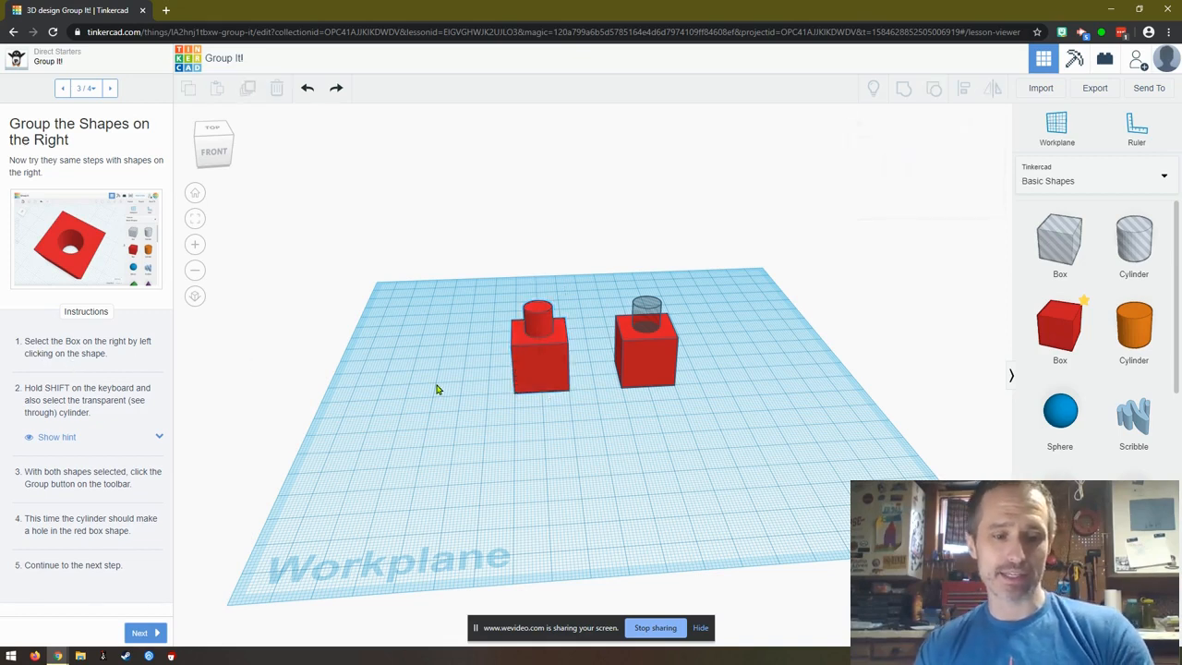
pyautogui.click(538, 333)
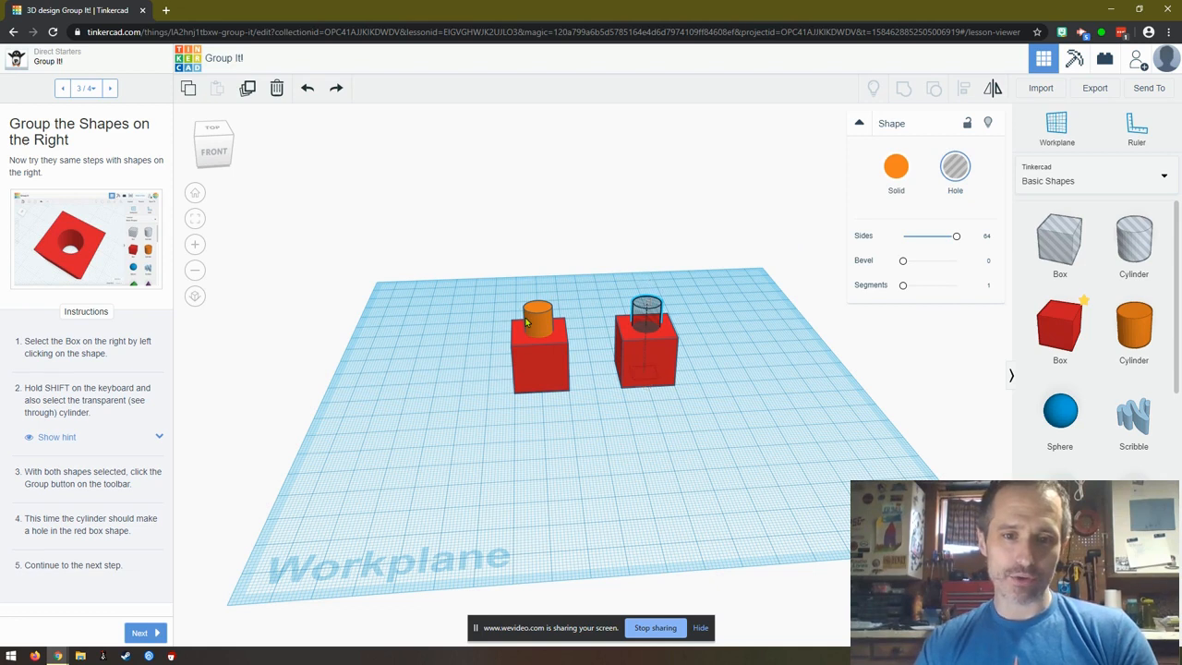
pyautogui.click(538, 360)
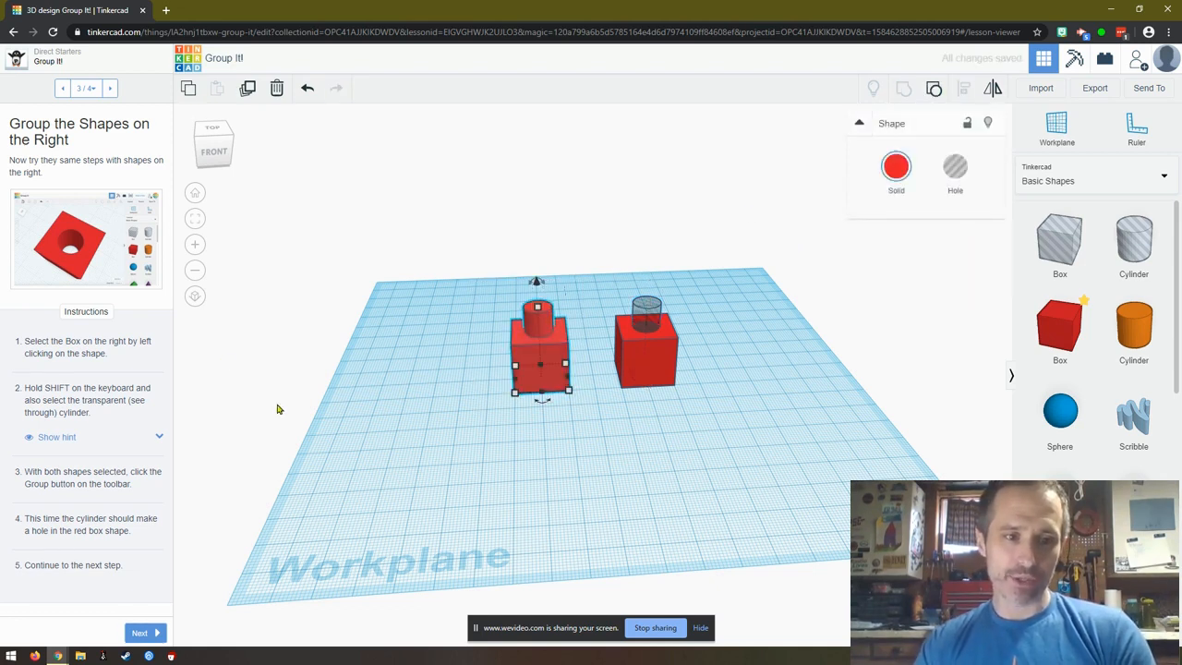
# - Group the right red box with the transparent cylinder to cut a hole in it
pyautogui.click(646, 346)
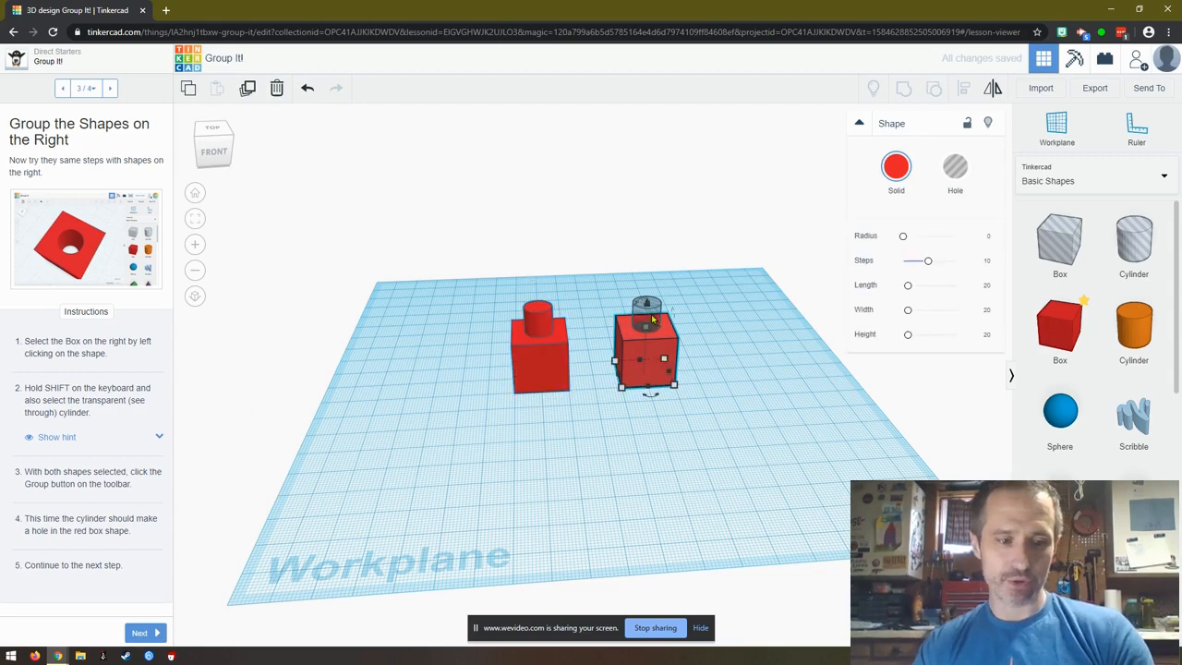
pyautogui.click(646, 333)
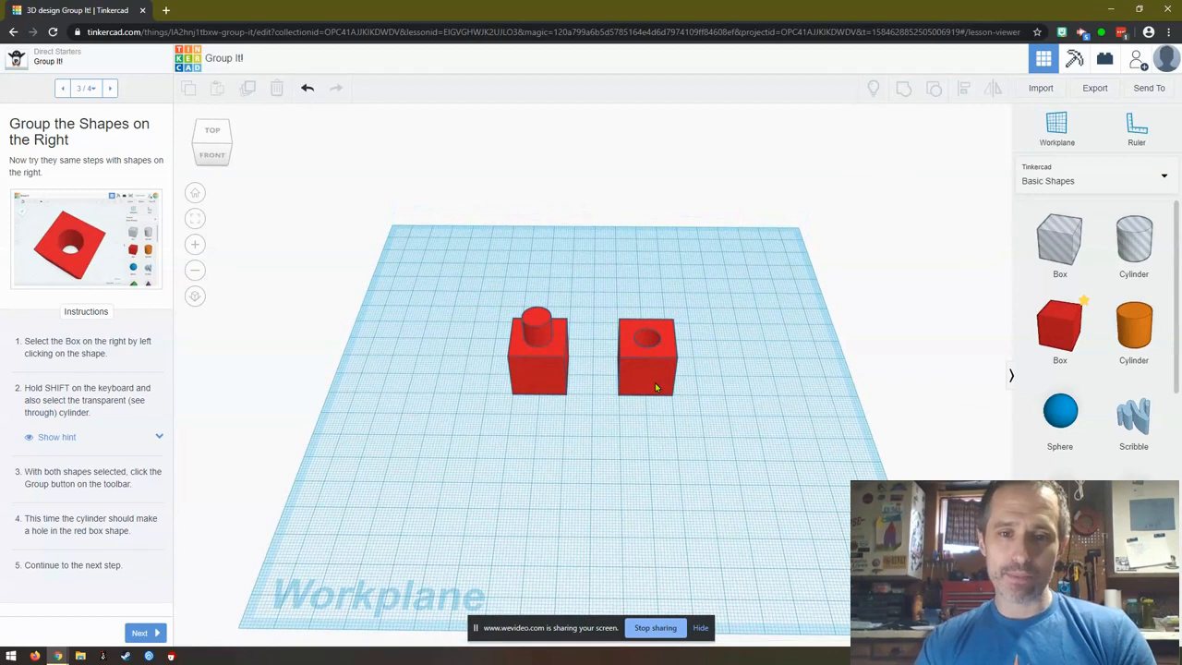
pyautogui.click(647, 360)
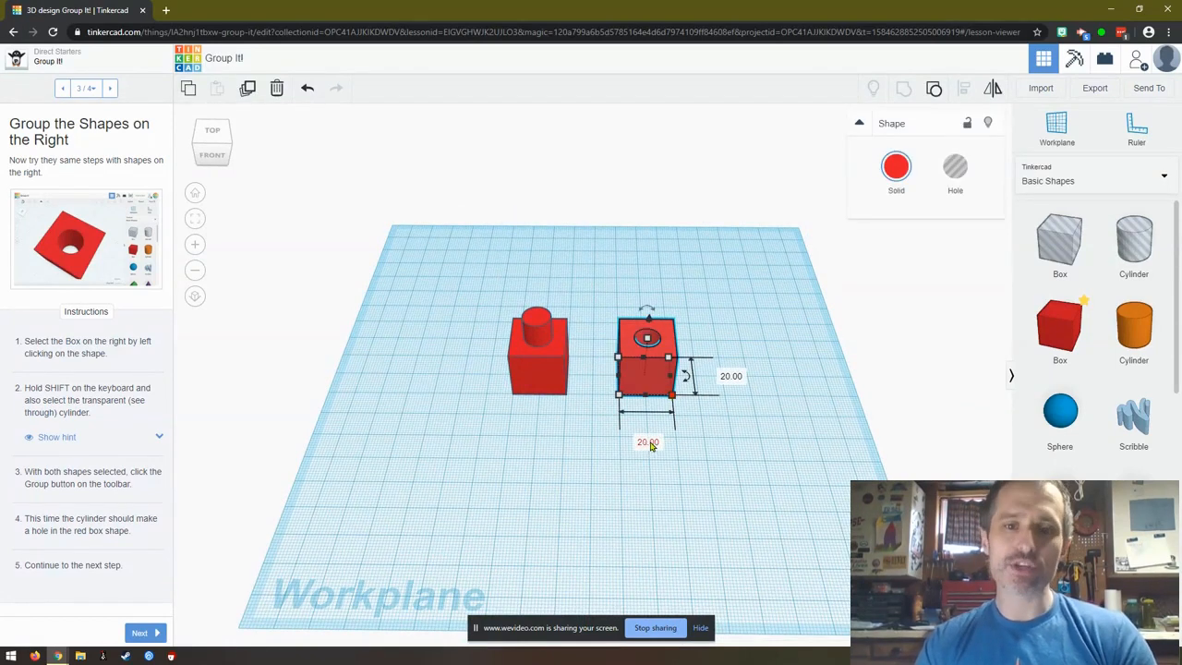
pyautogui.moveTo(428, 567)
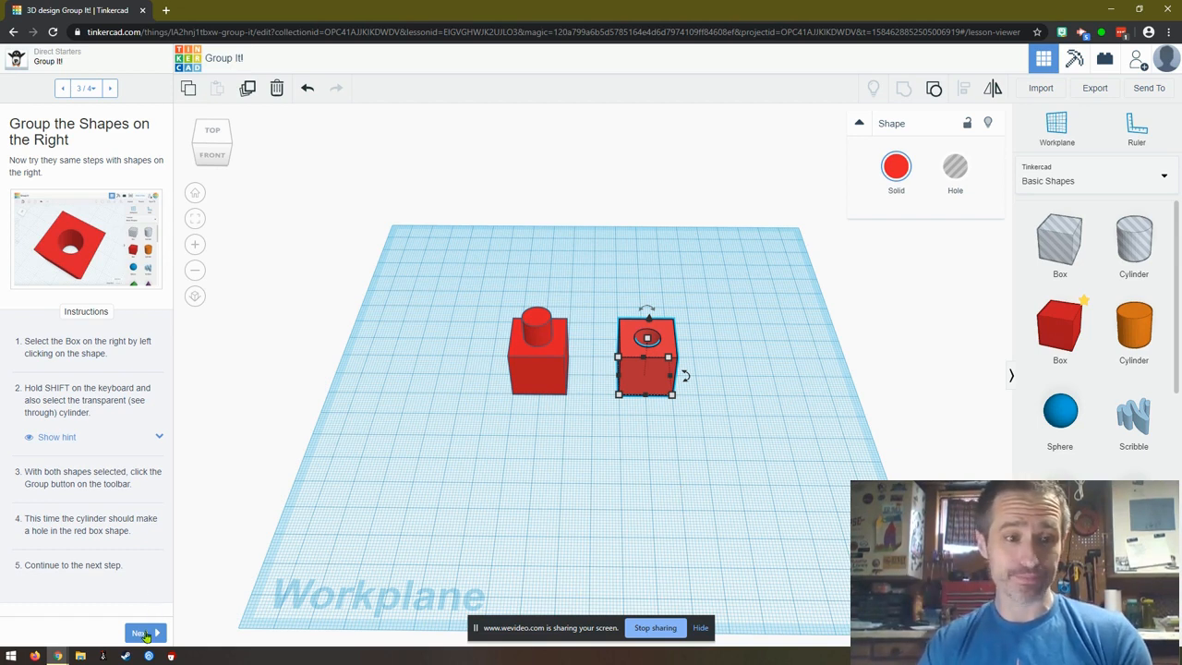
# - Mark Group It! as Done and start the Align It! lesson
pyautogui.click(139, 633)
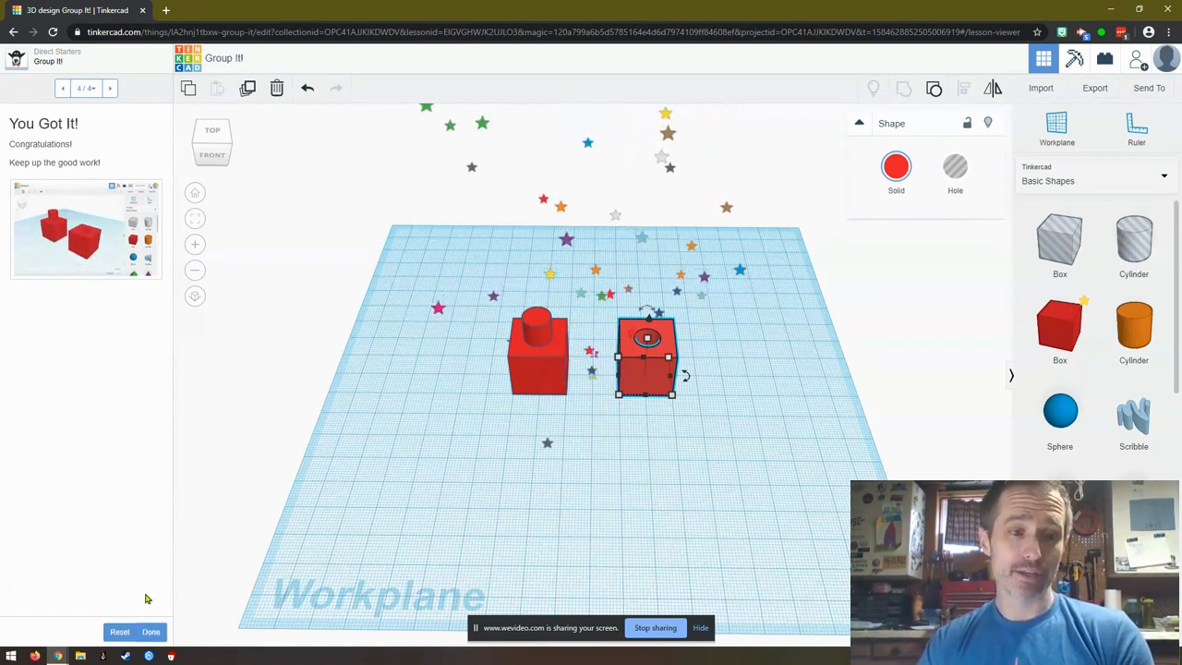
pyautogui.click(150, 632)
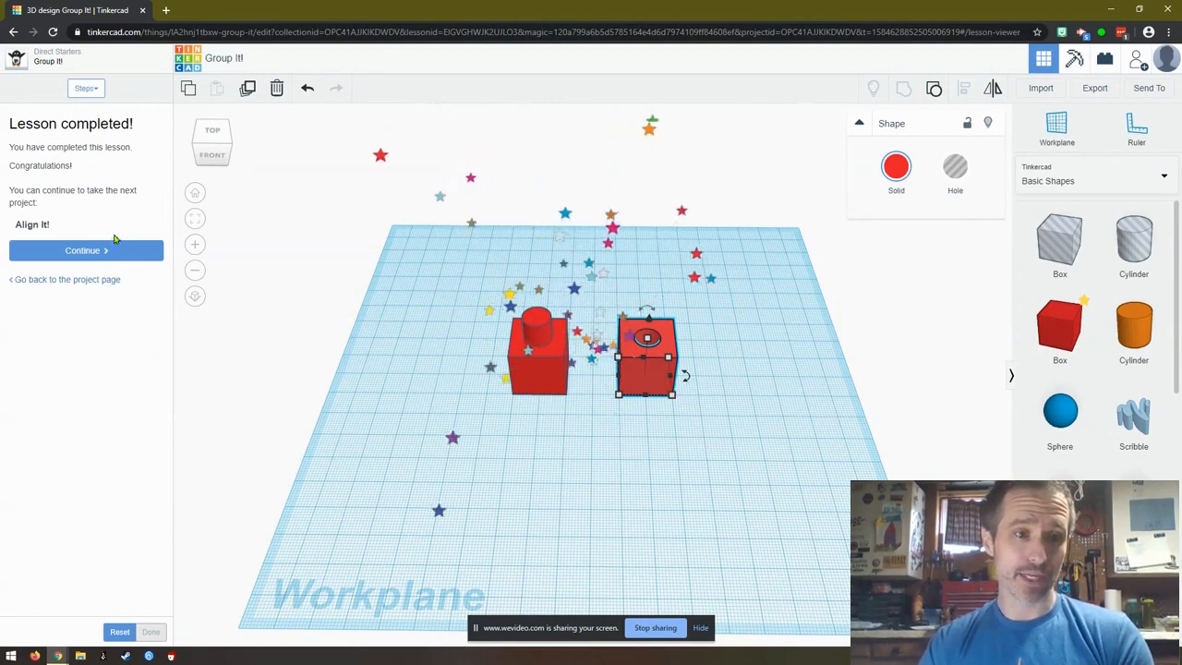
pyautogui.click(86, 250)
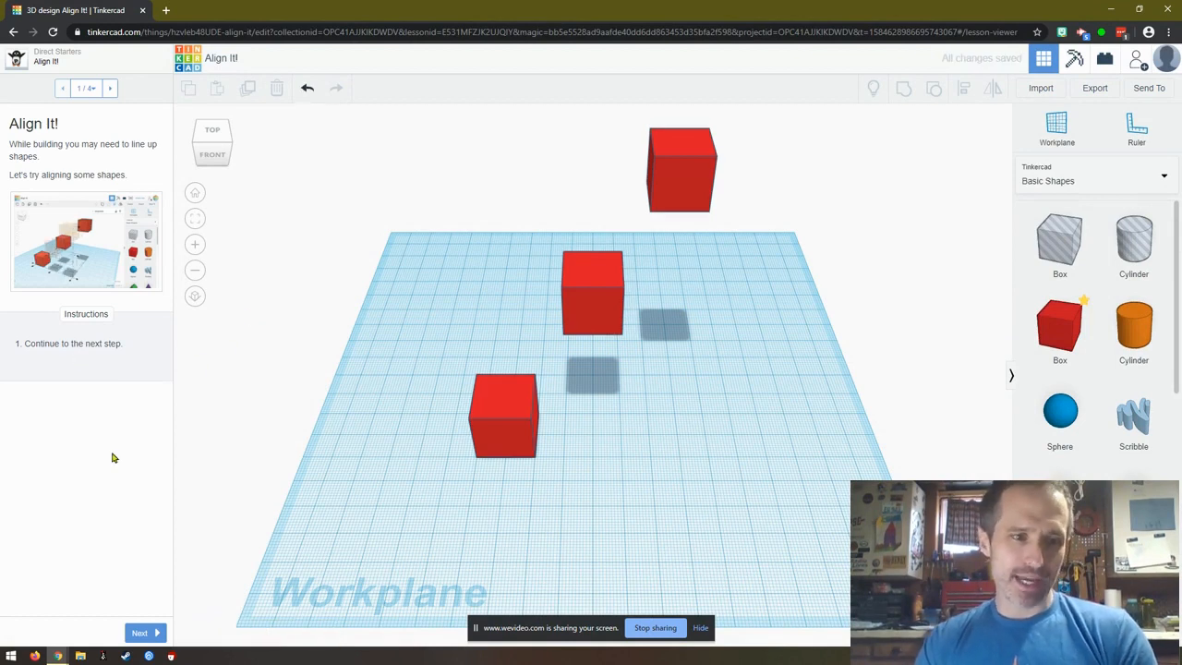
# - Move to Preview Shape Alignment, deselect everything, and select all three red boxes
pyautogui.click(139, 632)
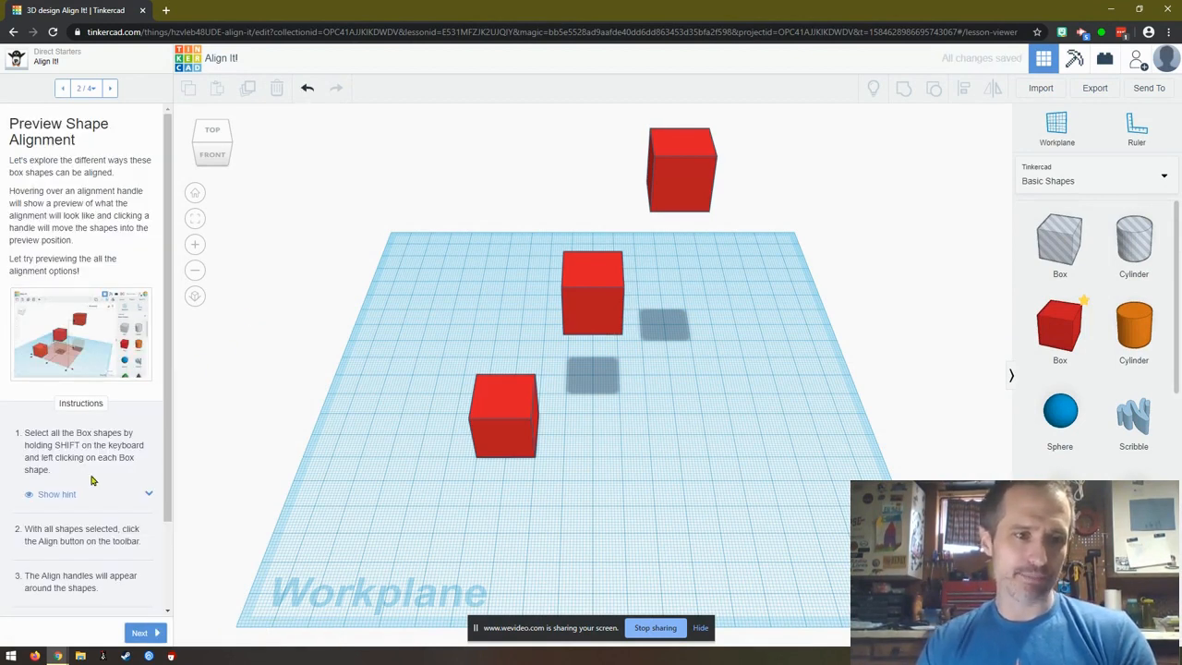
pyautogui.scroll(-3)
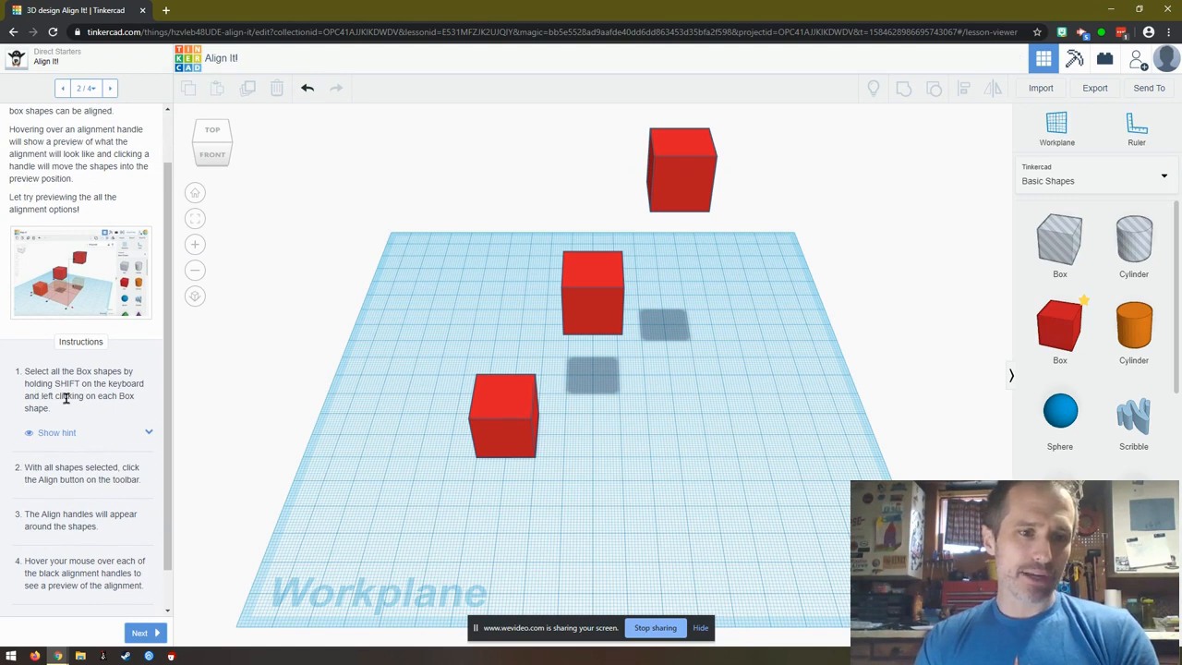
pyautogui.moveTo(401, 125)
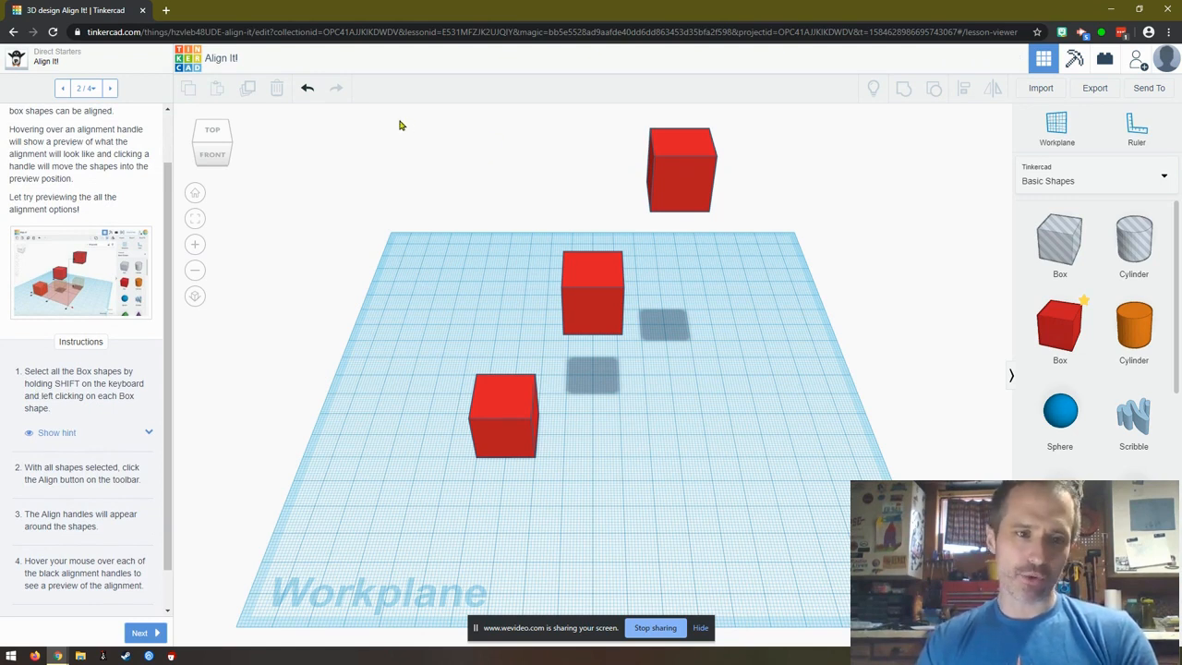
pyautogui.moveTo(393, 185)
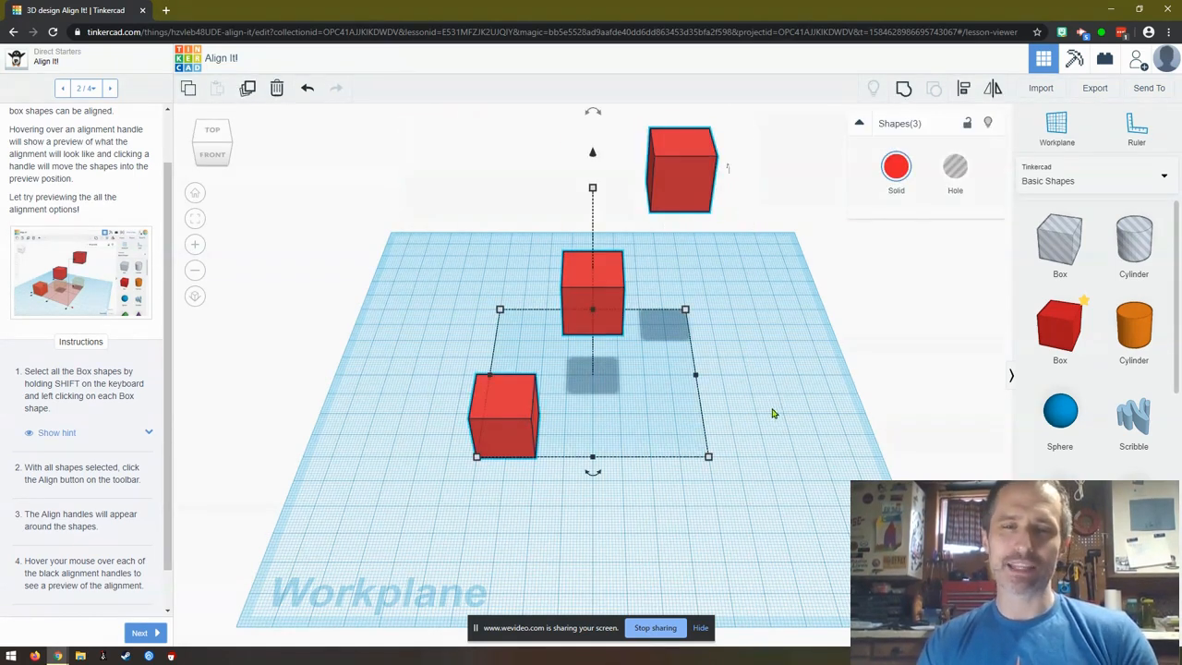
pyautogui.click(368, 297)
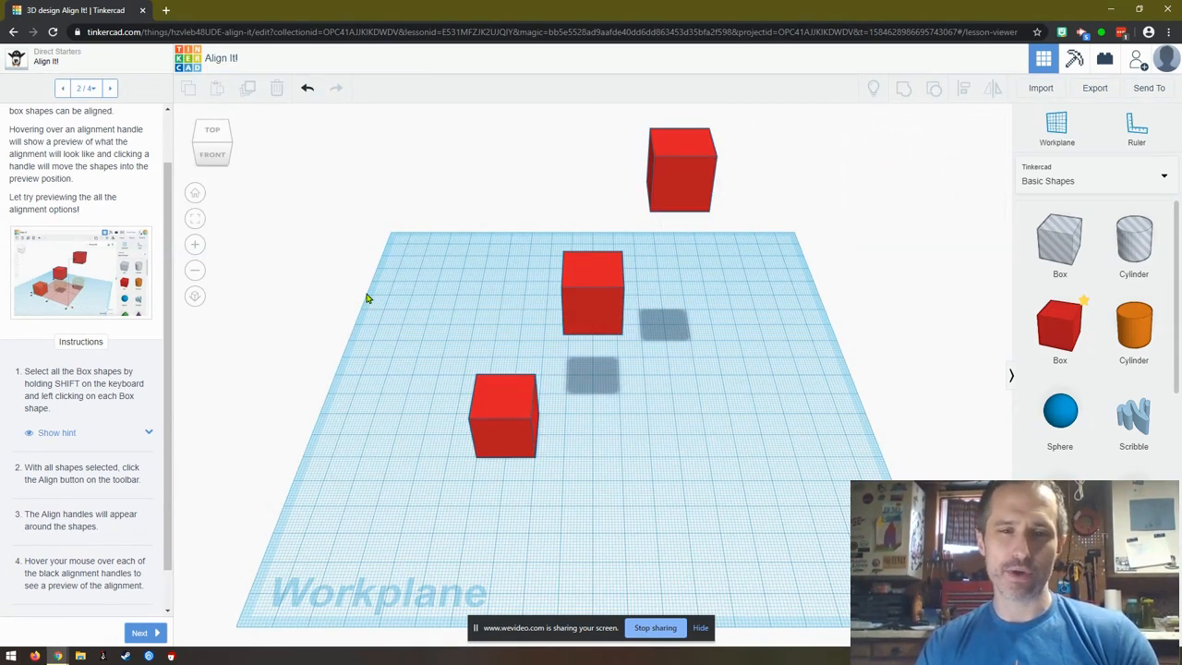
pyautogui.moveTo(466, 353)
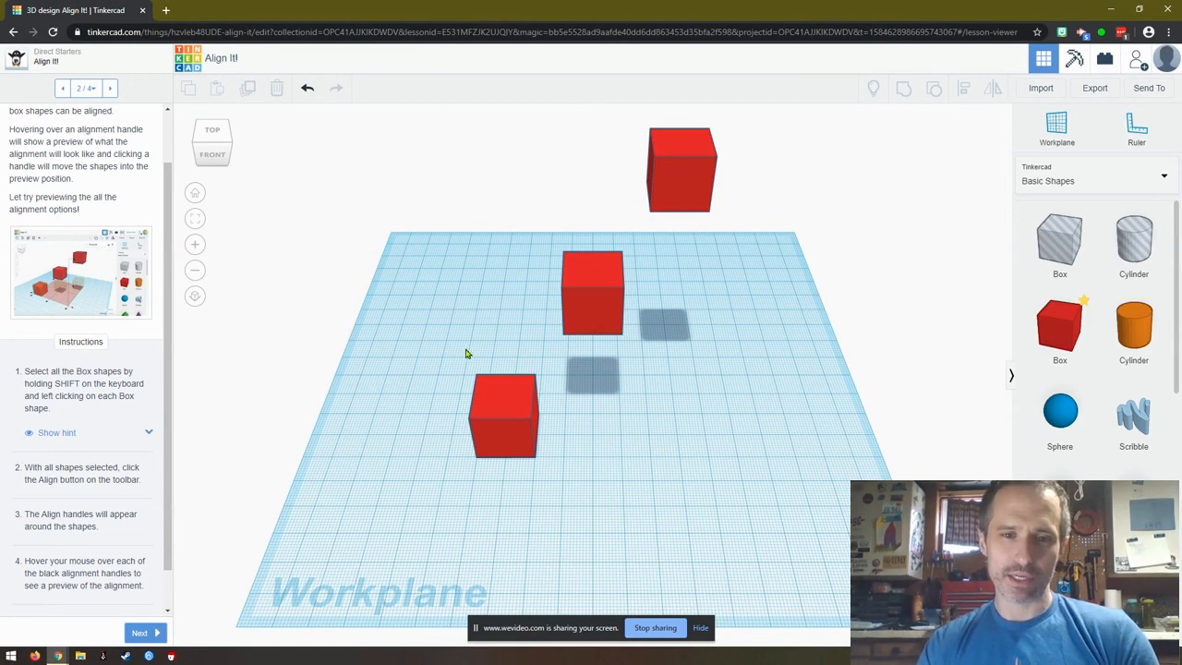
pyautogui.moveTo(486, 386)
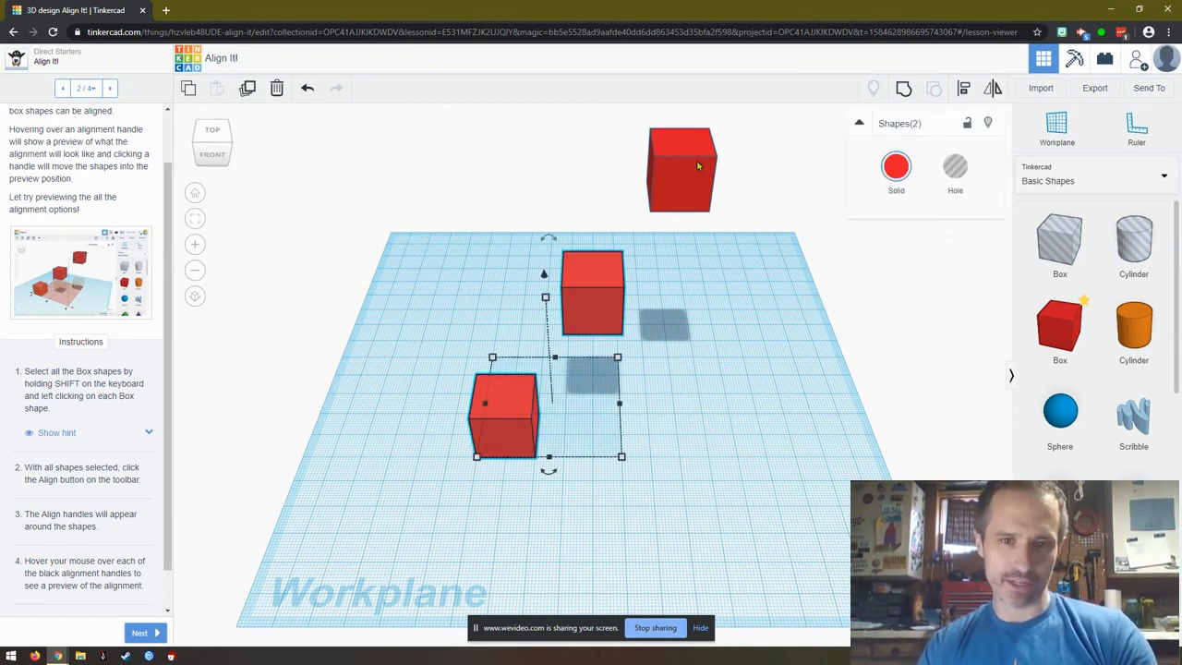
pyautogui.click(681, 169)
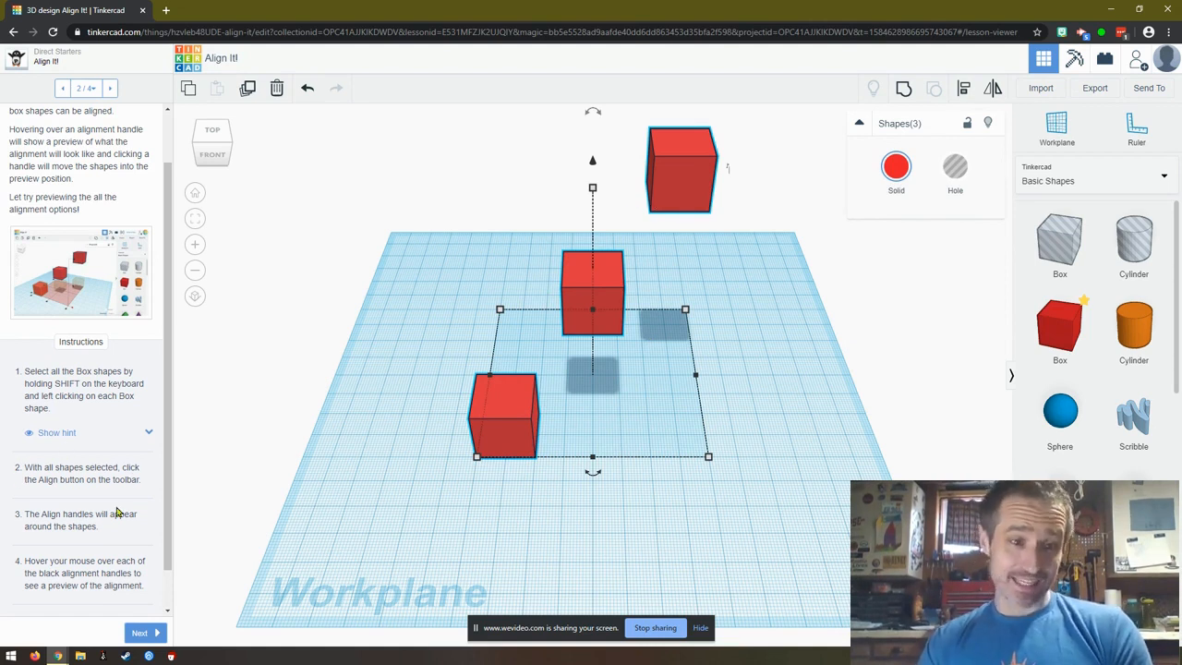
pyautogui.moveTo(423, 391)
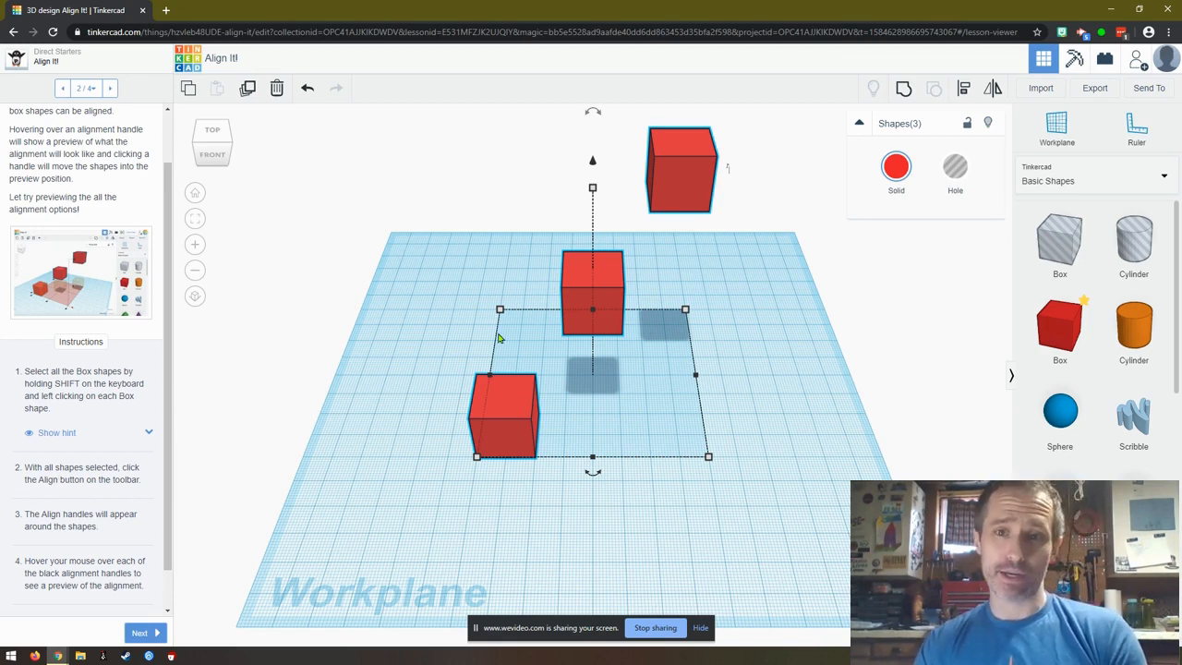
pyautogui.moveTo(964, 88)
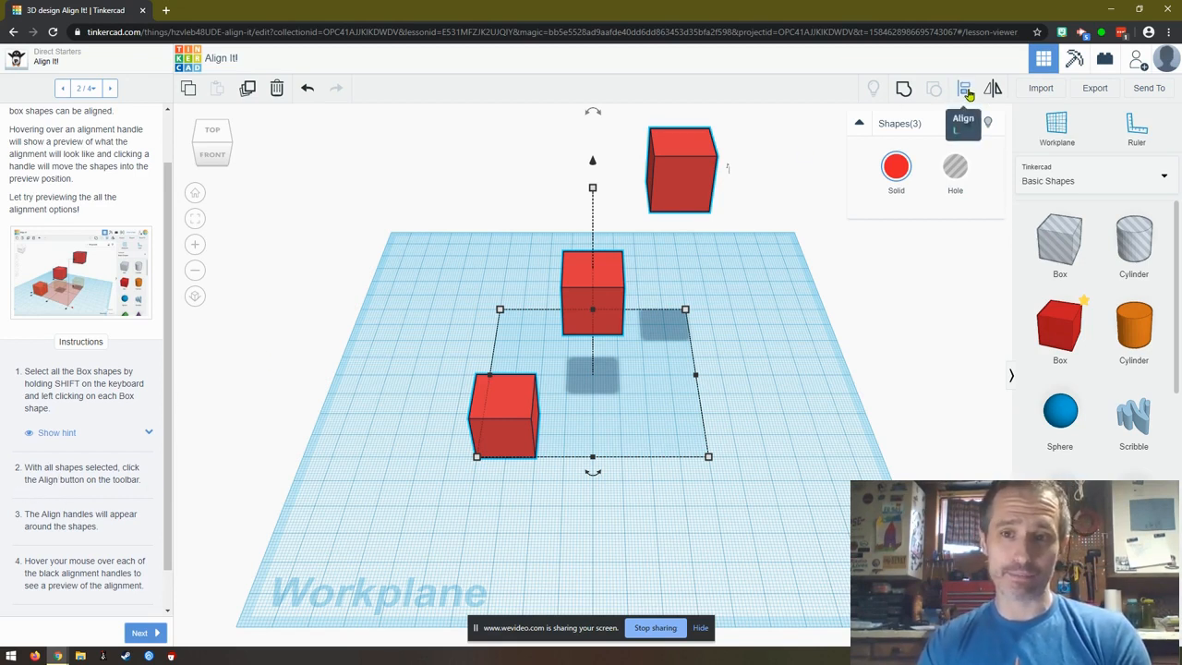
# - Show alignment handles around the three selected boxes with the Align tool (L)
pyautogui.click(963, 87)
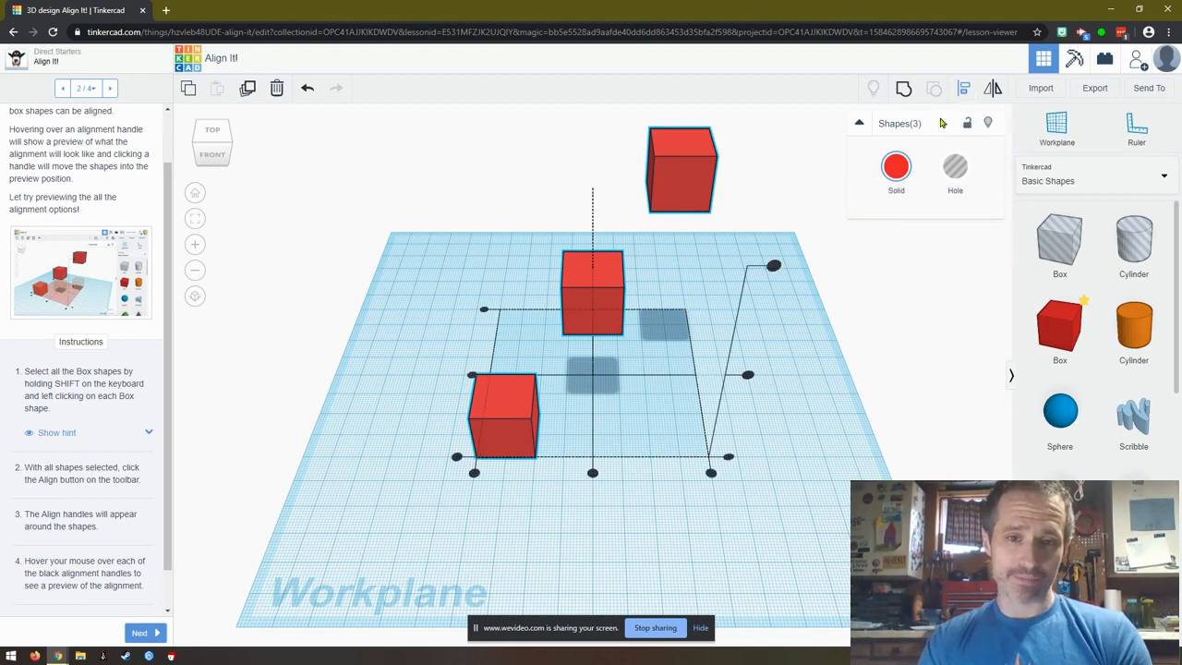
pyautogui.moveTo(91, 559)
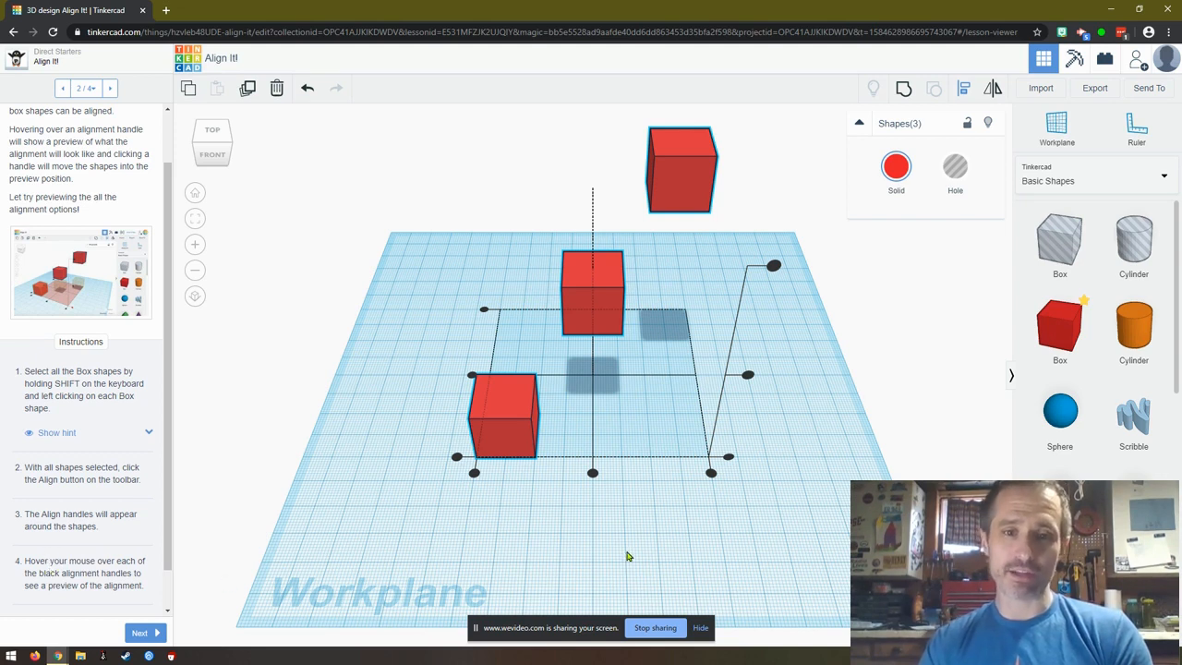
pyautogui.moveTo(594, 503)
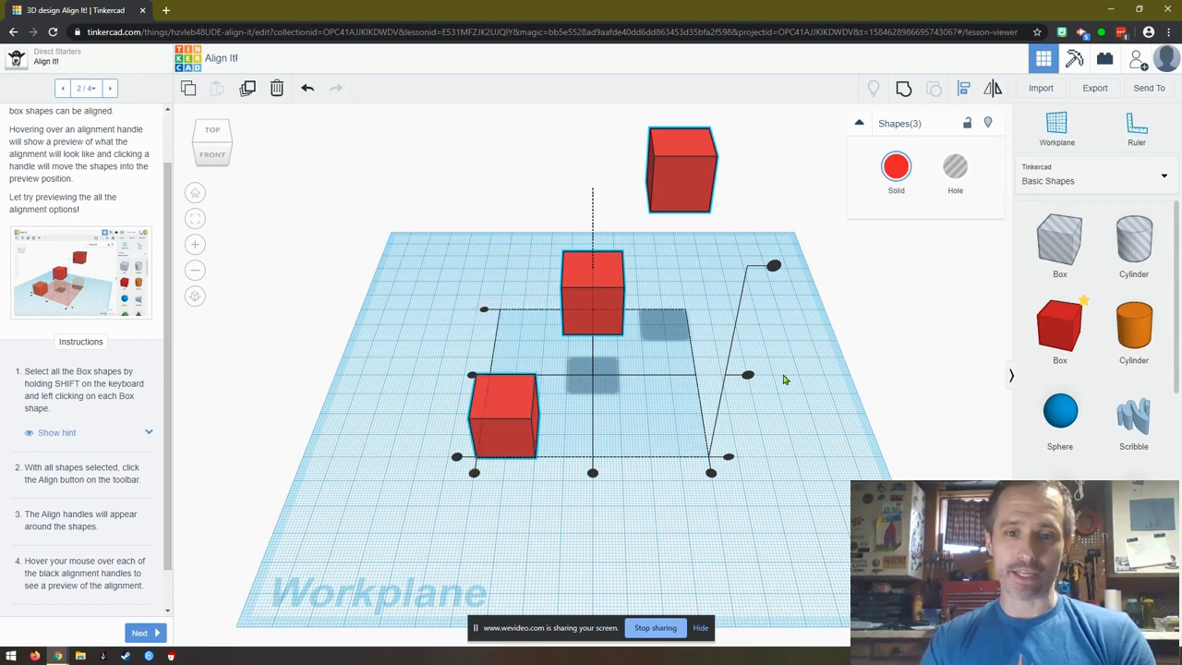
pyautogui.moveTo(748, 376)
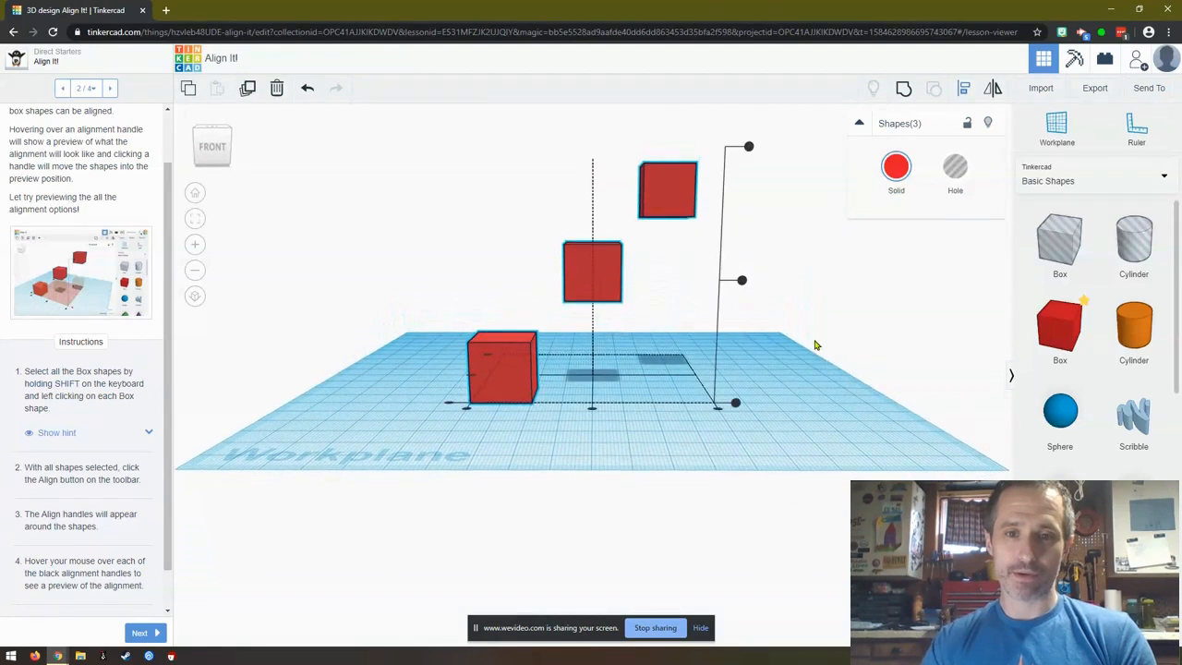
pyautogui.moveTo(742, 281)
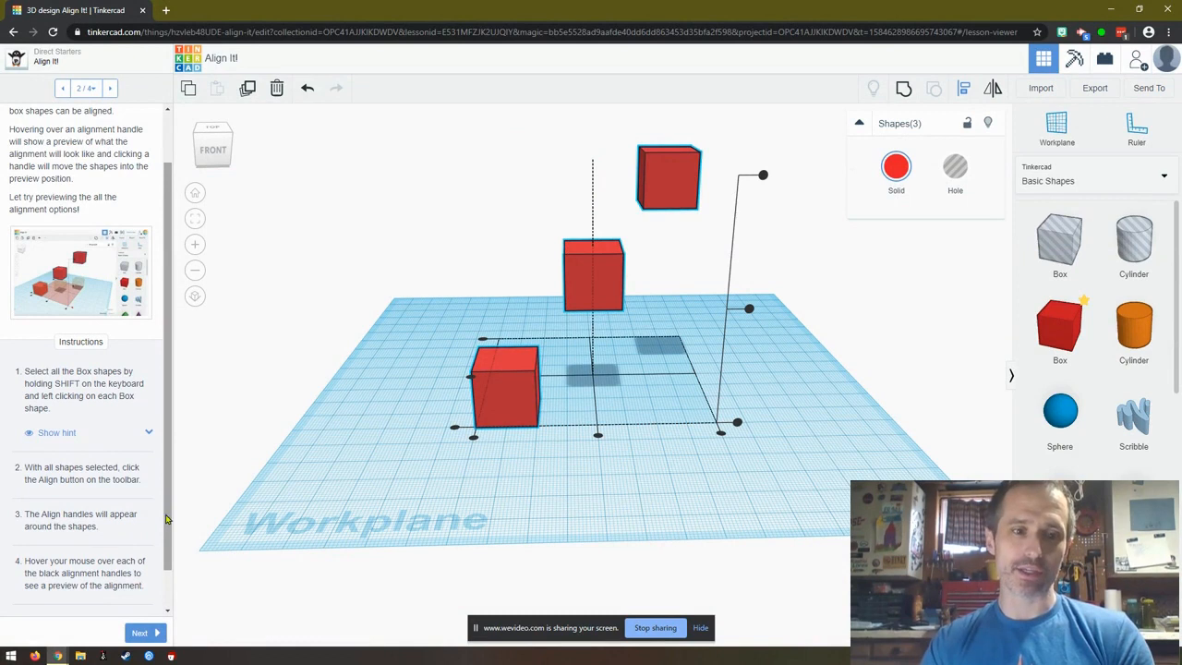
pyautogui.scroll(-3)
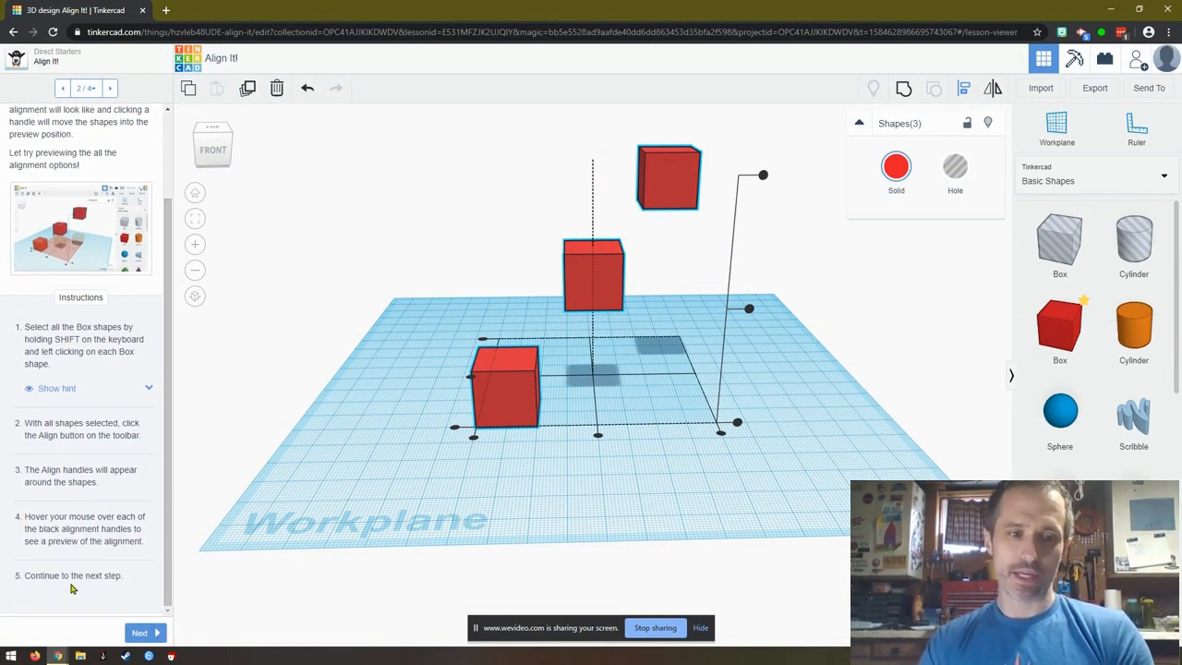
# - Move to Align to the Bottom and align the boxes to the front box and workplane
pyautogui.click(140, 633)
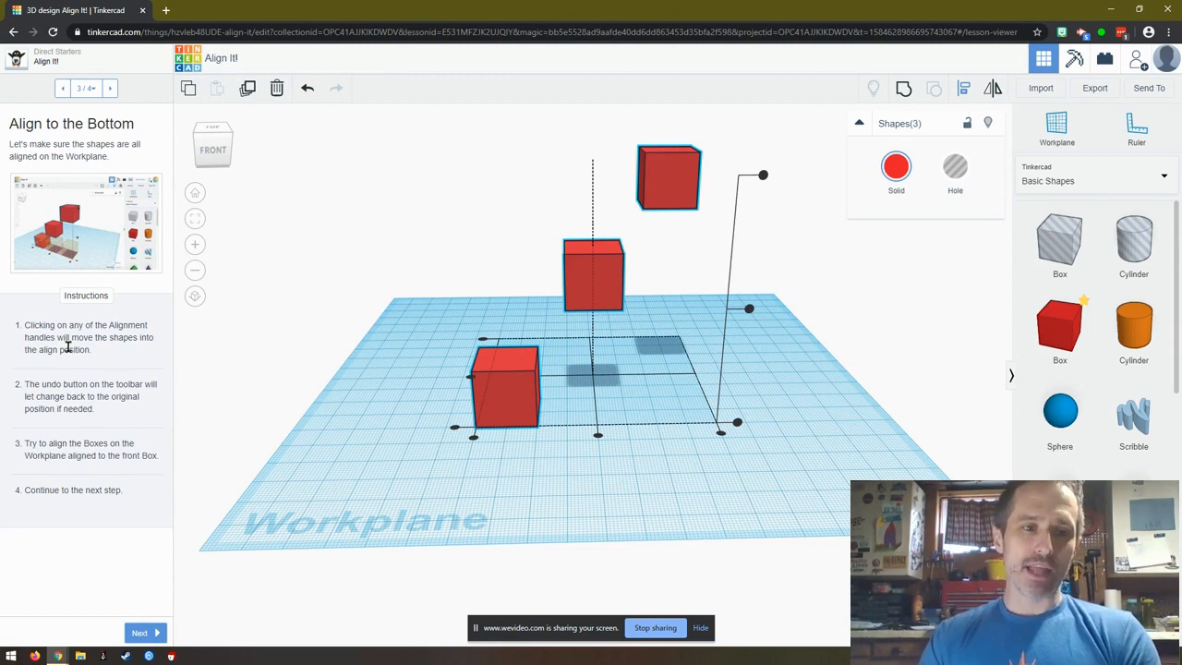
pyautogui.moveTo(74, 376)
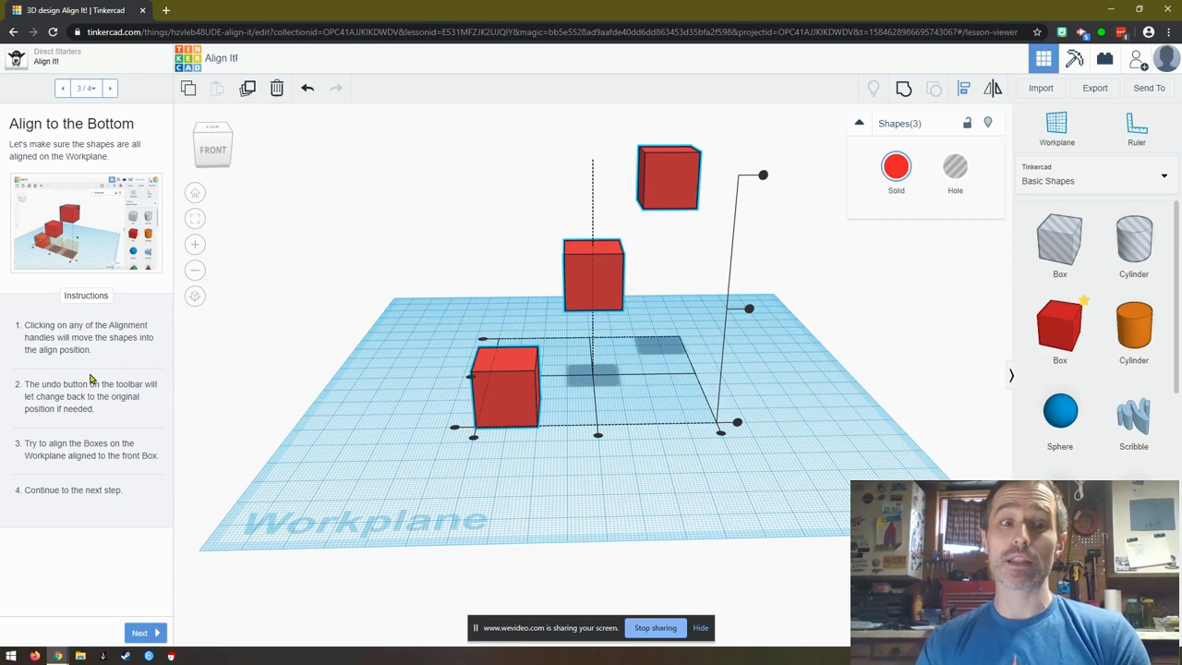
pyautogui.moveTo(123, 396)
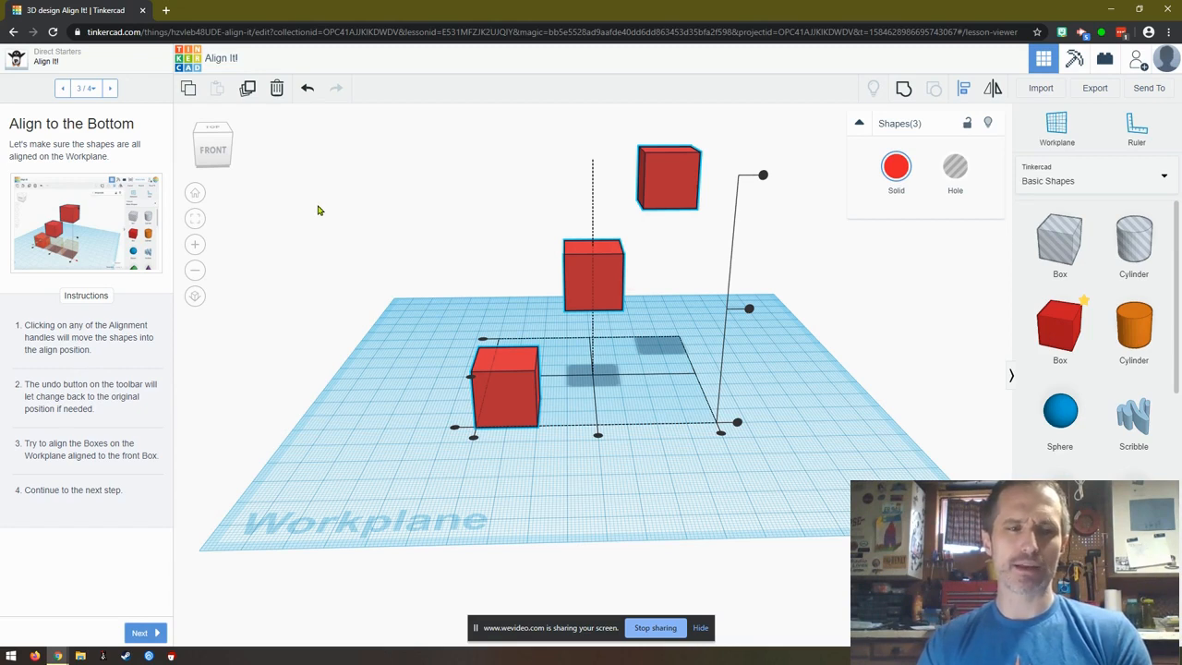
pyautogui.moveTo(313, 276)
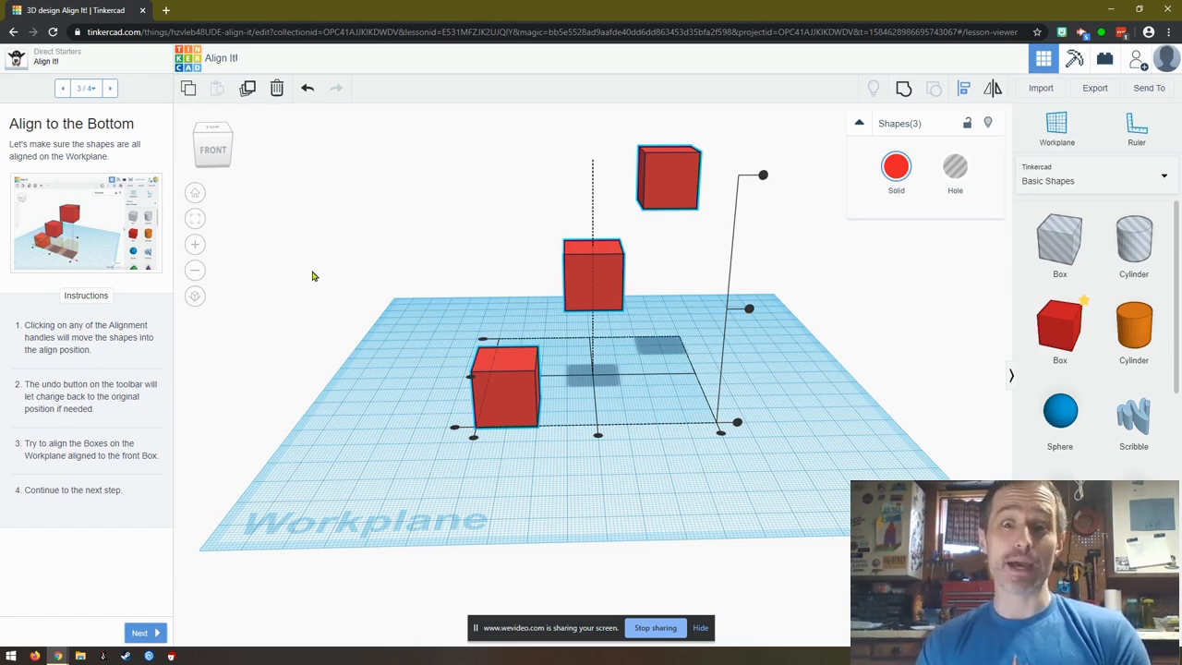
pyautogui.moveTo(41, 469)
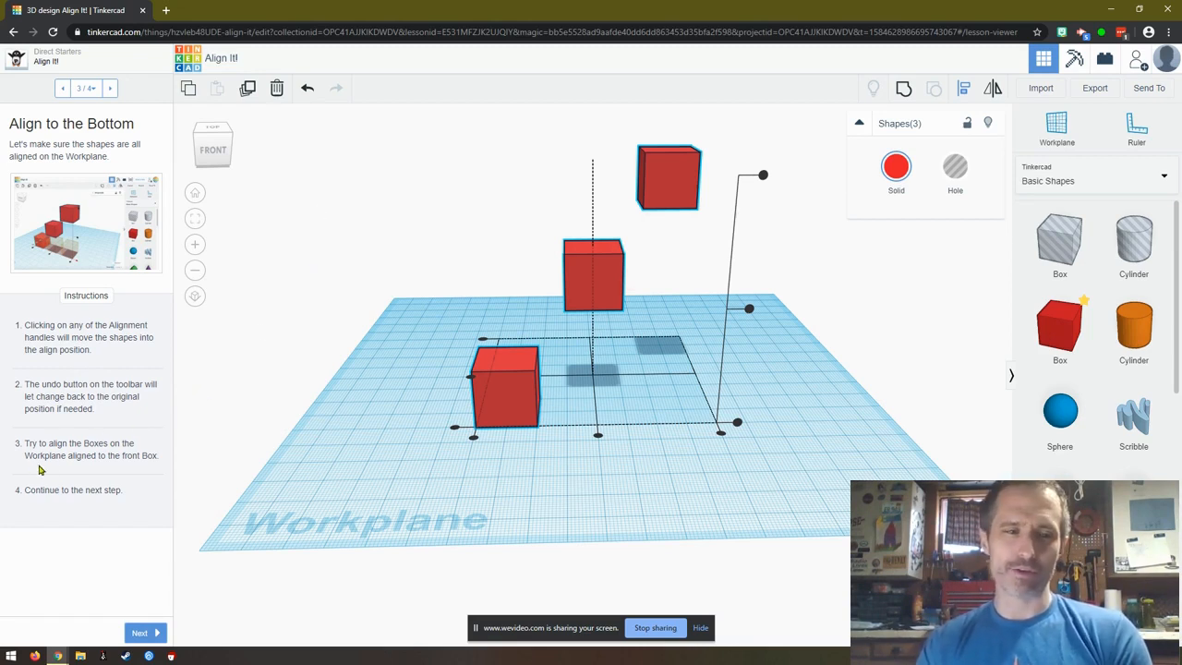
pyautogui.moveTo(49, 485)
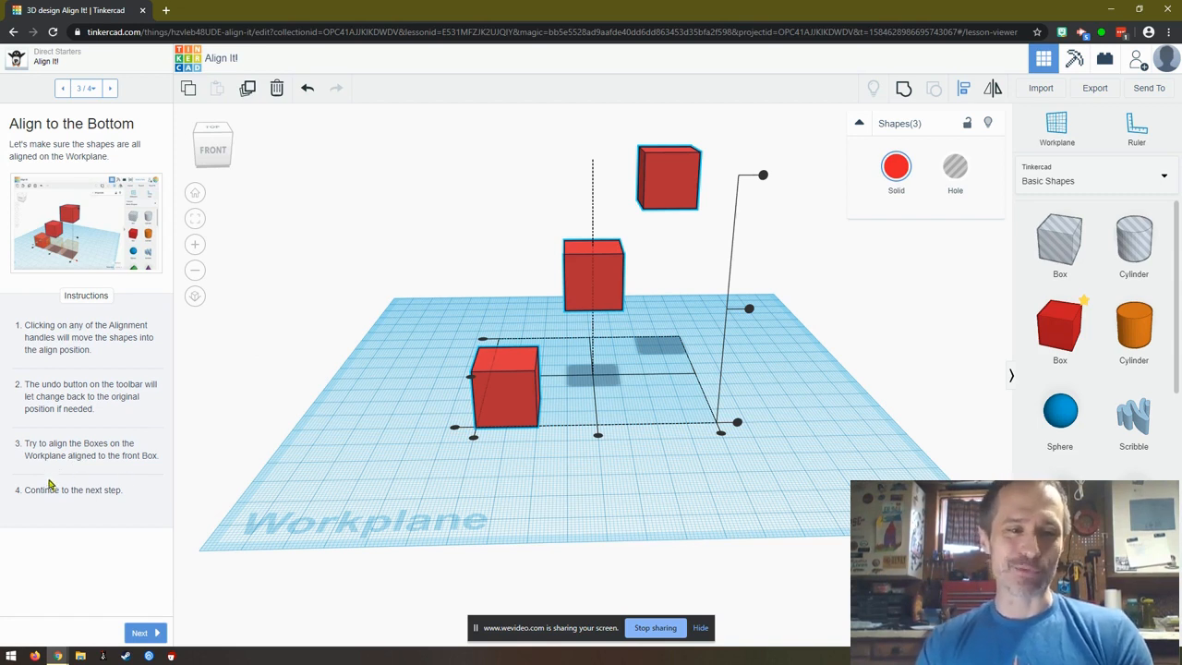
pyautogui.moveTo(106, 489)
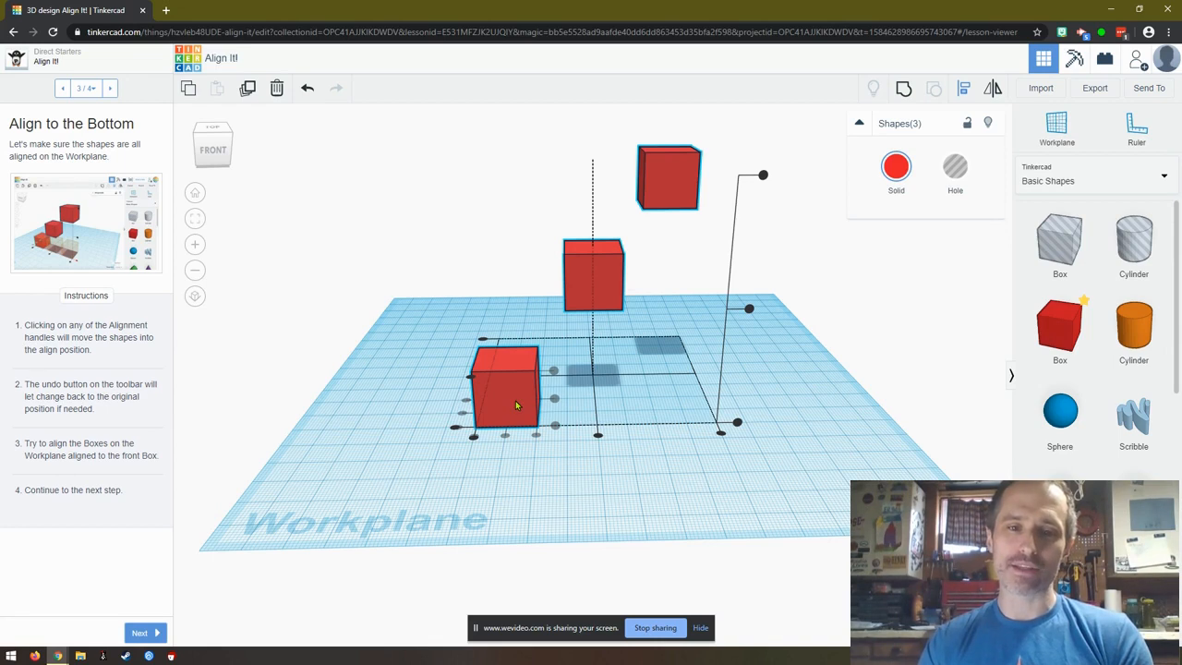
pyautogui.click(472, 439)
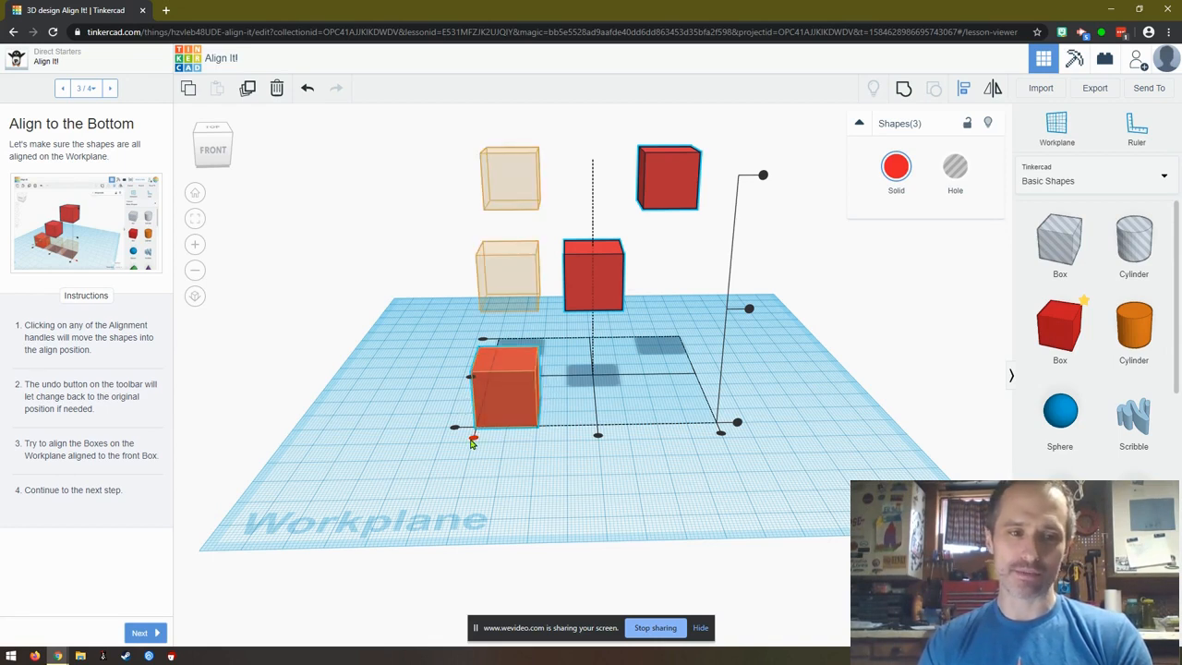
pyautogui.click(472, 427)
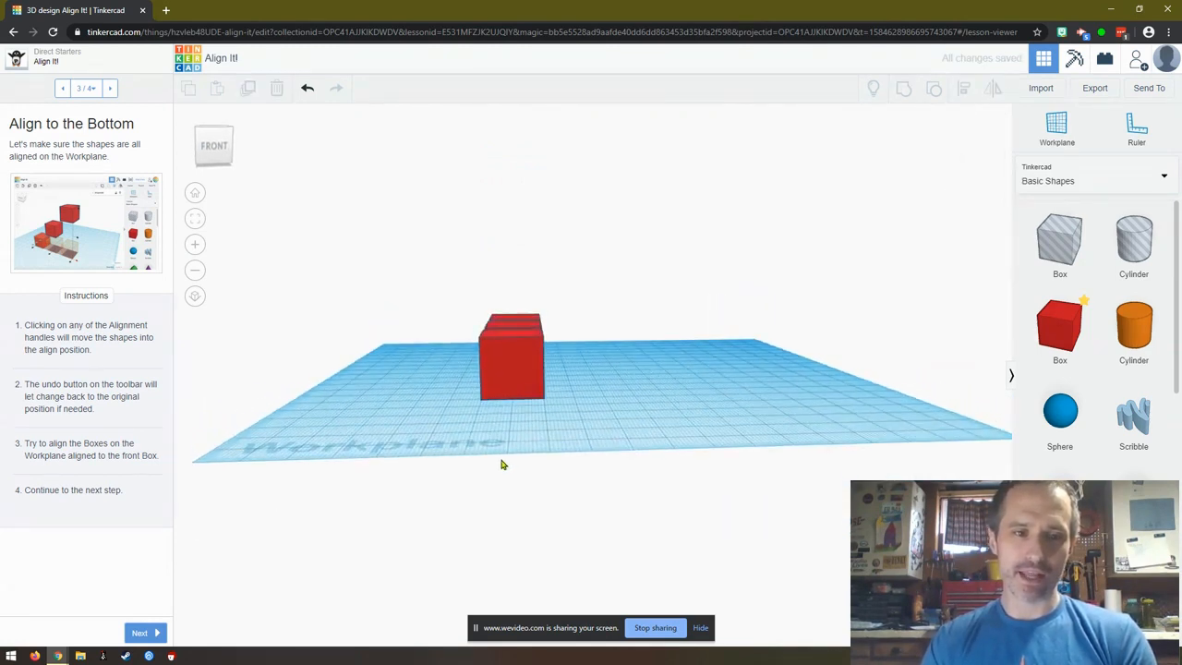
# - Advance to the last Align It! step and mark the lesson Done
pyautogui.click(138, 632)
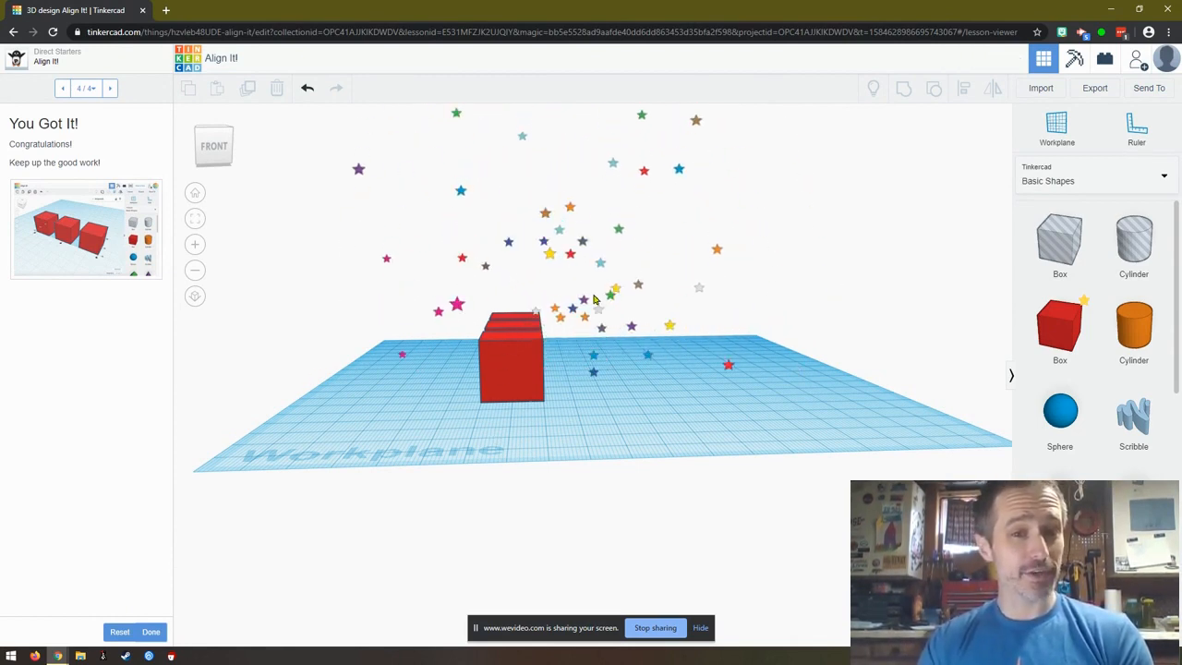
pyautogui.click(151, 632)
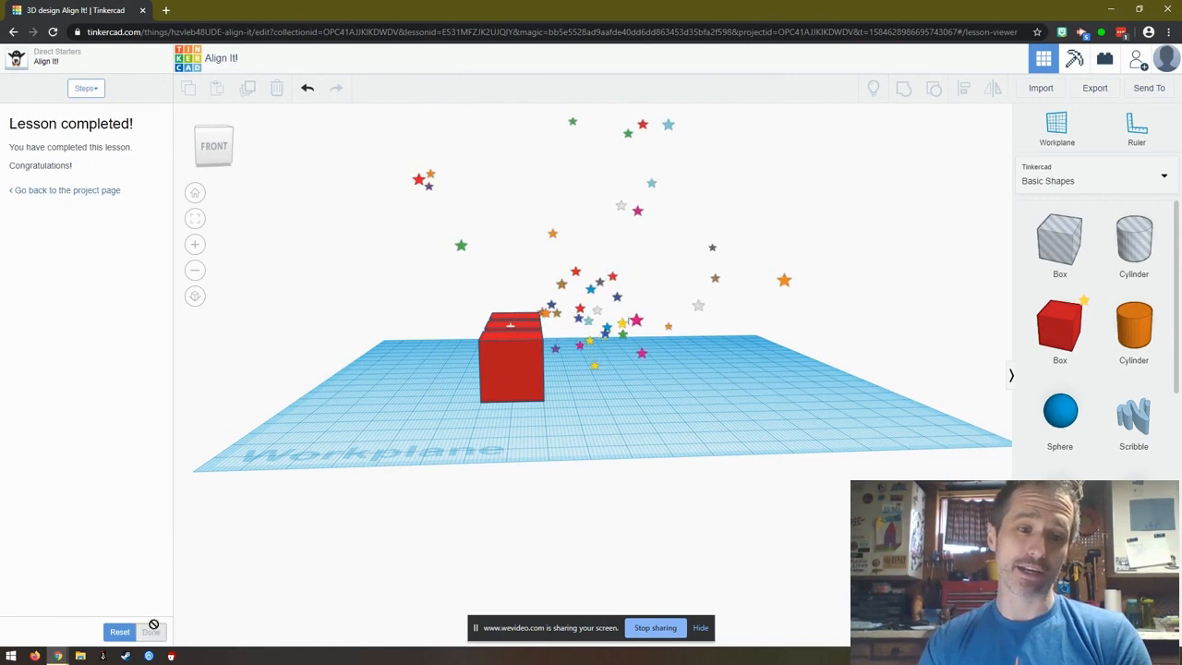